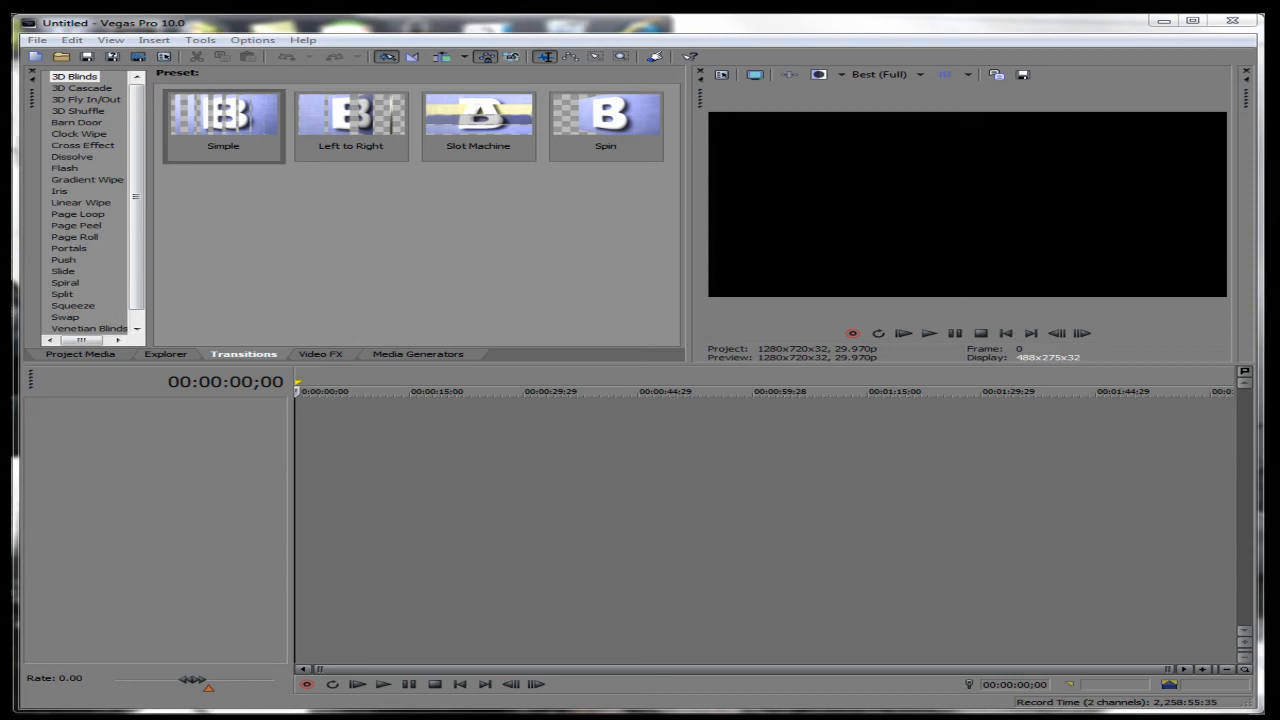
{"action": "mouse_move", "coordinate": [70, 643]}
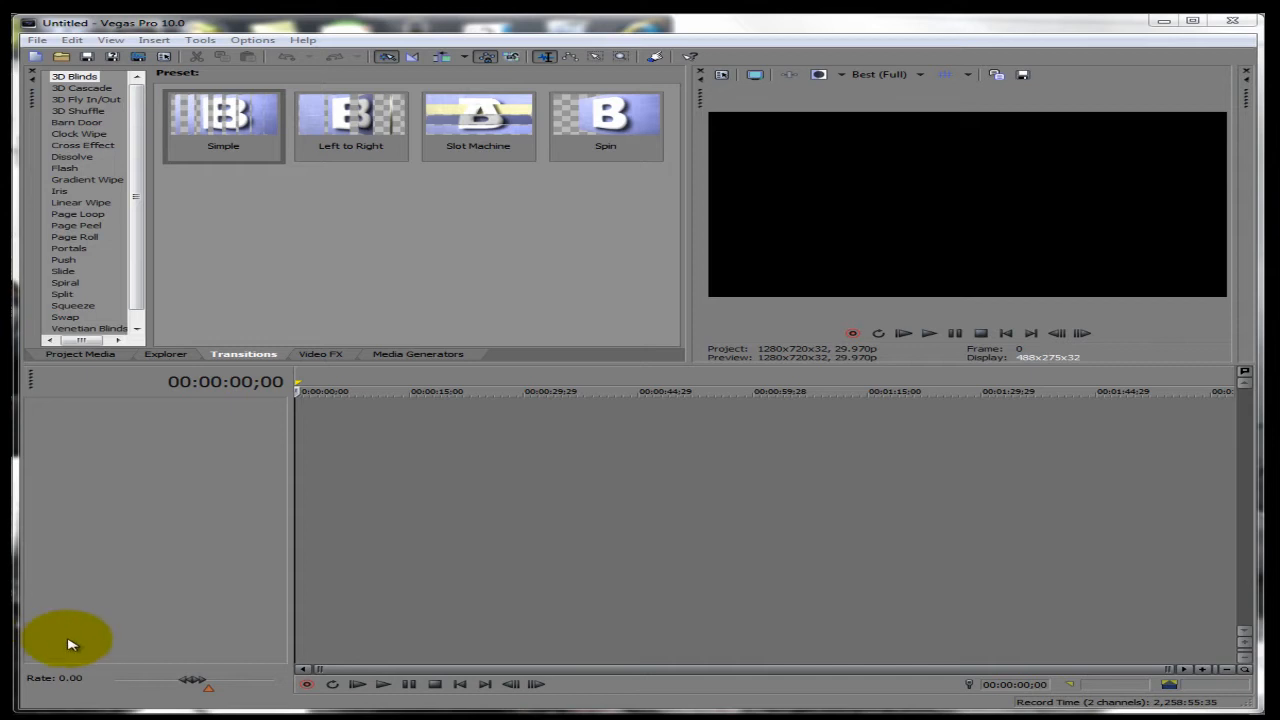
{"action": "mouse_move", "coordinate": [290, 480]}
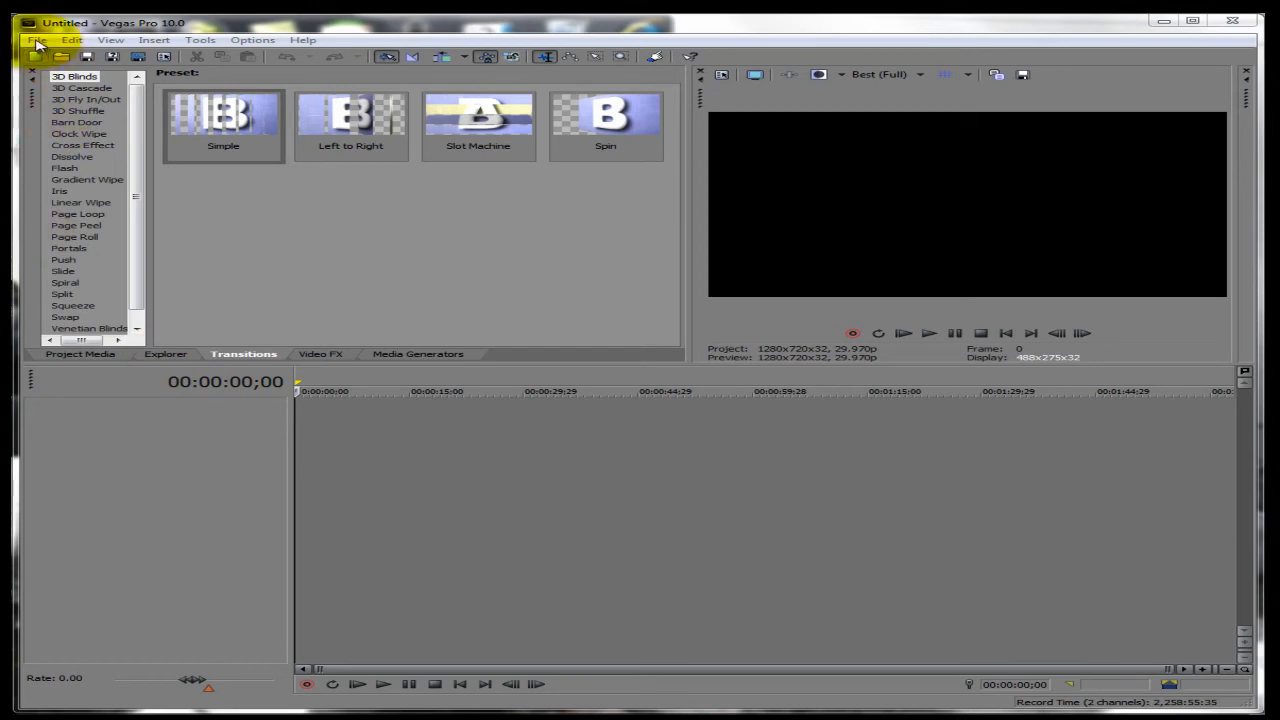
Start a new project using the HDV 720-30p template (1280x720, 29.970 fps).
{"action": "left_click", "coordinate": [37, 39]}
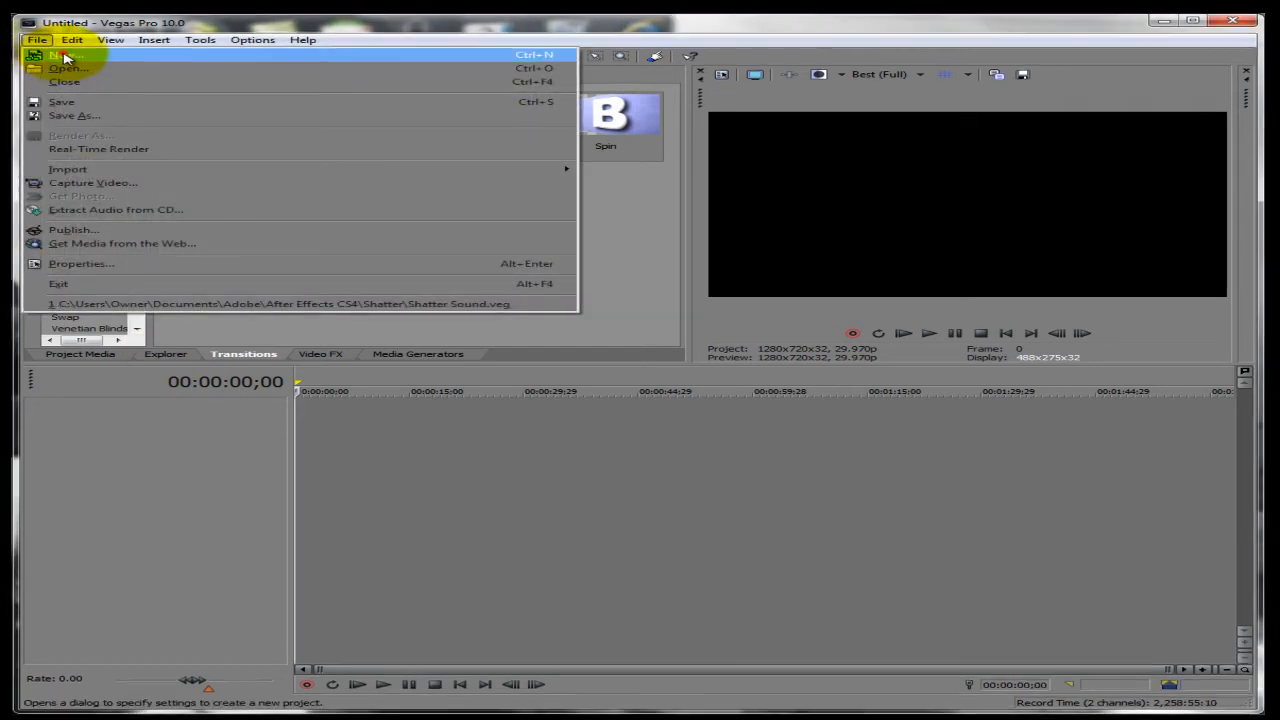
{"action": "left_click", "coordinate": [61, 55]}
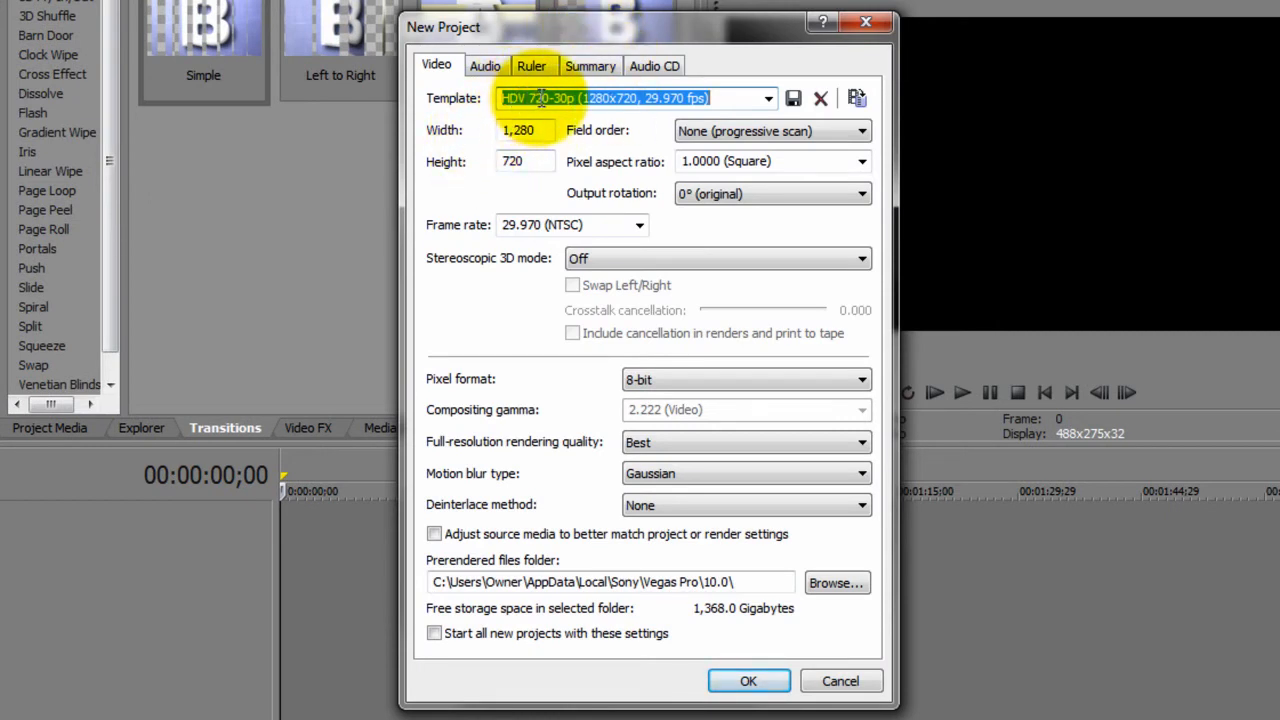
{"action": "mouse_move", "coordinate": [472, 147]}
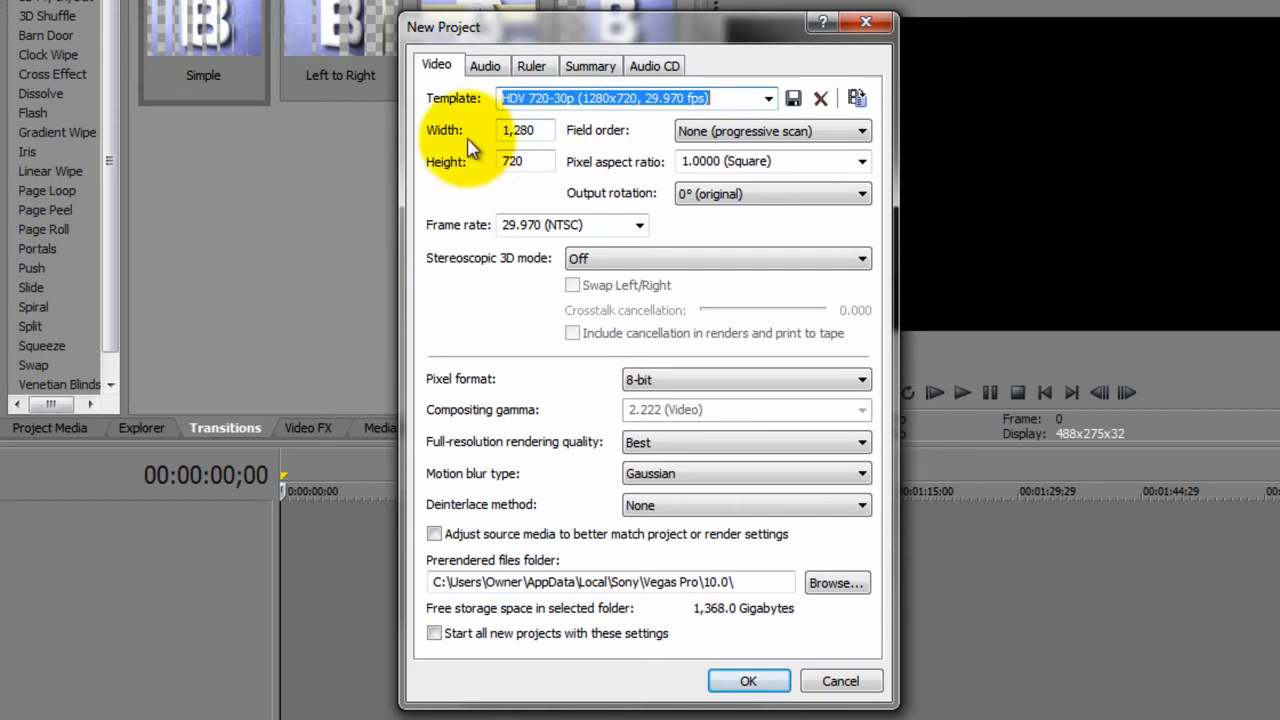
{"action": "mouse_move", "coordinate": [472, 167]}
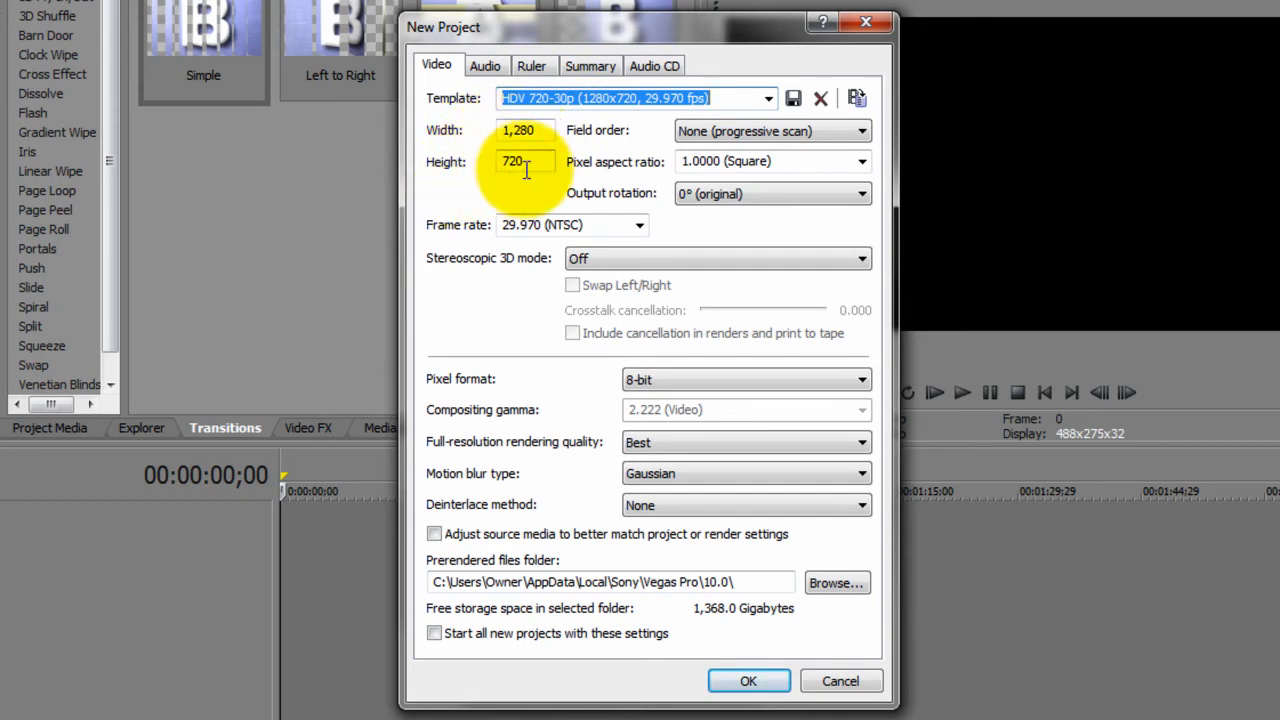
{"action": "mouse_move", "coordinate": [470, 228]}
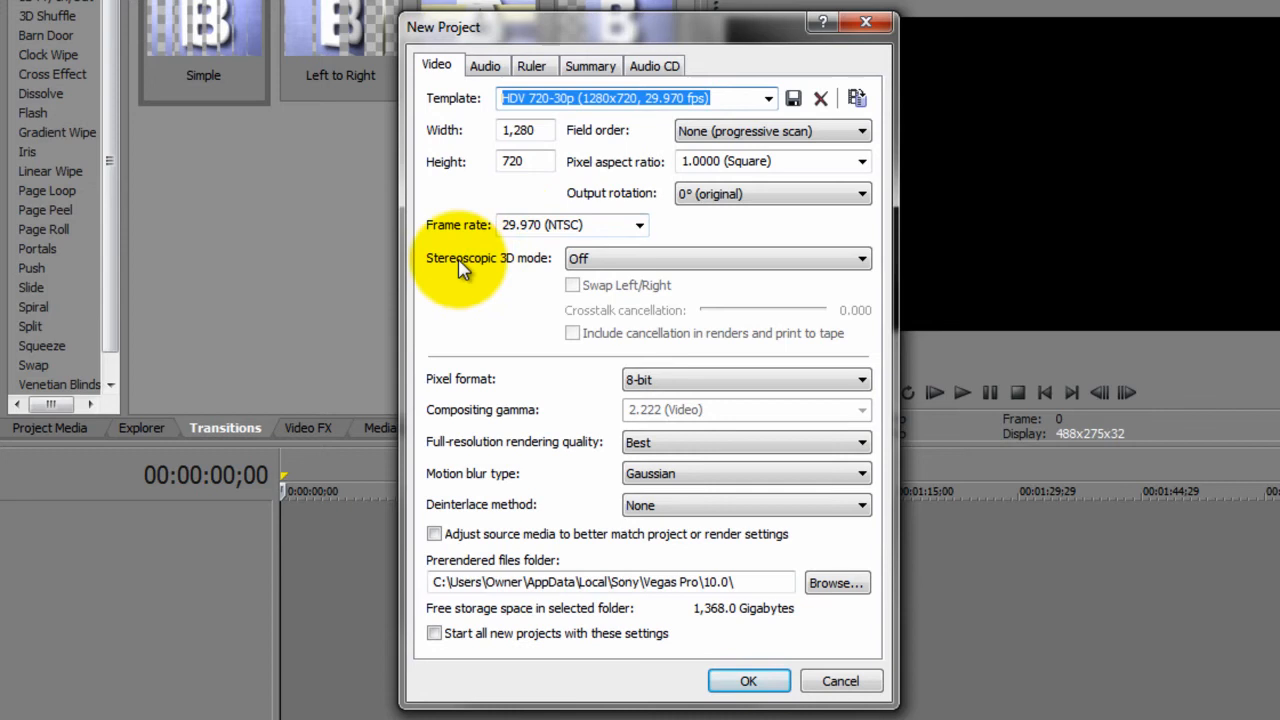
{"action": "mouse_move", "coordinate": [535, 270]}
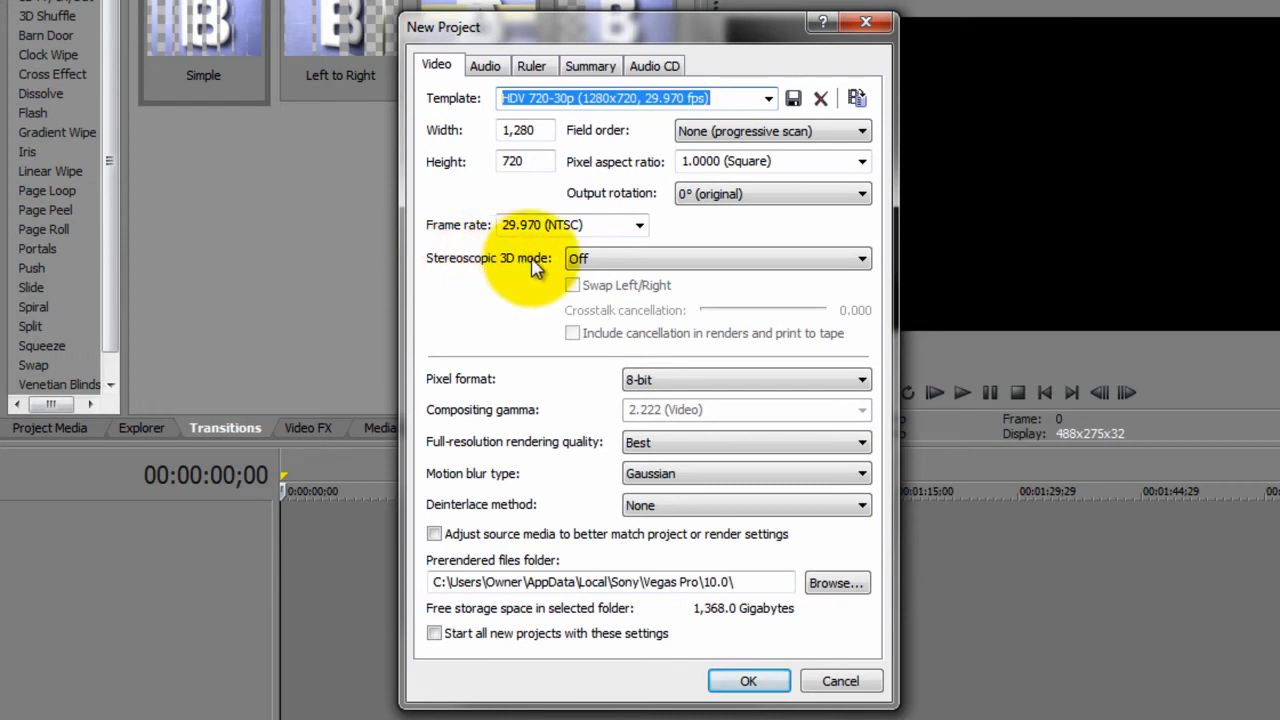
{"action": "mouse_move", "coordinate": [630, 385]}
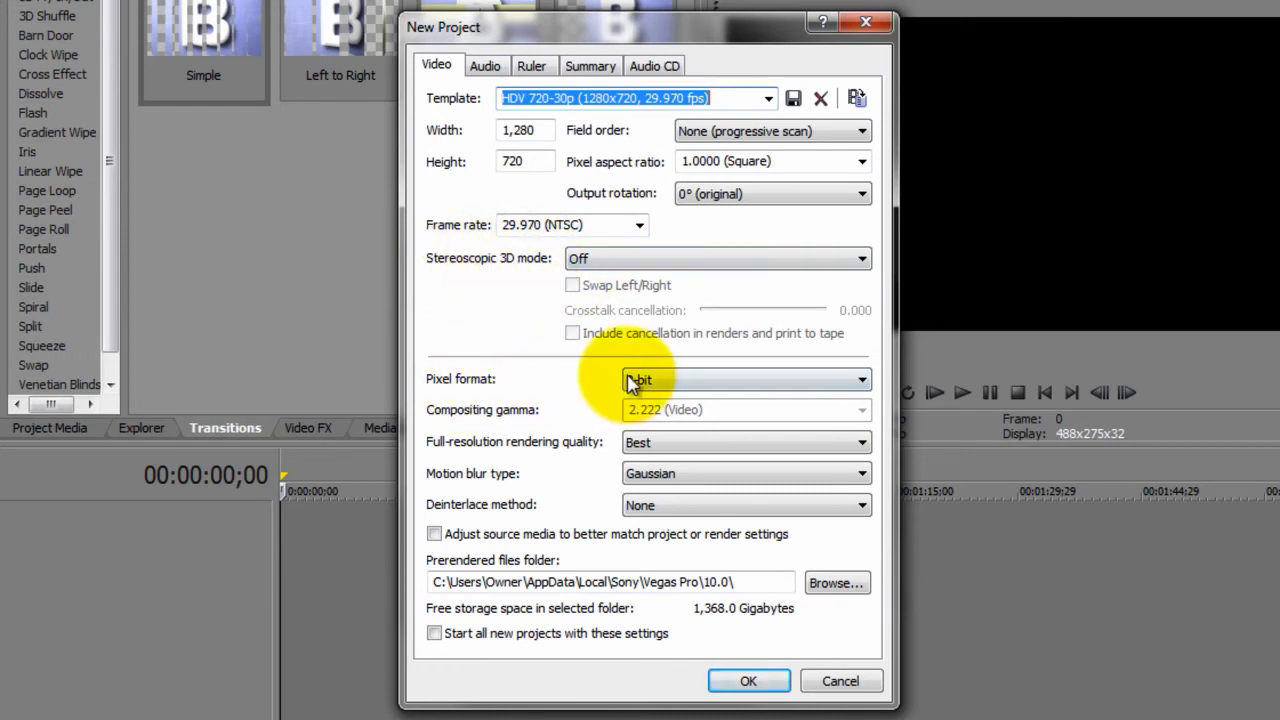
{"action": "mouse_move", "coordinate": [490, 450]}
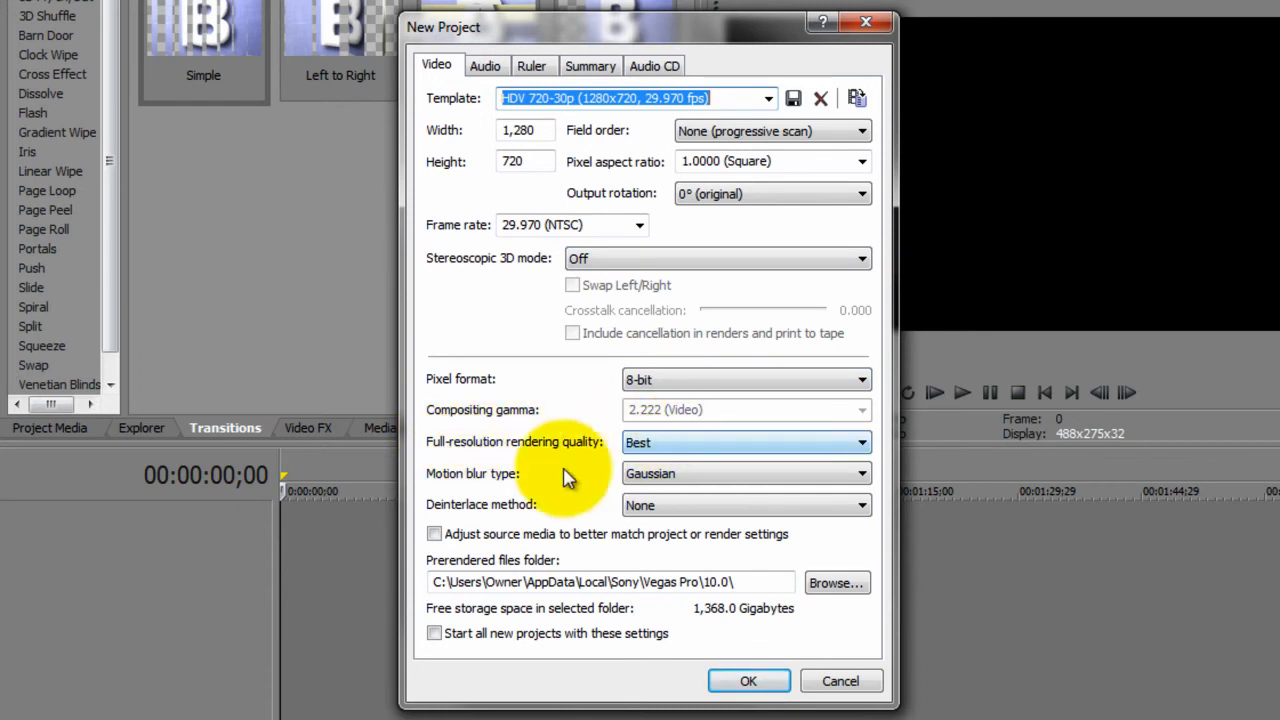
{"action": "mouse_move", "coordinate": [658, 487]}
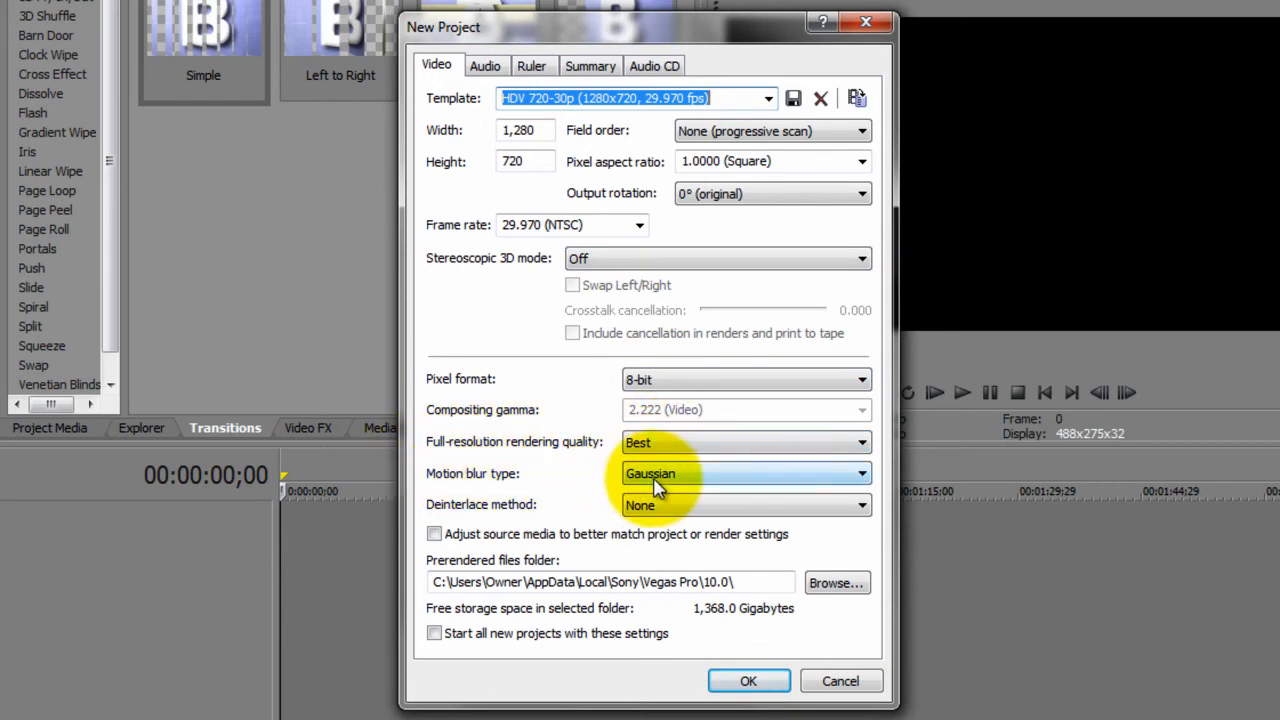
{"action": "mouse_move", "coordinate": [475, 515]}
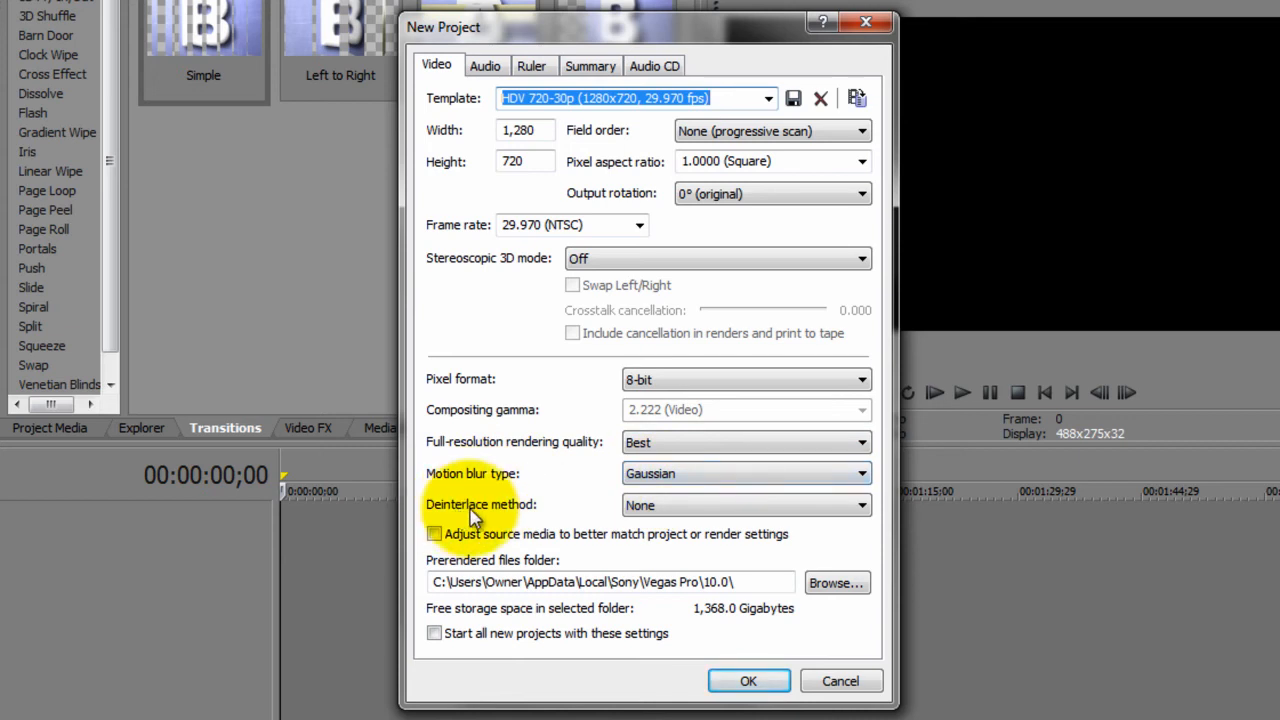
{"action": "mouse_move", "coordinate": [607, 520]}
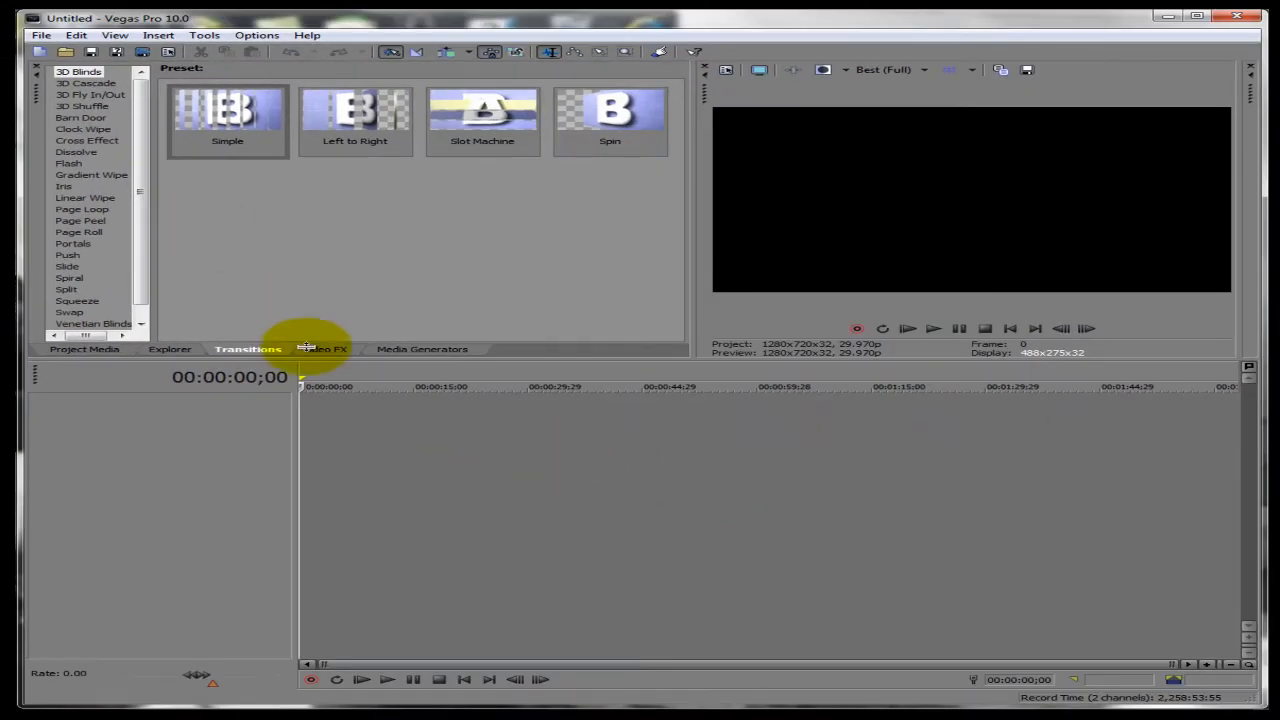
{"action": "mouse_move", "coordinate": [268, 248]}
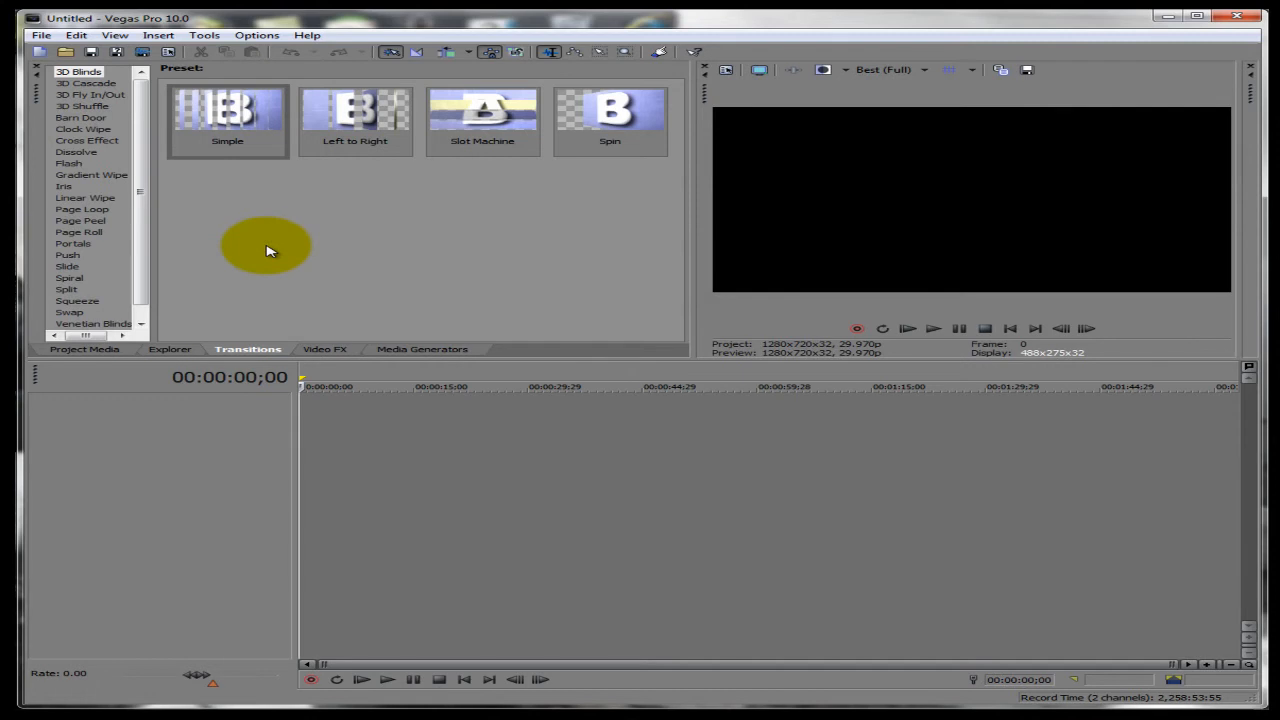
{"action": "mouse_move", "coordinate": [240, 376]}
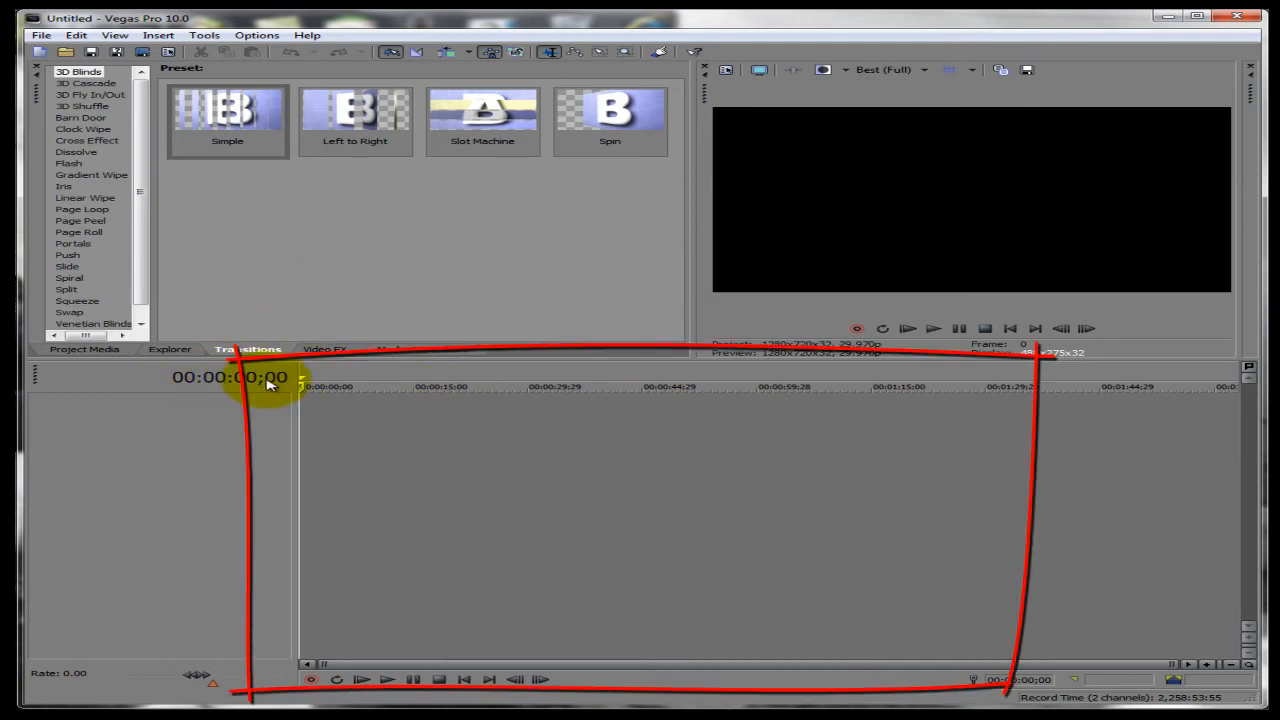
{"action": "mouse_move", "coordinate": [193, 320]}
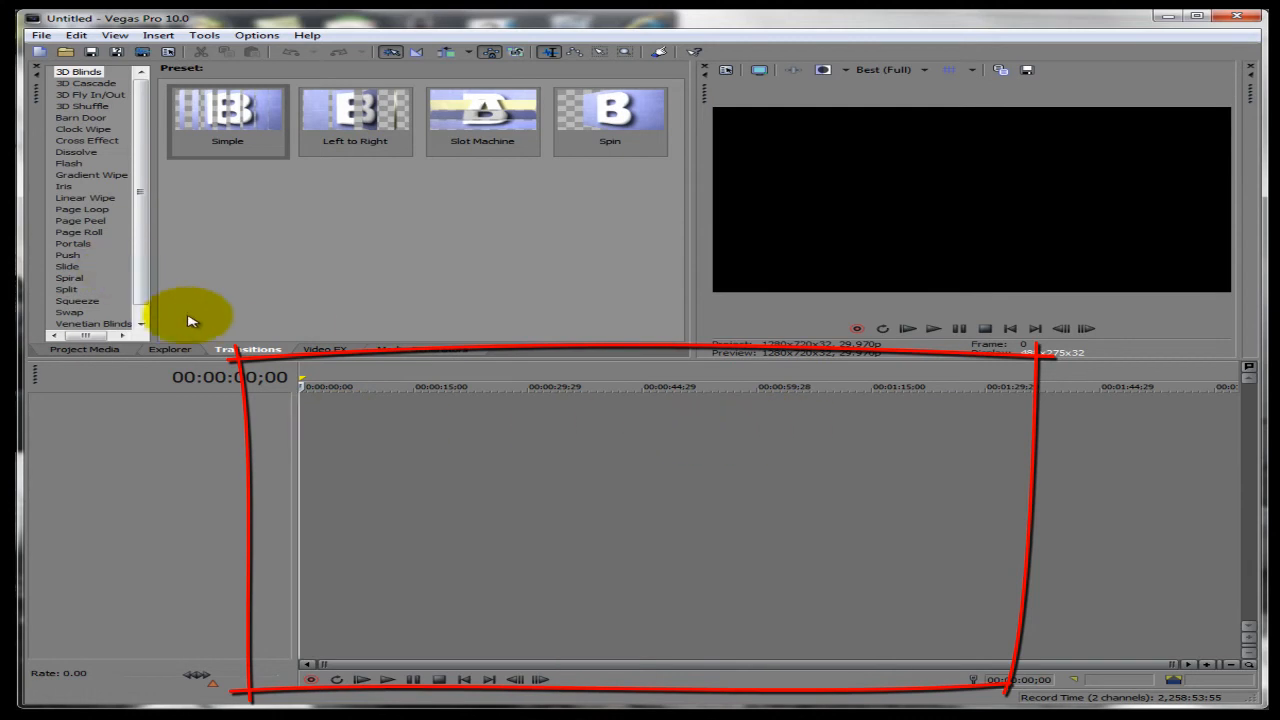
Open the Explorer file browser showing the My Videos folder.
{"action": "left_click", "coordinate": [169, 349]}
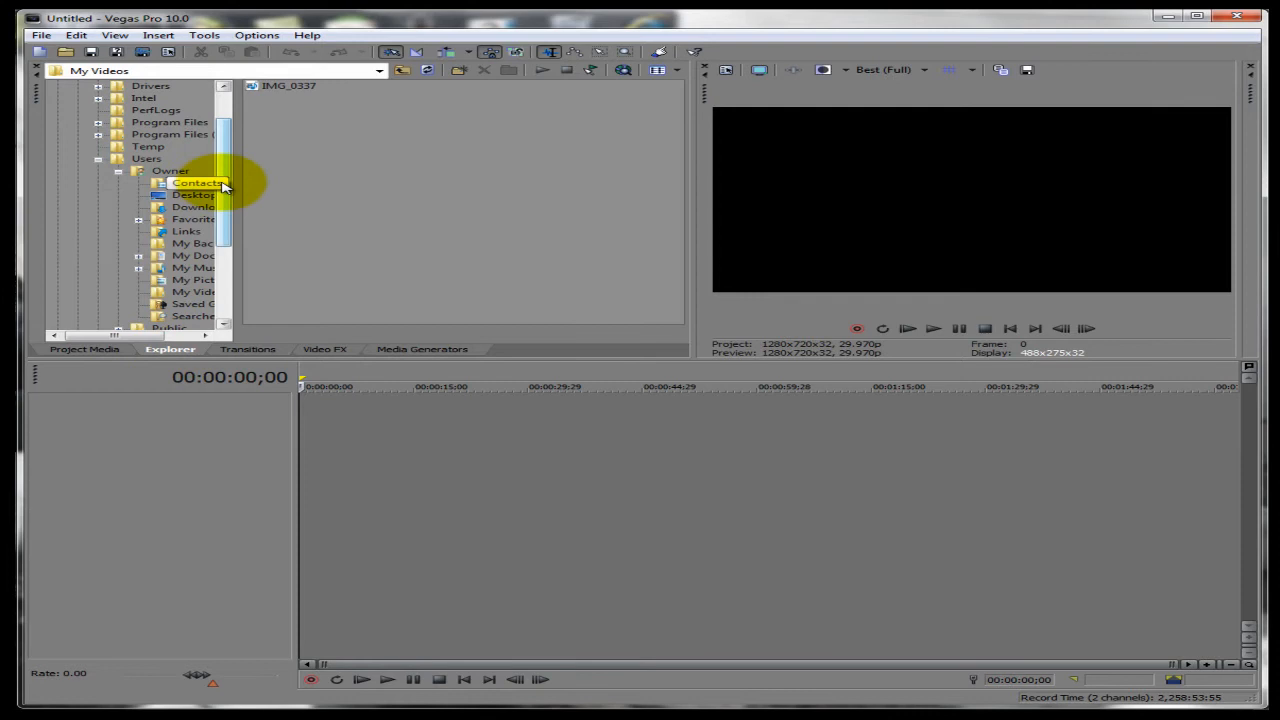
Drag IMG_0337 from My Videos onto the start of the timeline.
{"action": "scroll", "scroll_direction": "up", "scroll_amount": 3}
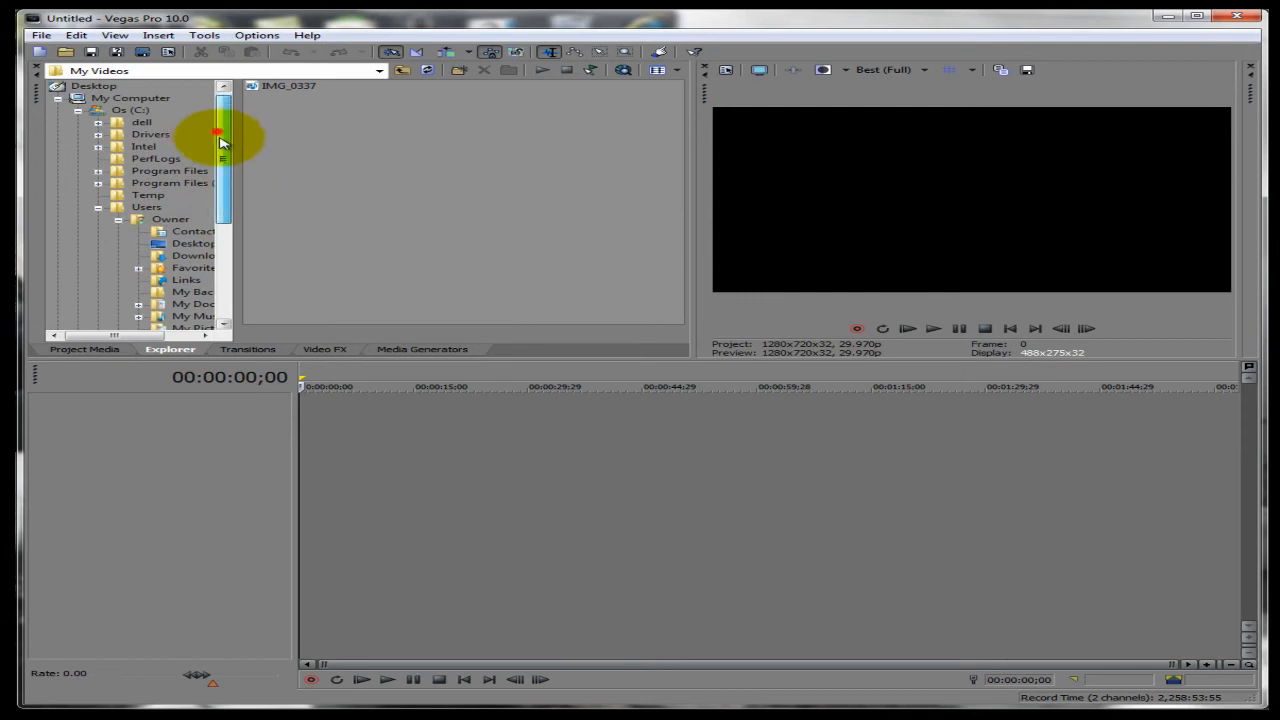
{"action": "scroll", "scroll_direction": "down", "scroll_amount": 3}
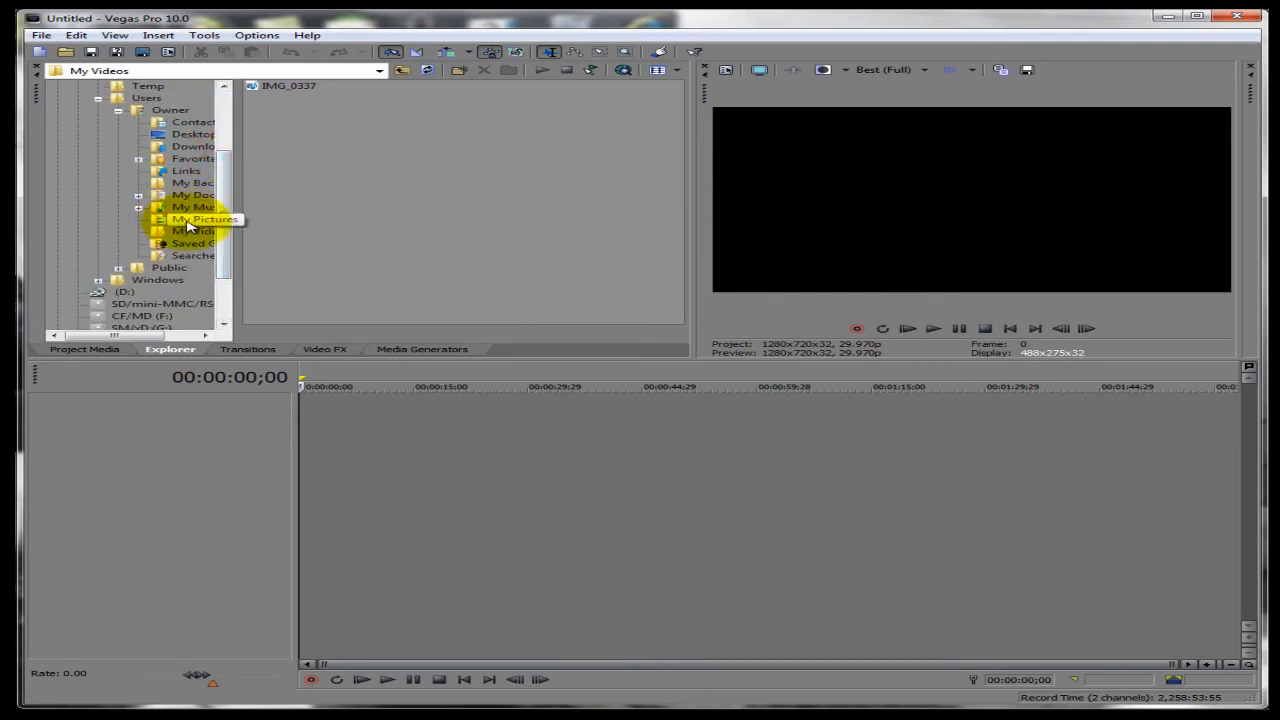
{"action": "left_click", "coordinate": [196, 231]}
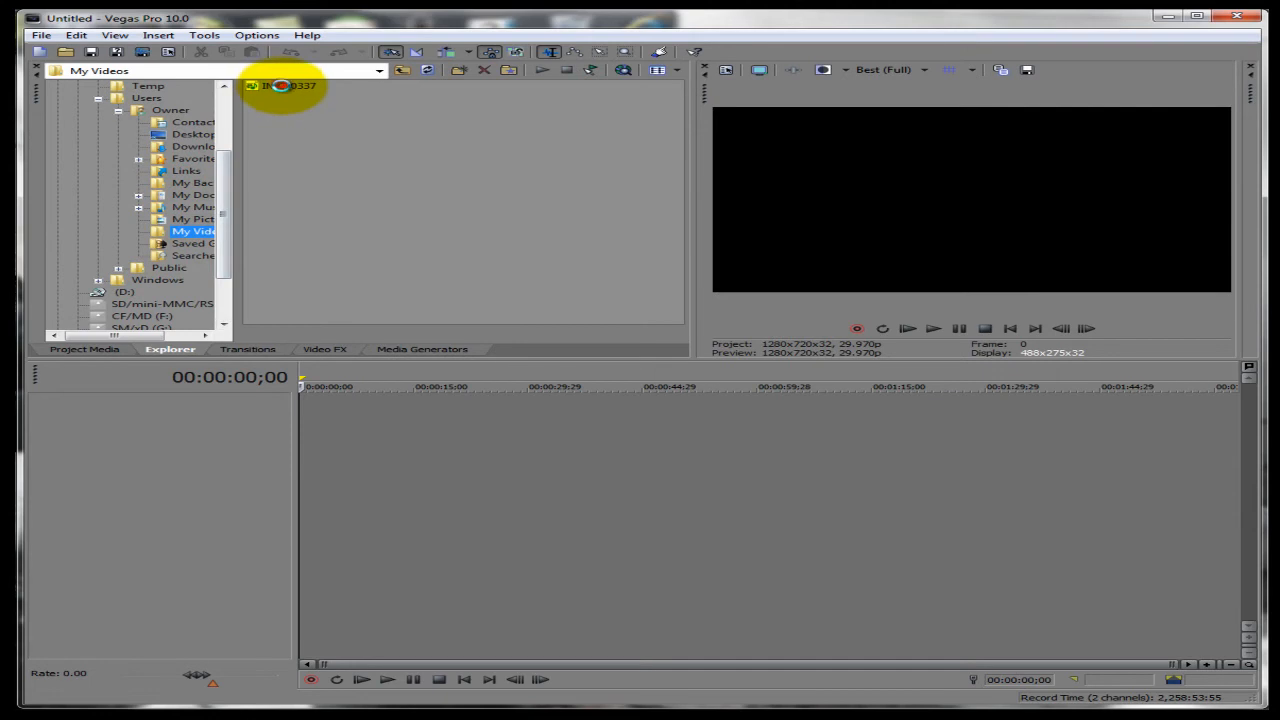
{"action": "left_click_drag", "start_coordinate": [283, 85], "coordinate": [315, 410]}
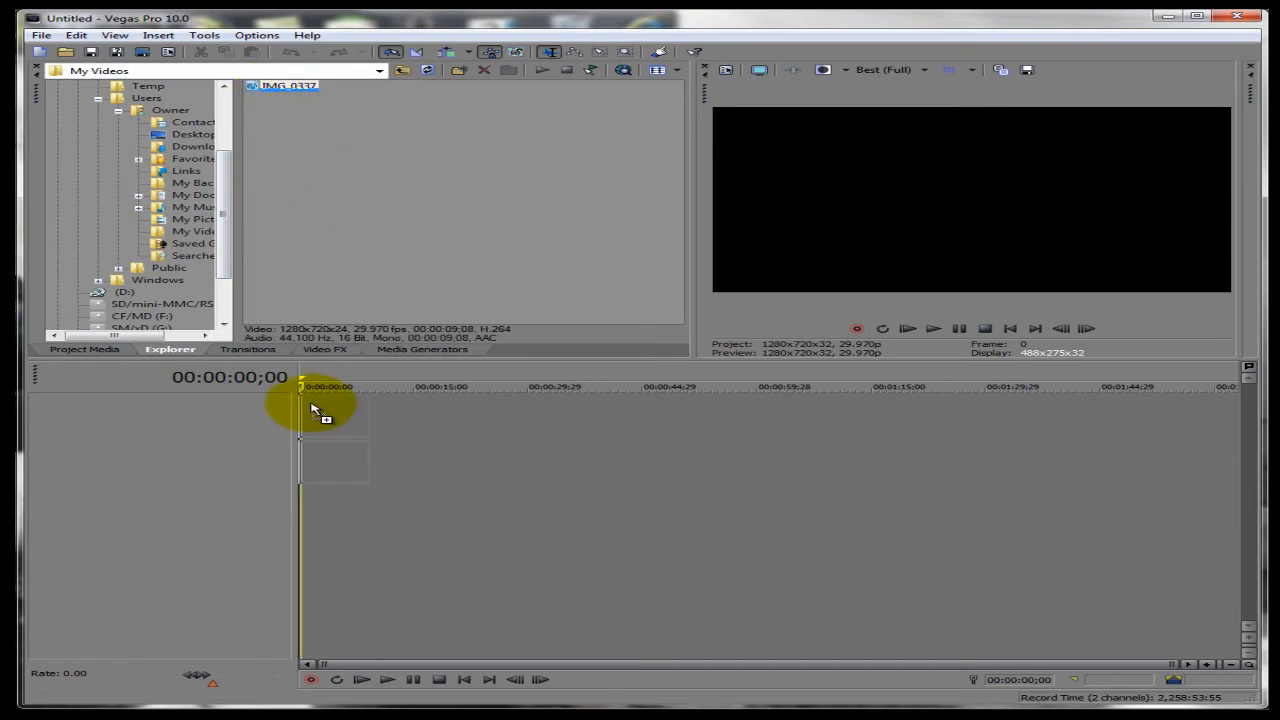
{"action": "left_click_drag", "start_coordinate": [290, 85], "coordinate": [320, 410]}
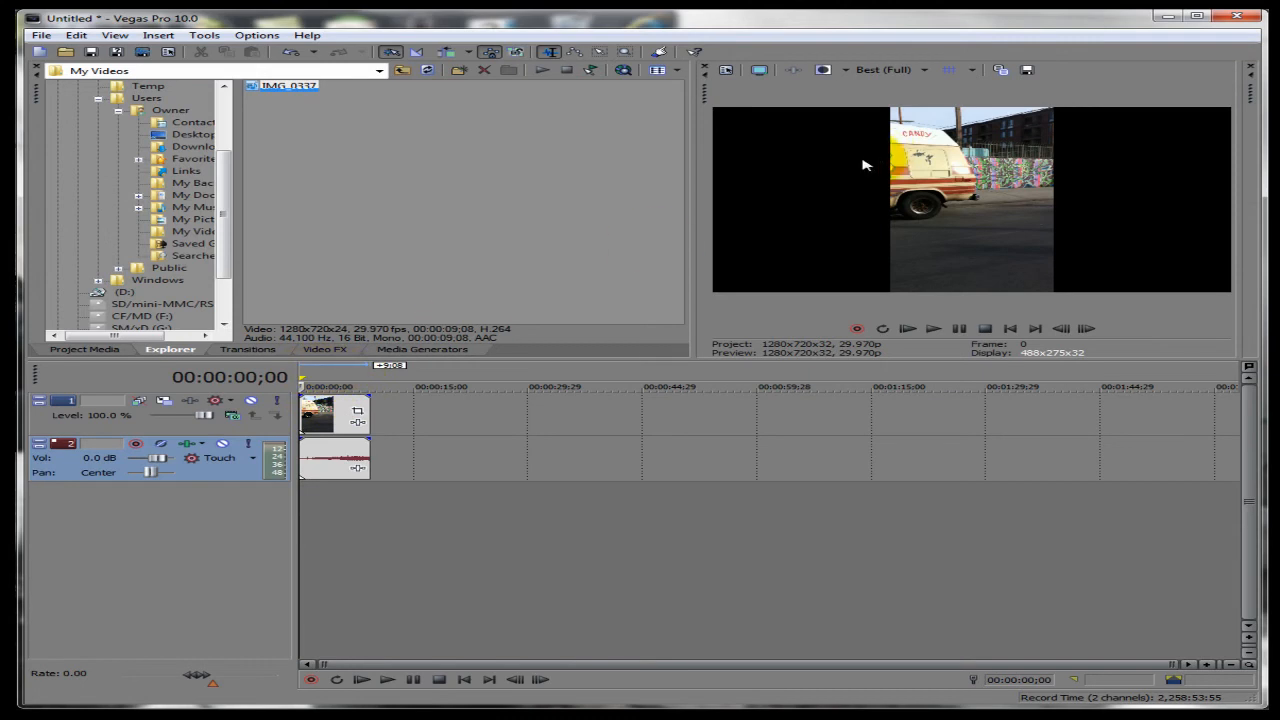
{"action": "mouse_move", "coordinate": [750, 261]}
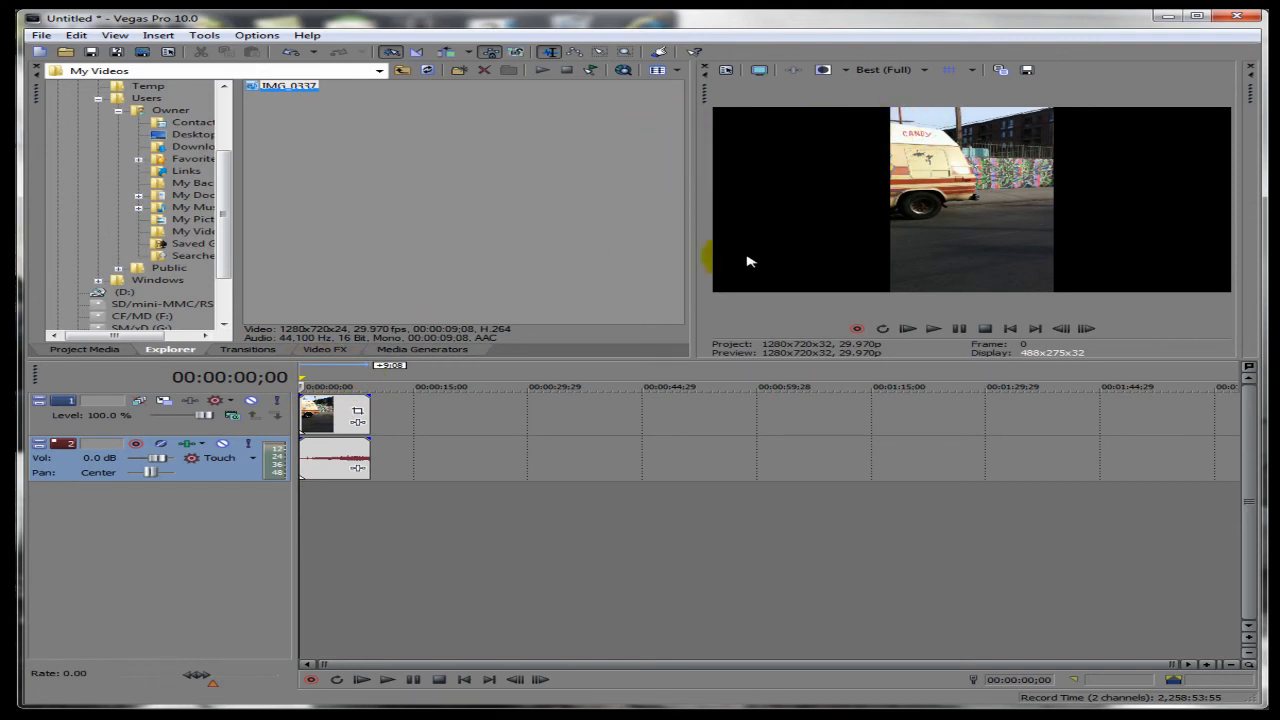
{"action": "mouse_move", "coordinate": [1155, 174]}
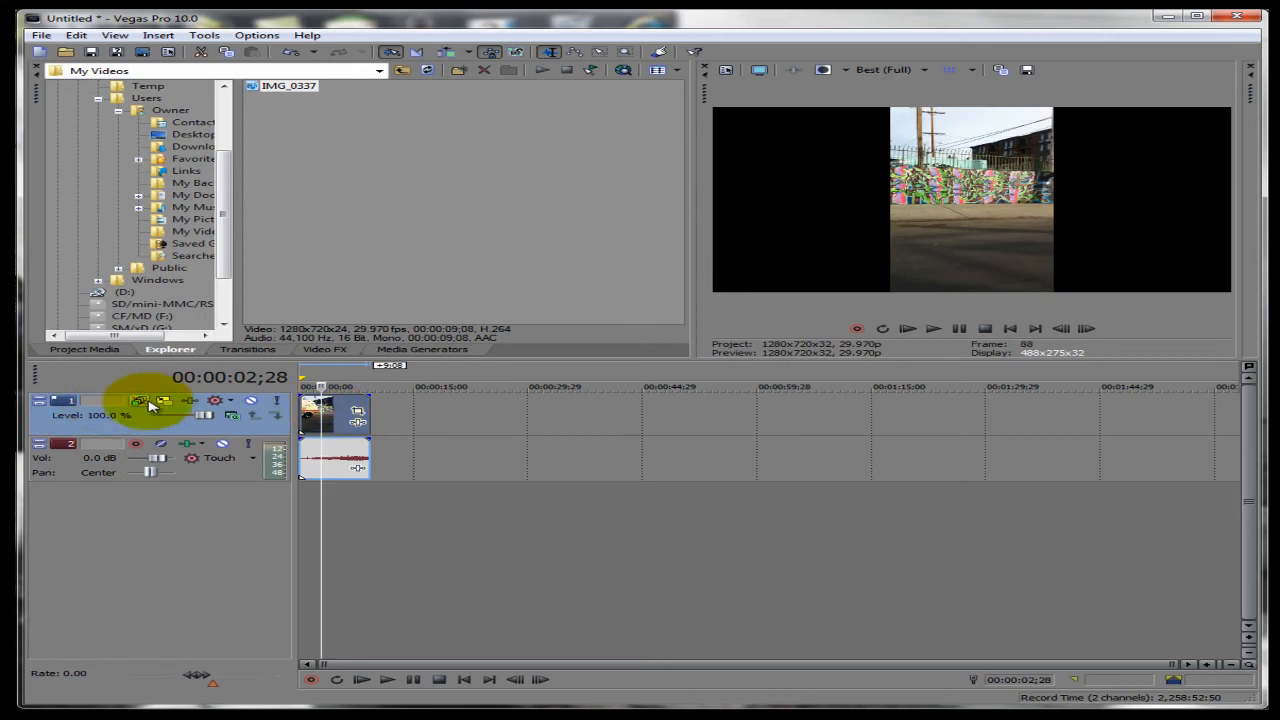
{"action": "mouse_move", "coordinate": [165, 401]}
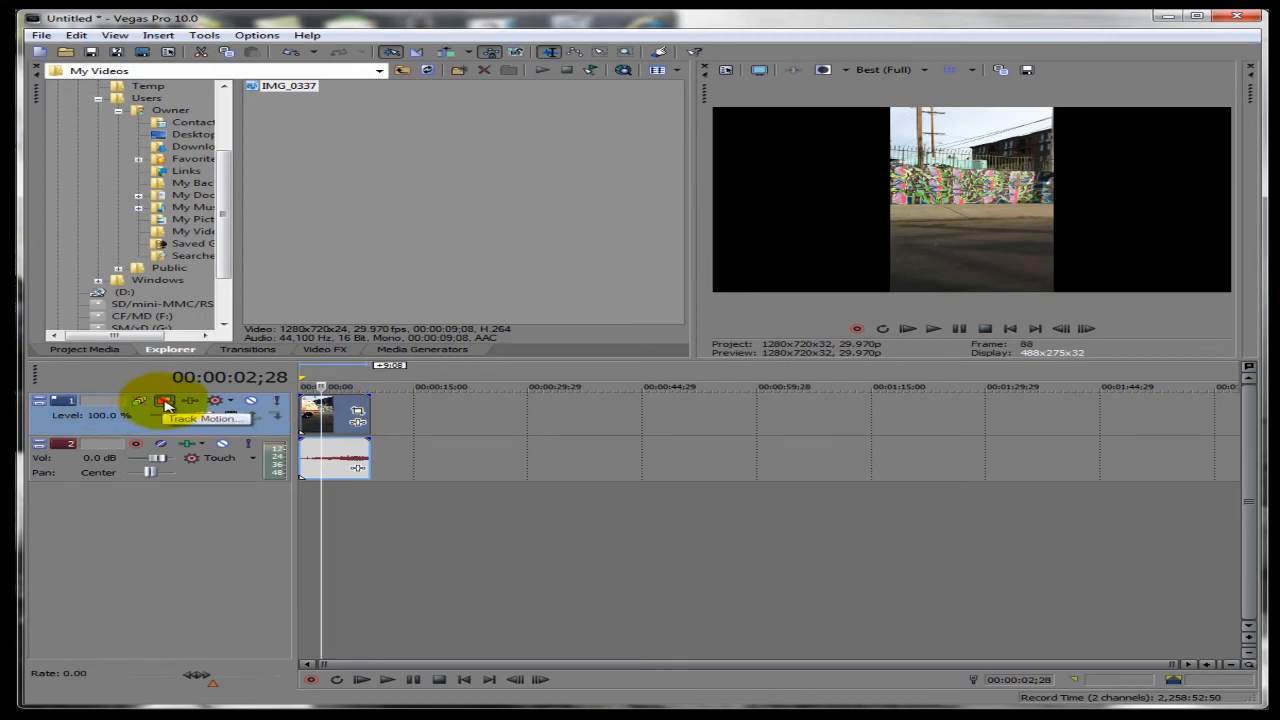
Rotate track 1's track motion to -90° and scale it up to fill the frame.
{"action": "left_click", "coordinate": [165, 401]}
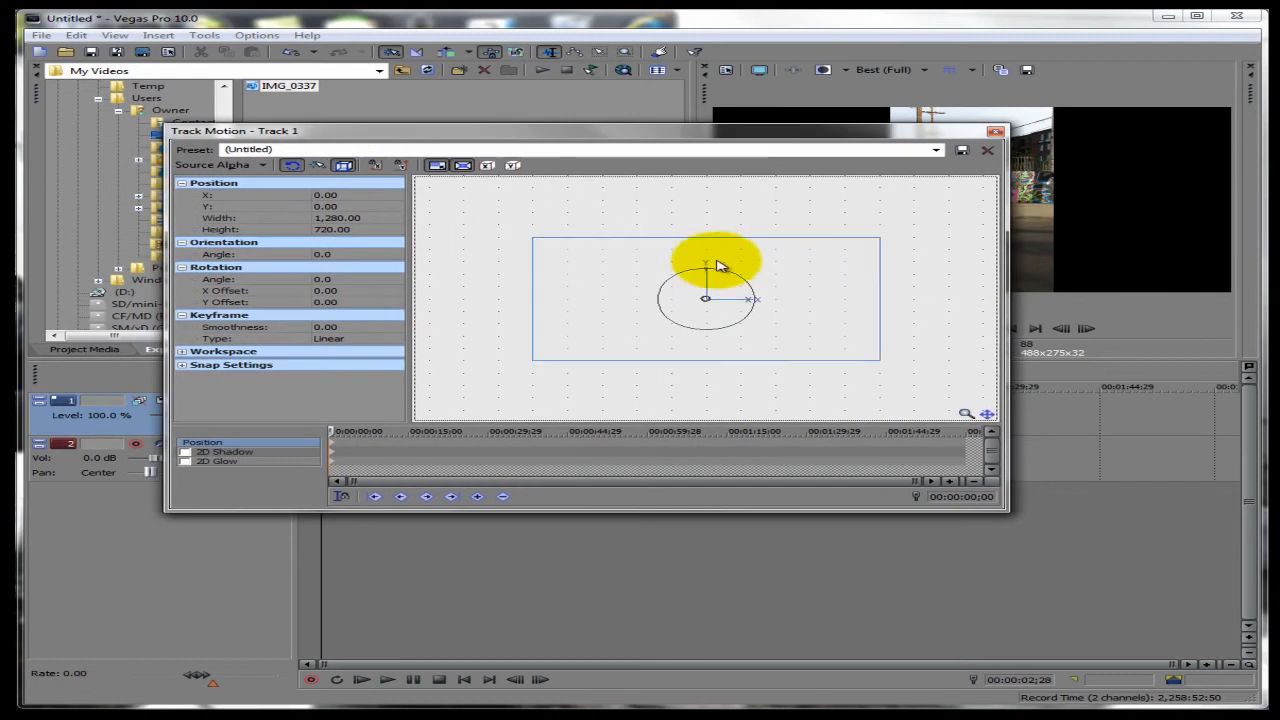
{"action": "left_click_drag", "start_coordinate": [705, 260], "coordinate": [718, 265]}
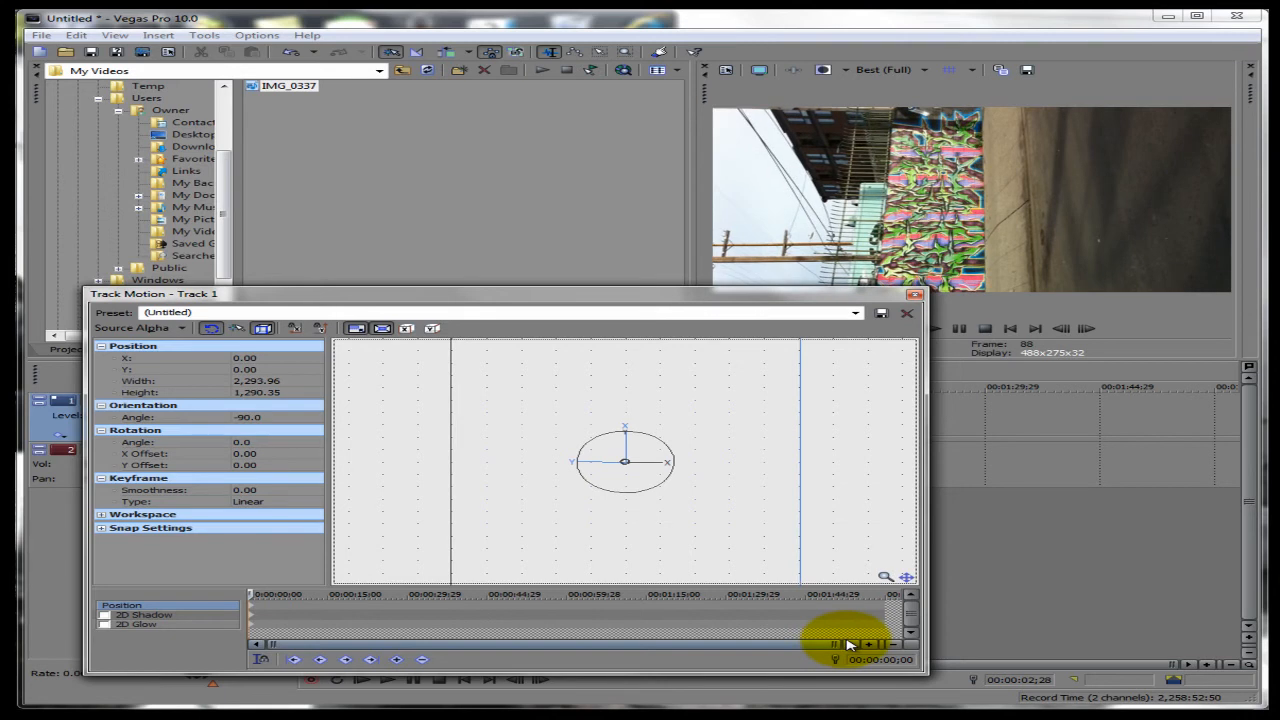
{"action": "left_click", "coordinate": [906, 312]}
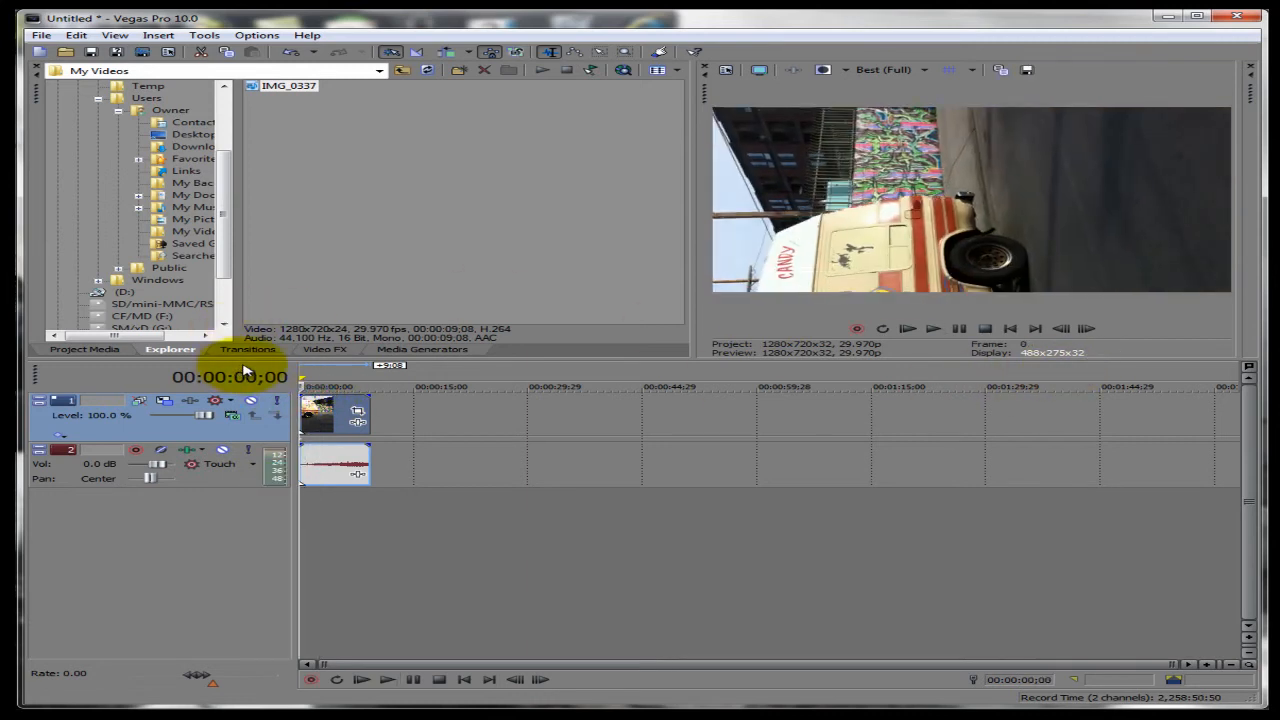
Rewind, select the rotated clip and preview its playback.
{"action": "left_click", "coordinate": [330, 413]}
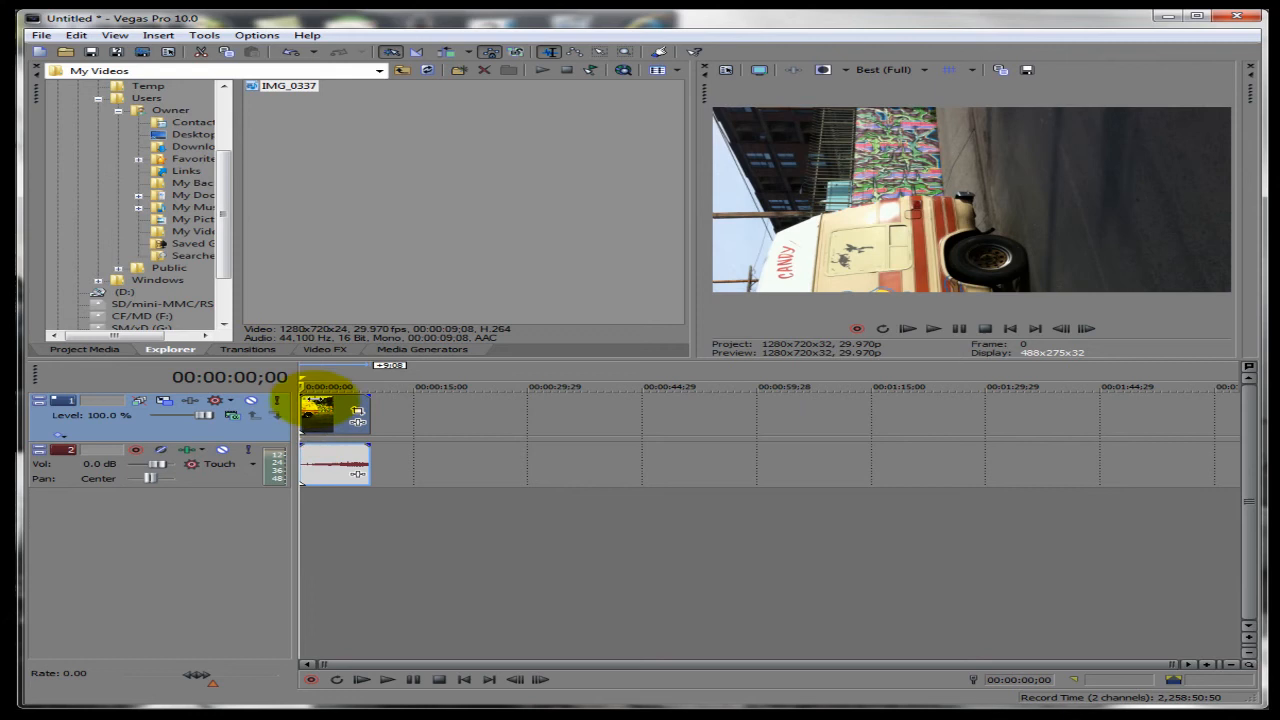
{"action": "left_click", "coordinate": [324, 349]}
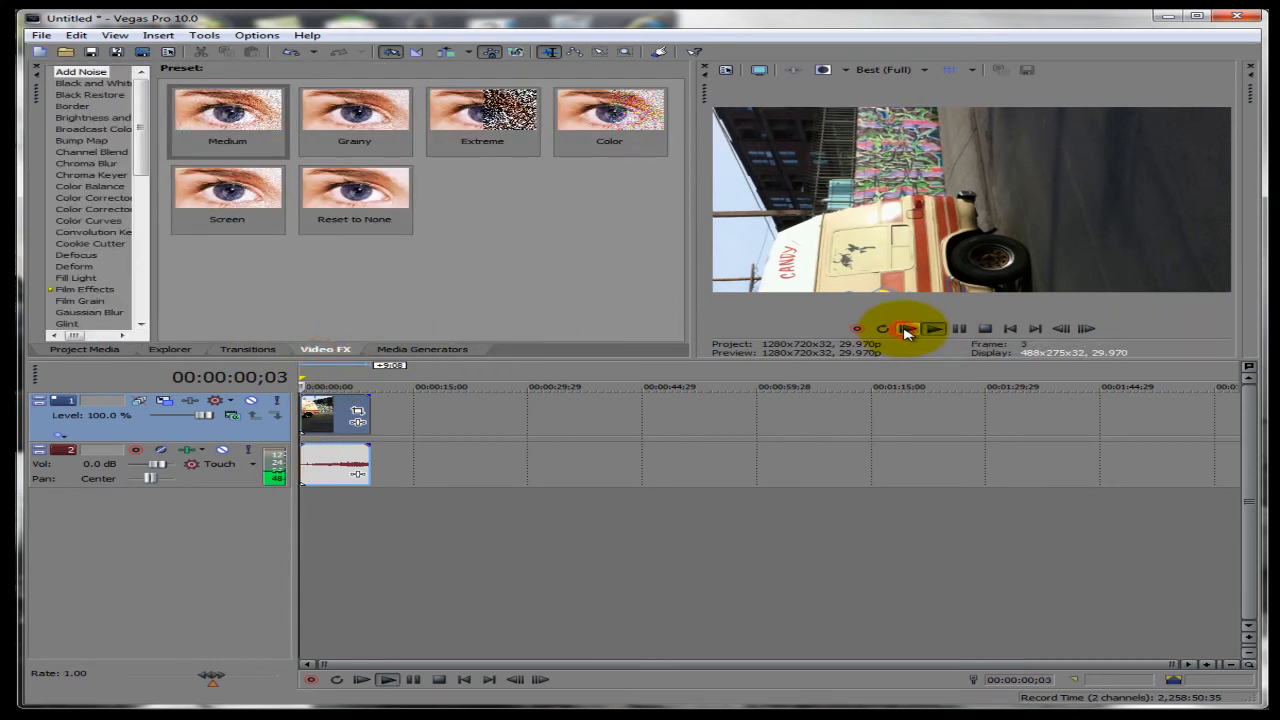
{"action": "left_click", "coordinate": [907, 328]}
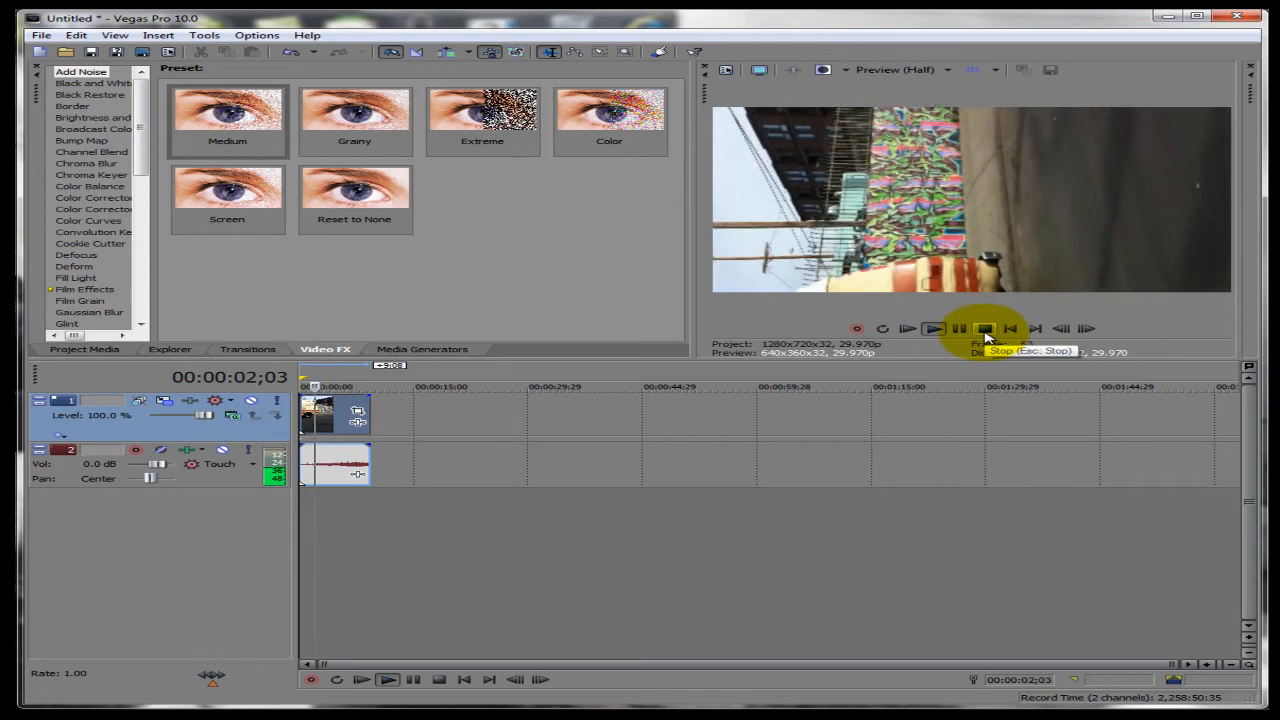
{"action": "left_click", "coordinate": [985, 328]}
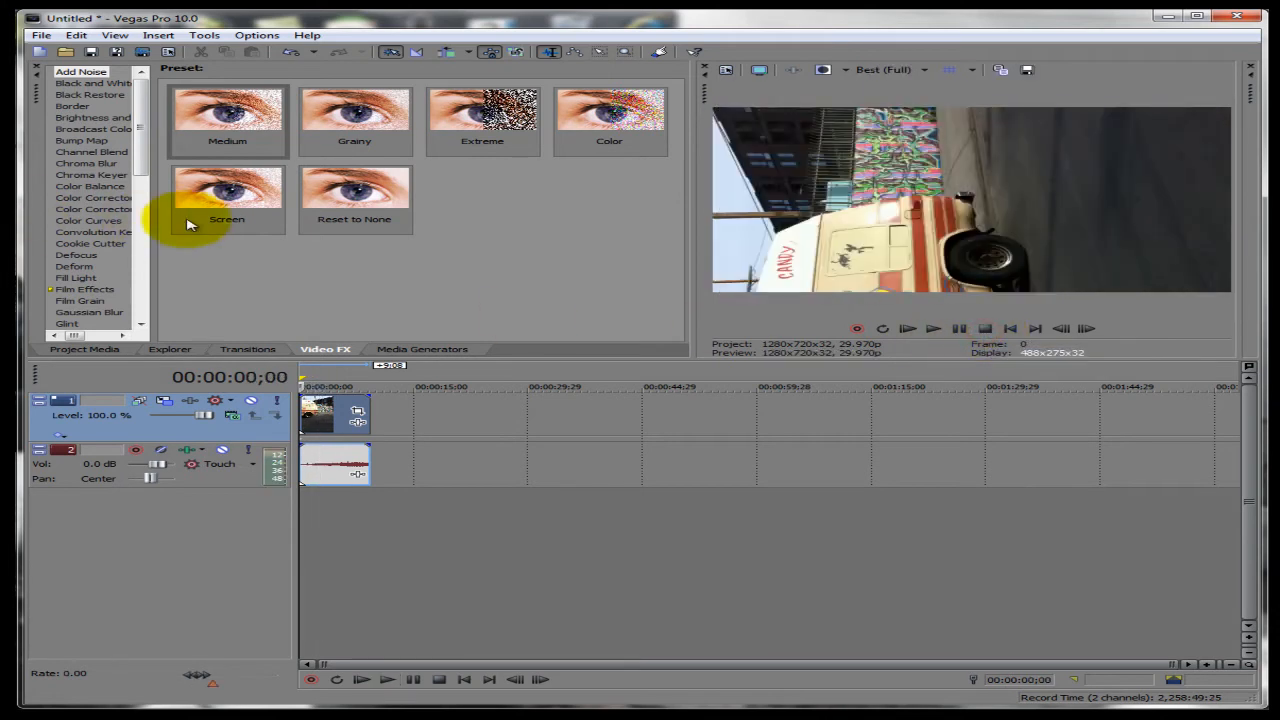
Apply the Channel Blend Grayscale preset to the clip and preview it in black and white.
{"action": "left_click", "coordinate": [92, 151]}
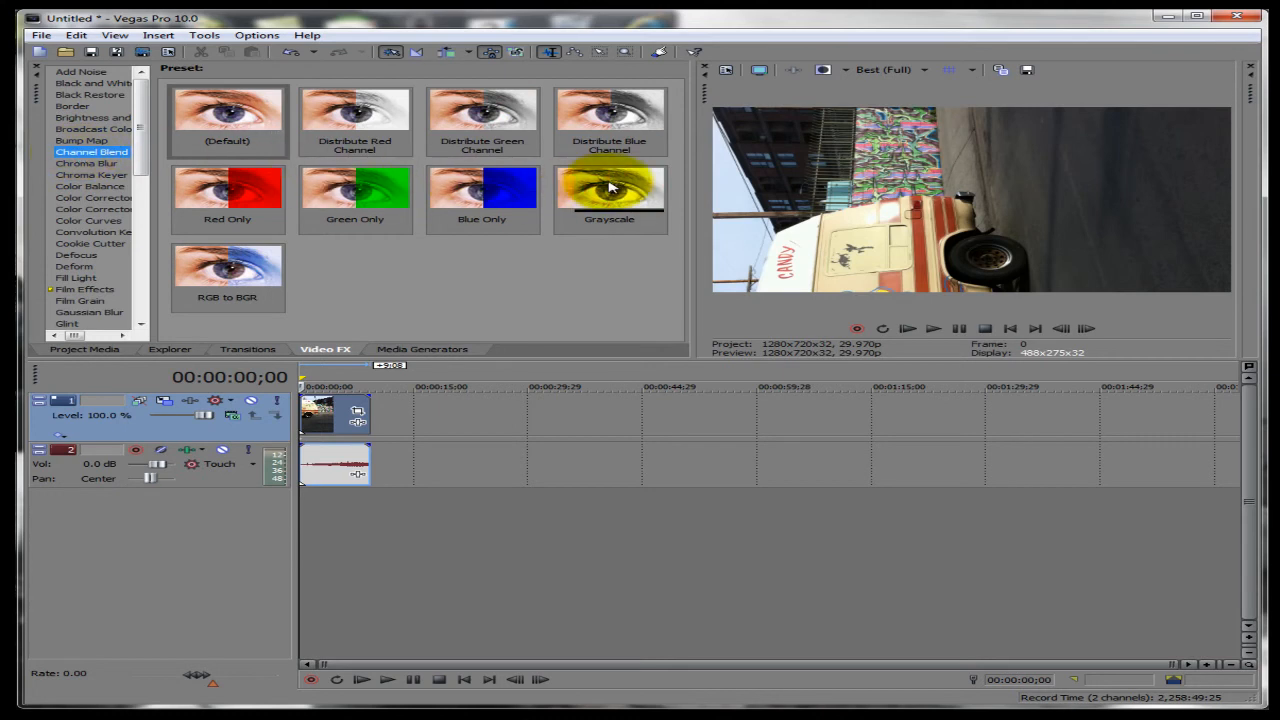
{"action": "left_click", "coordinate": [609, 195]}
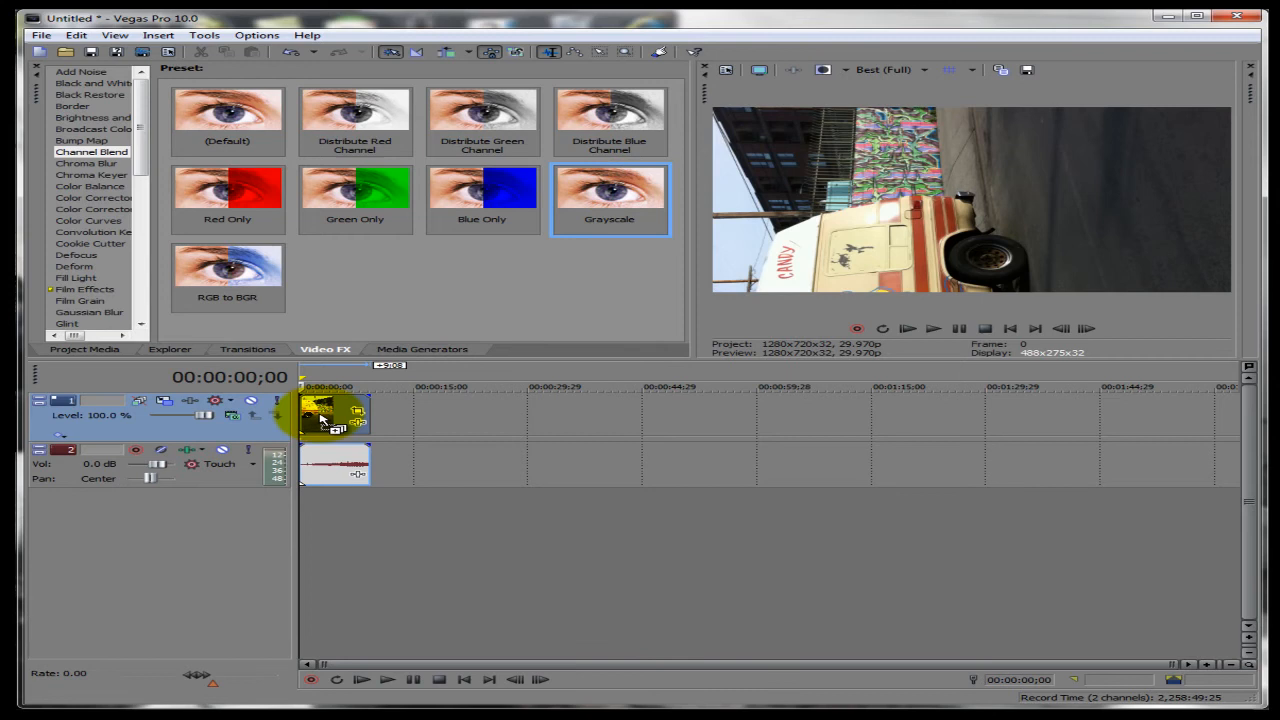
{"action": "double_click", "coordinate": [609, 190]}
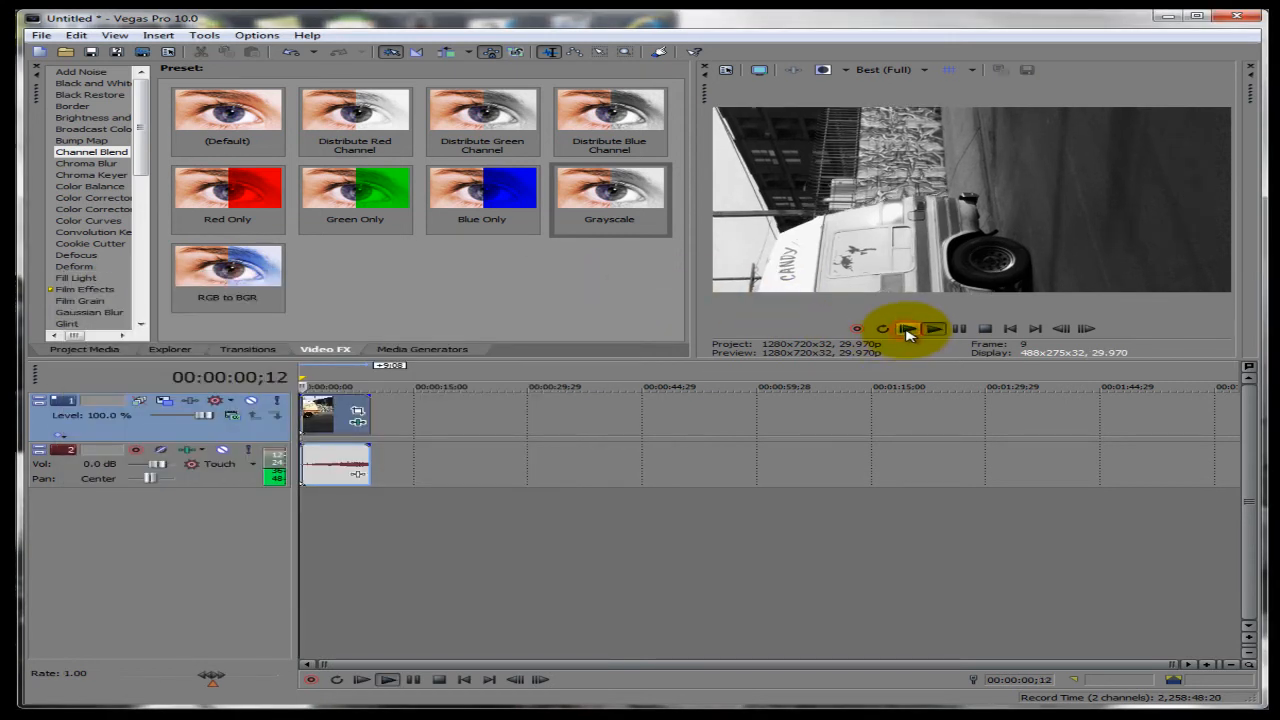
{"action": "left_click", "coordinate": [908, 328]}
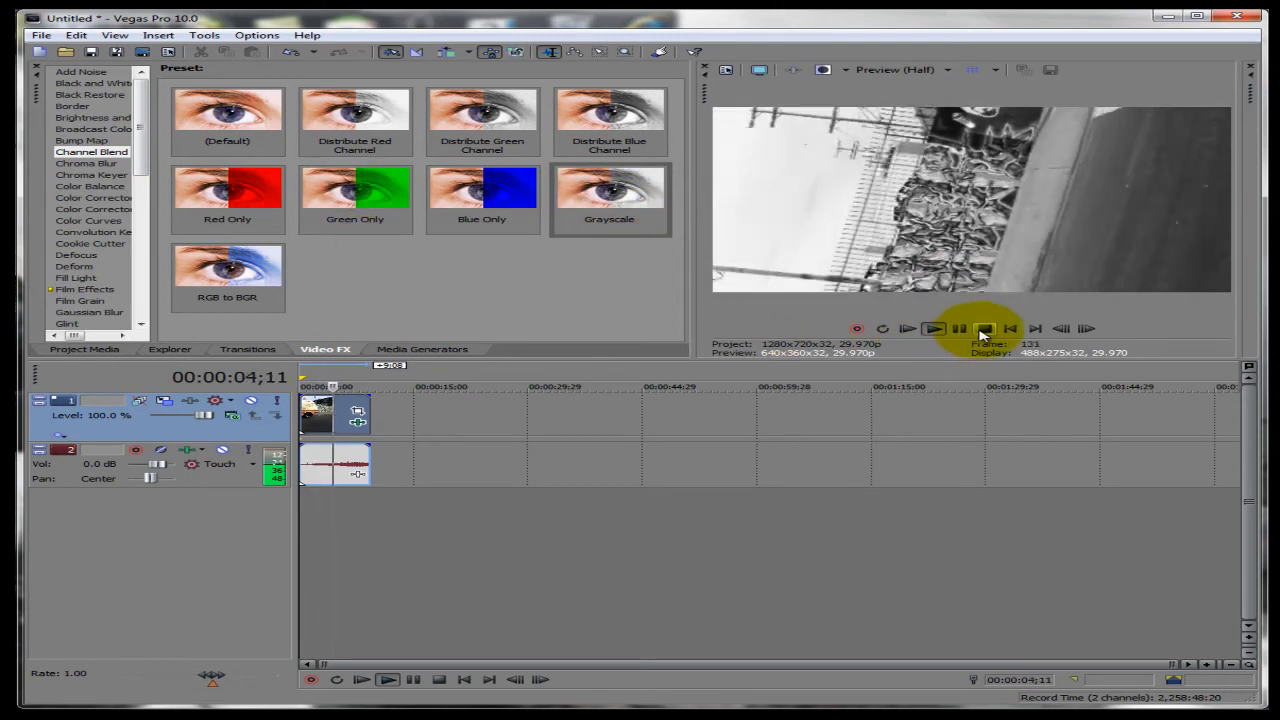
{"action": "left_click", "coordinate": [983, 328]}
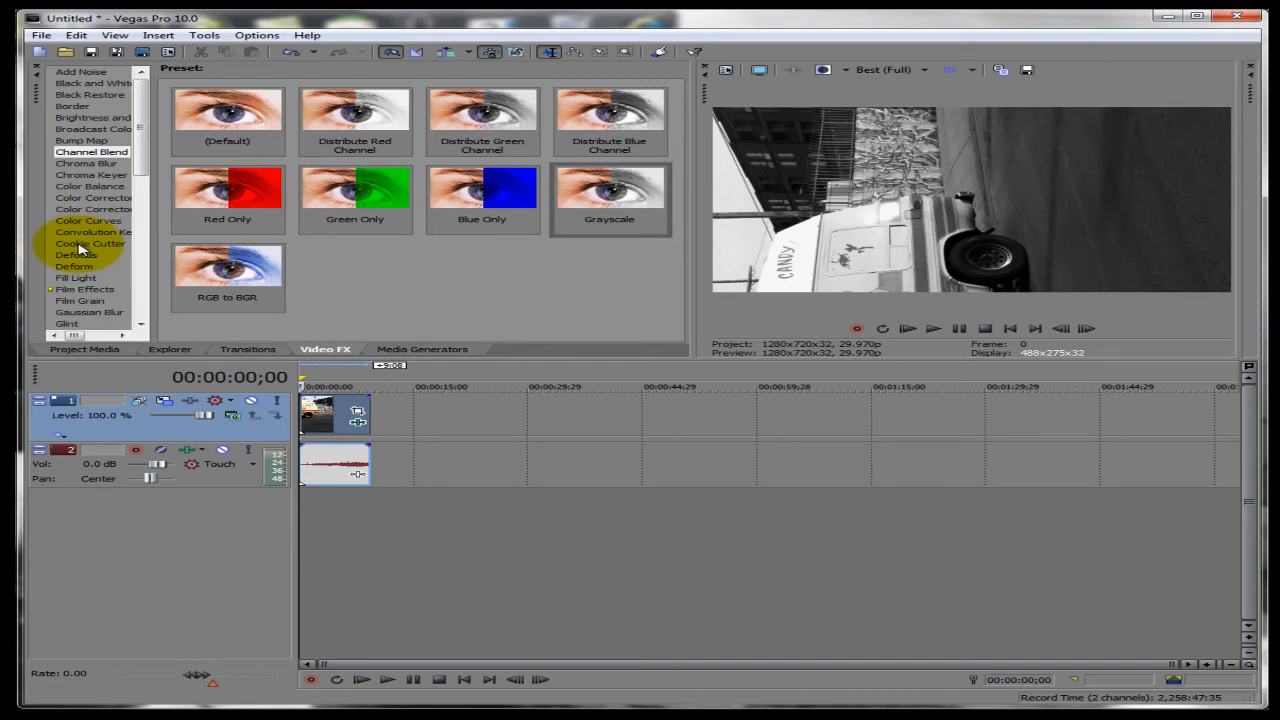
{"action": "mouse_move", "coordinate": [80, 248]}
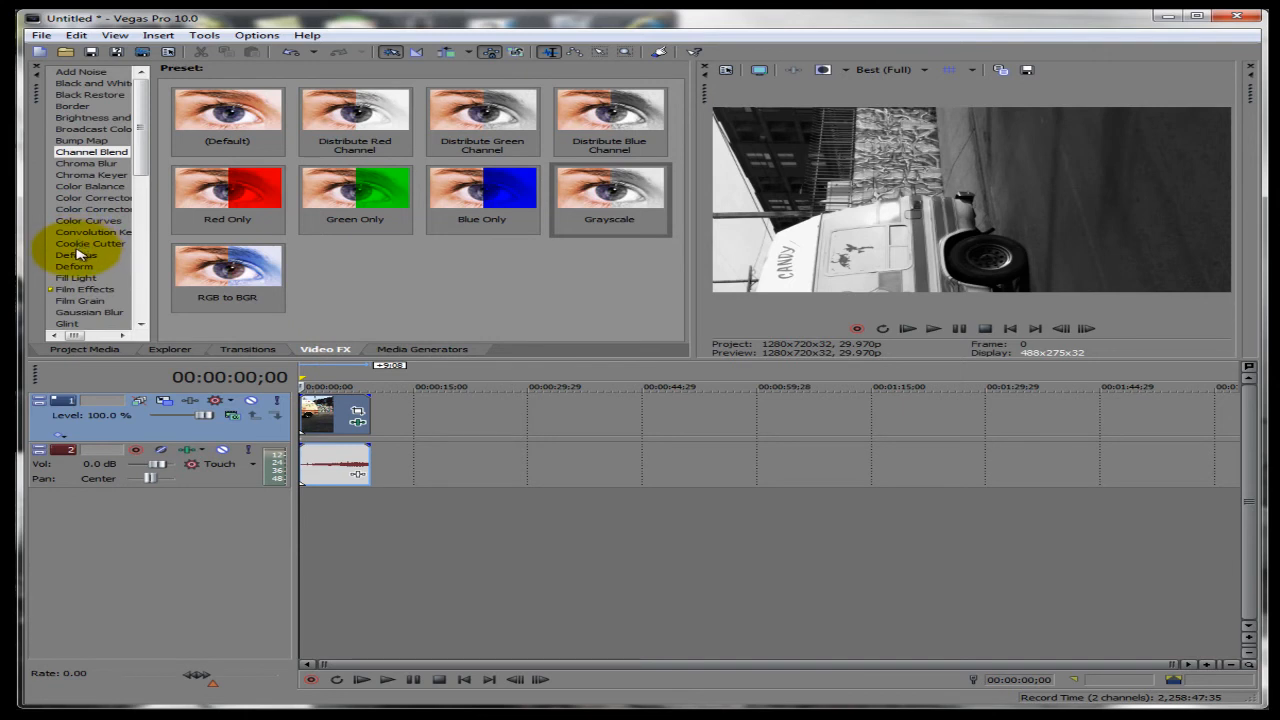
{"action": "mouse_move", "coordinate": [145, 465]}
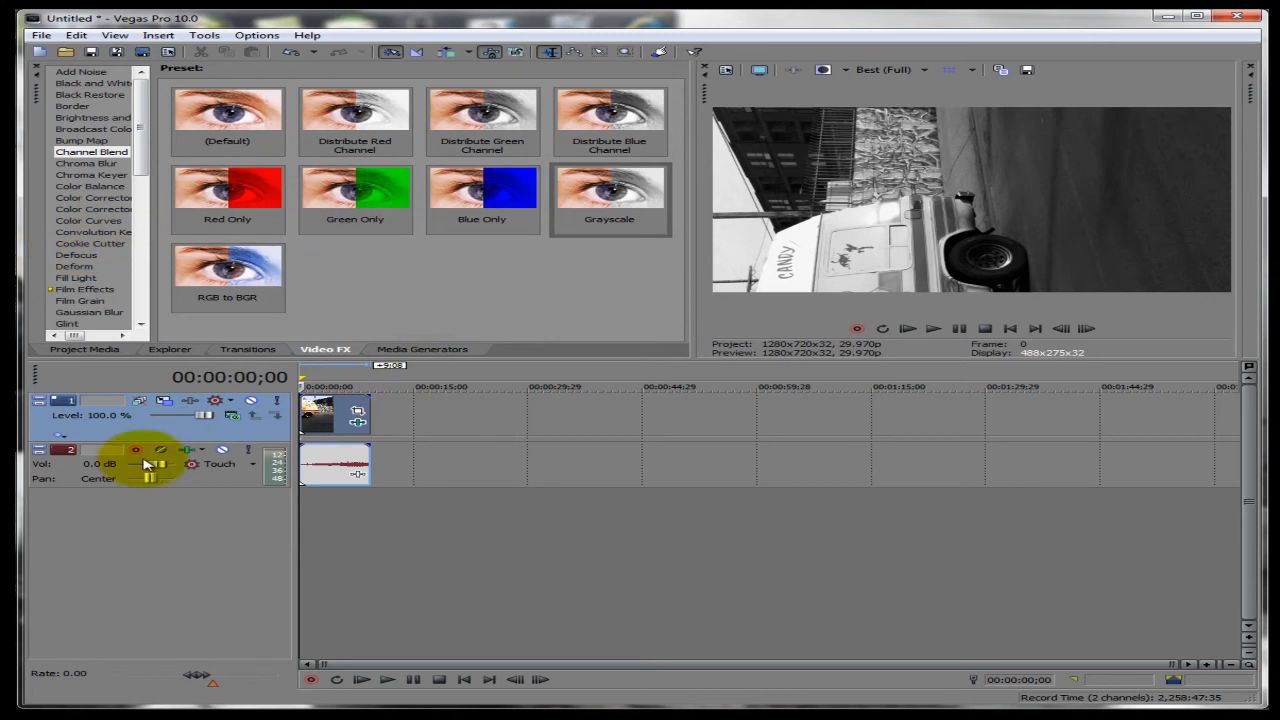
{"action": "mouse_move", "coordinate": [118, 513]}
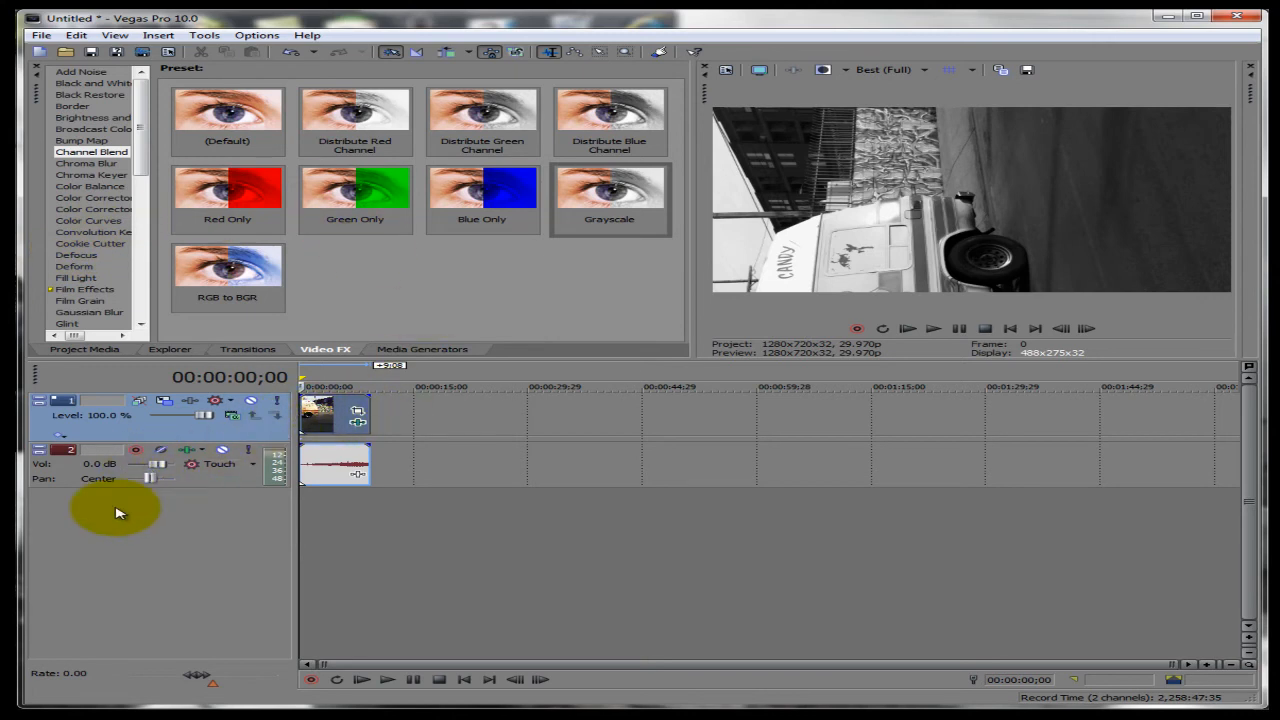
Insert a new empty video track above the grayscale clip's track.
{"action": "right_click", "coordinate": [115, 513]}
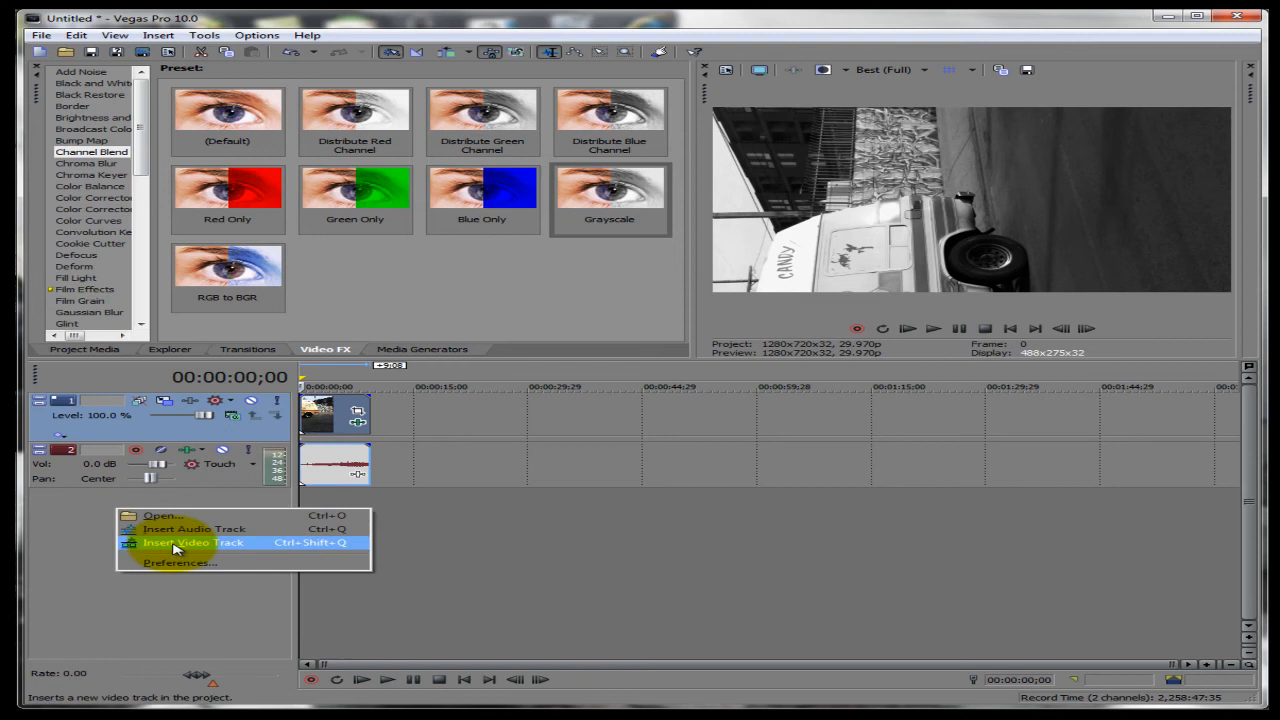
{"action": "left_click", "coordinate": [193, 542]}
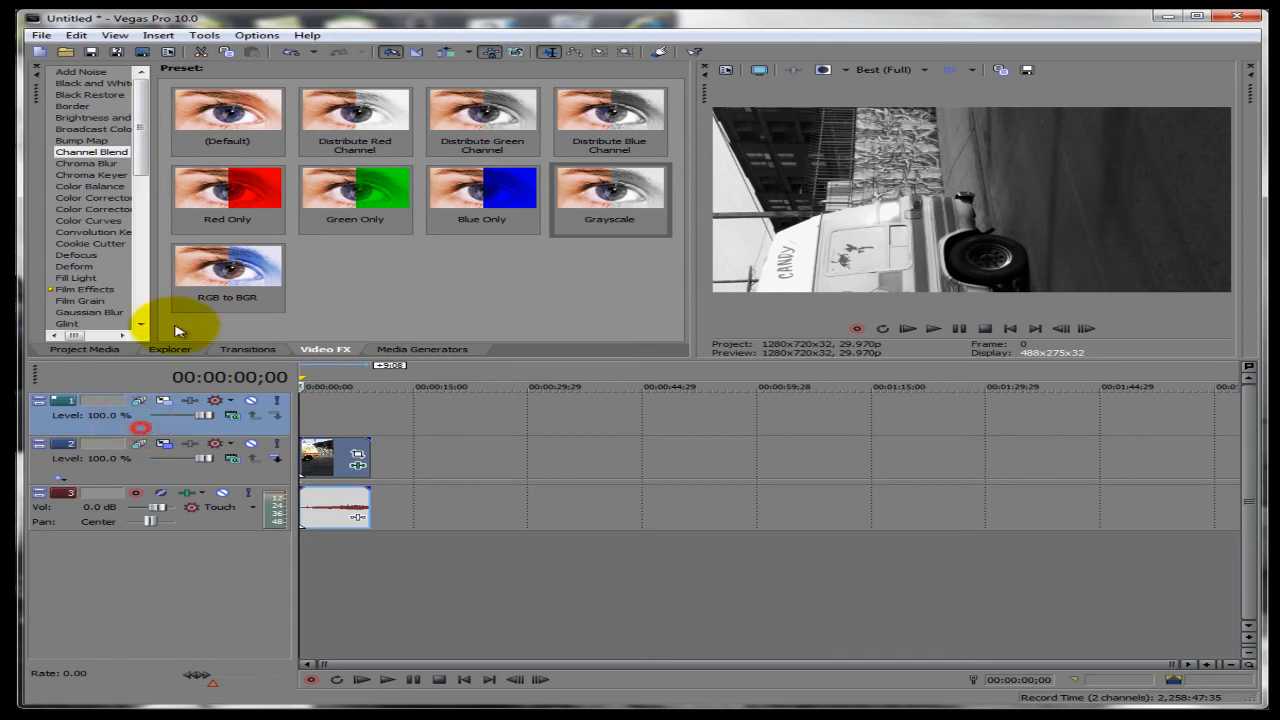
Insert a text media event reading 'XquisiteLab.com' at font size 48.
{"action": "left_click", "coordinate": [157, 35]}
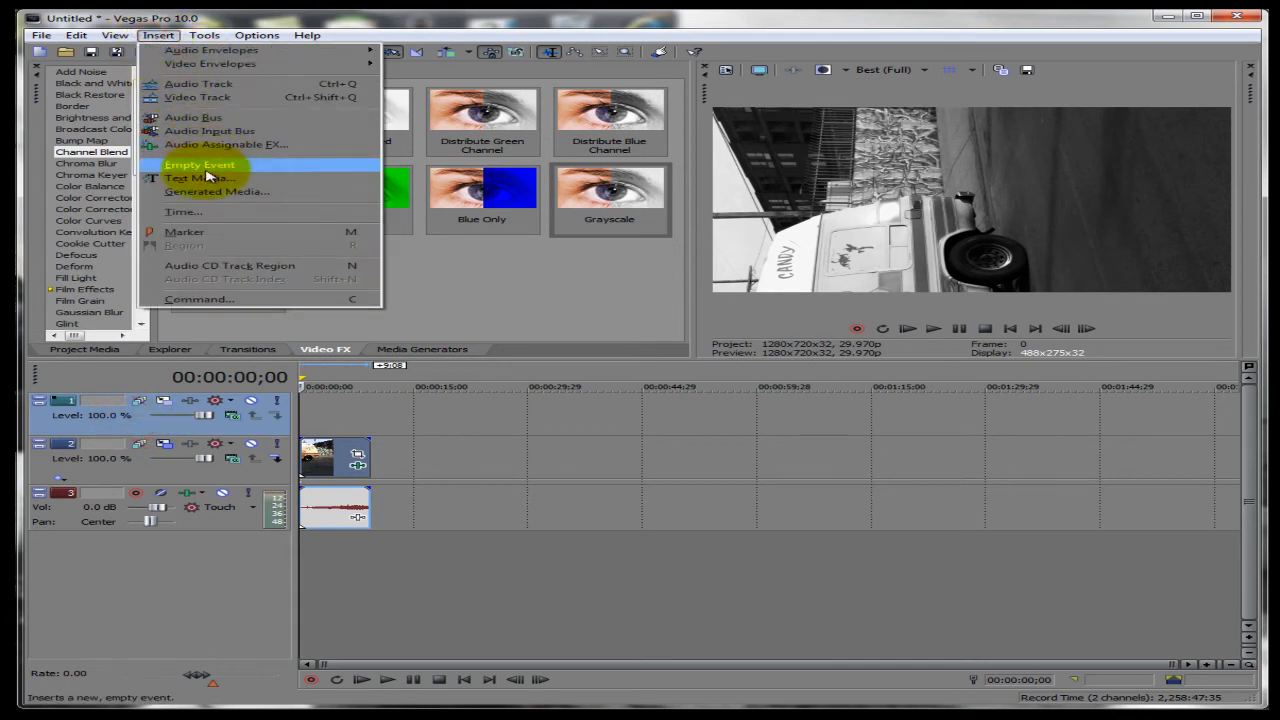
{"action": "left_click", "coordinate": [198, 178]}
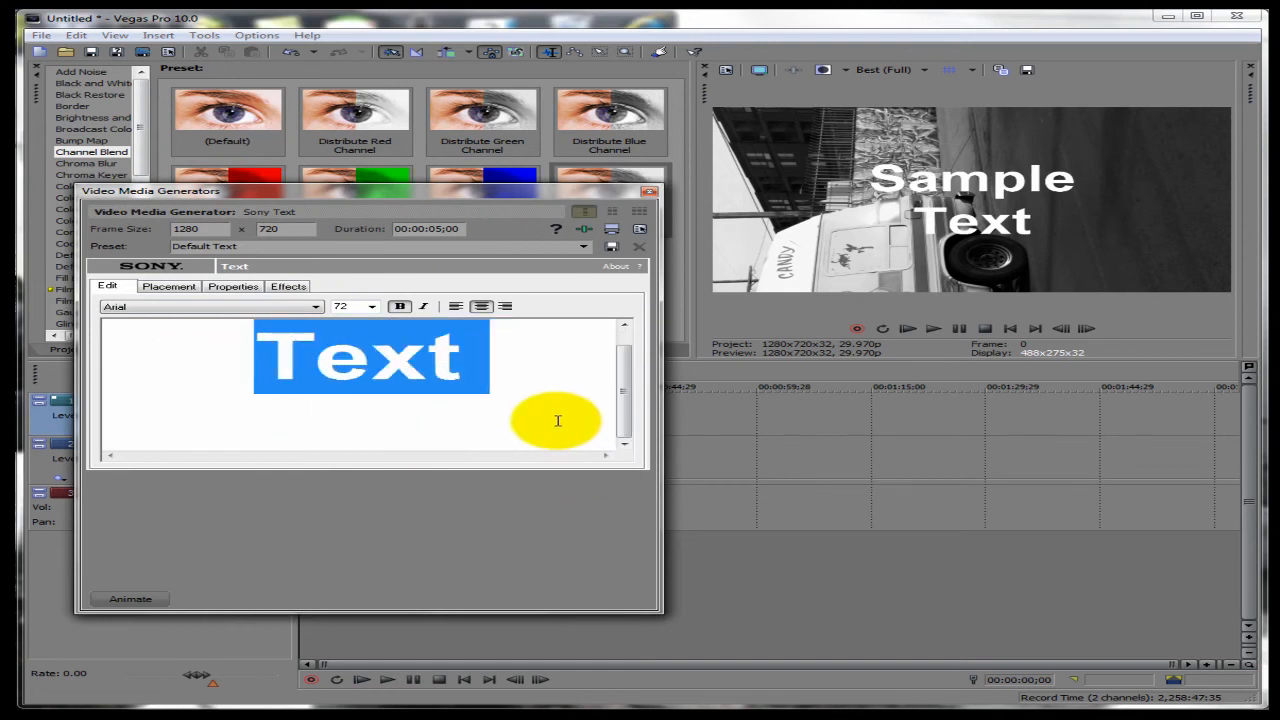
{"action": "type", "text": "Xqui"}
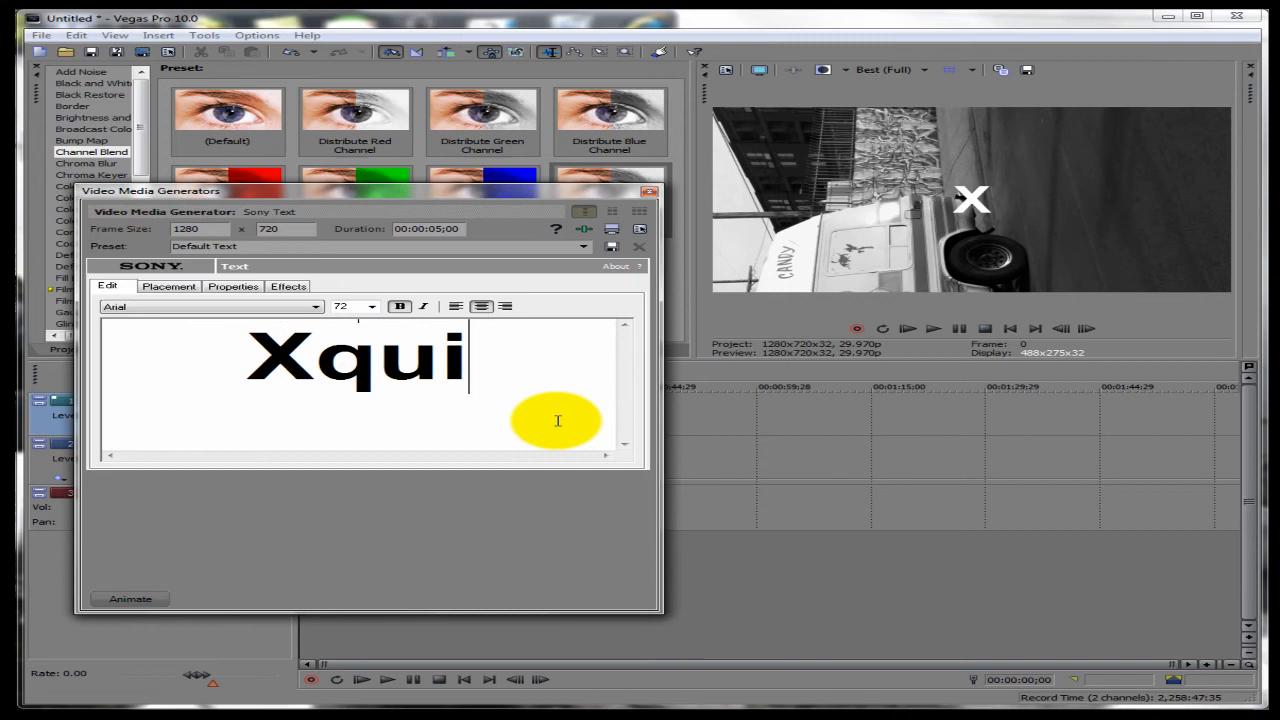
{"action": "type", "text": "siteLab.com"}
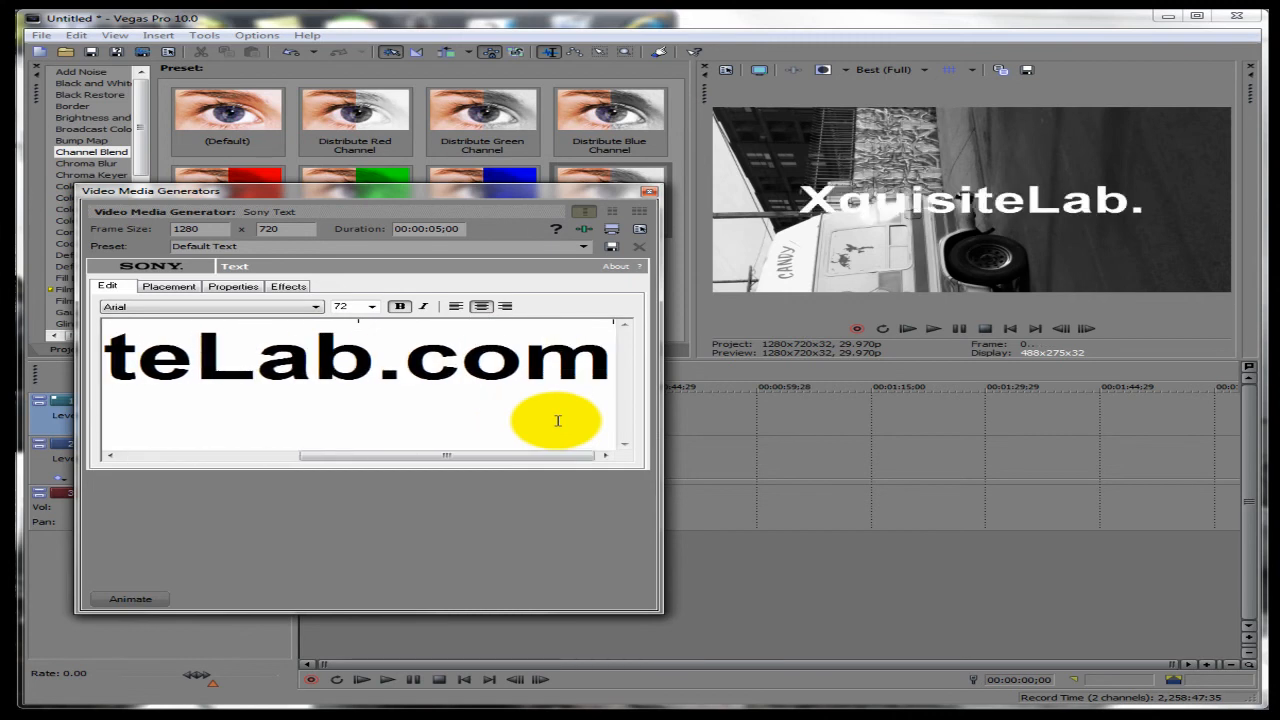
{"action": "left_click", "coordinate": [371, 306]}
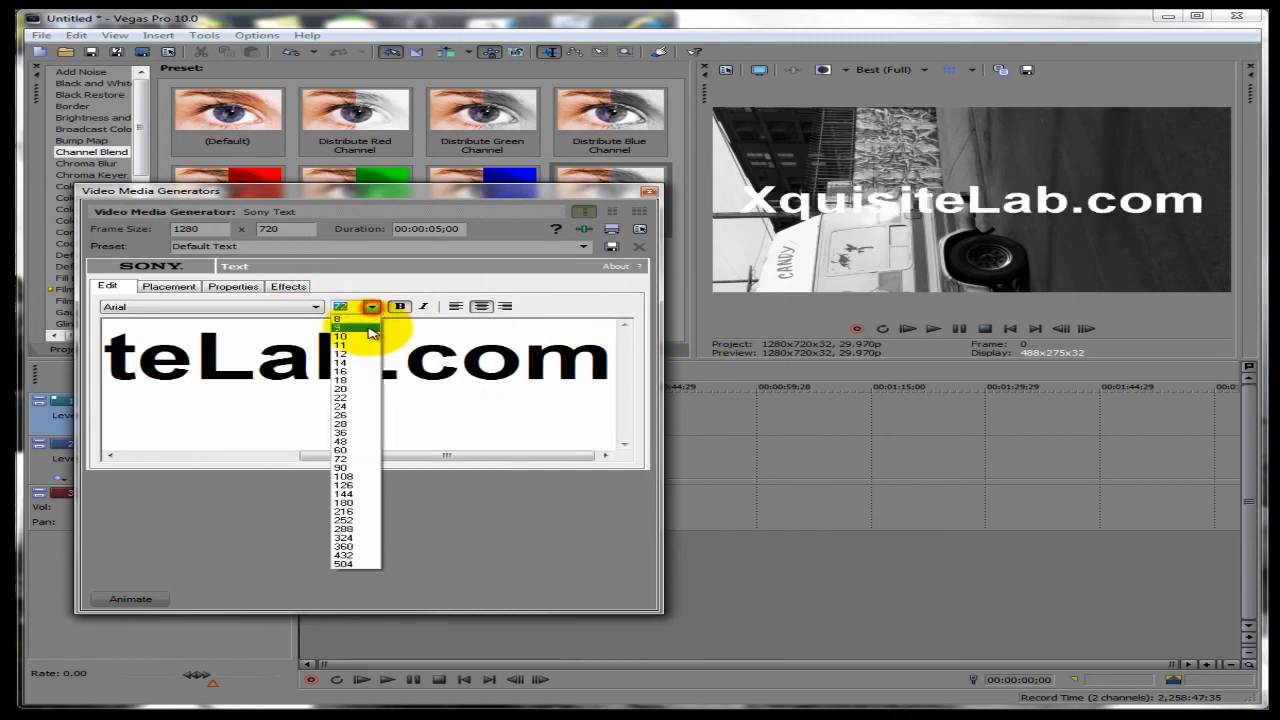
{"action": "left_click", "coordinate": [341, 441]}
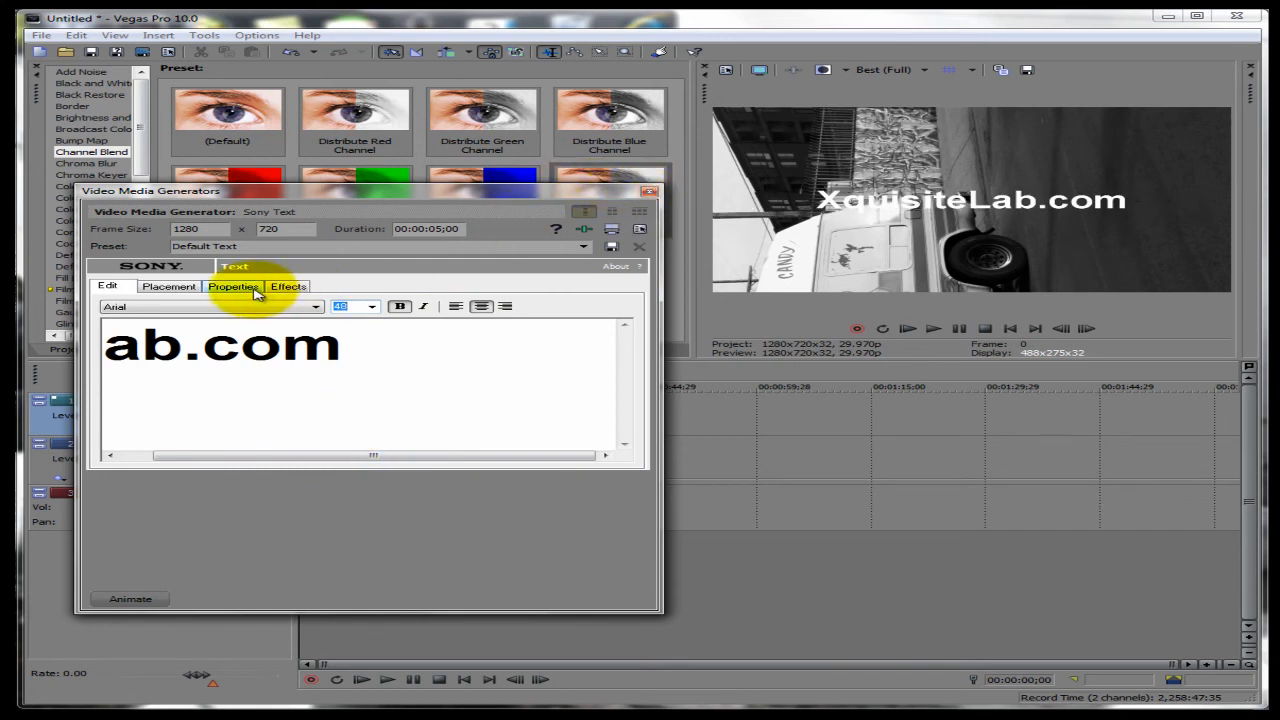
Review the text's Placement and Properties settings, including colour.
{"action": "left_click", "coordinate": [169, 286]}
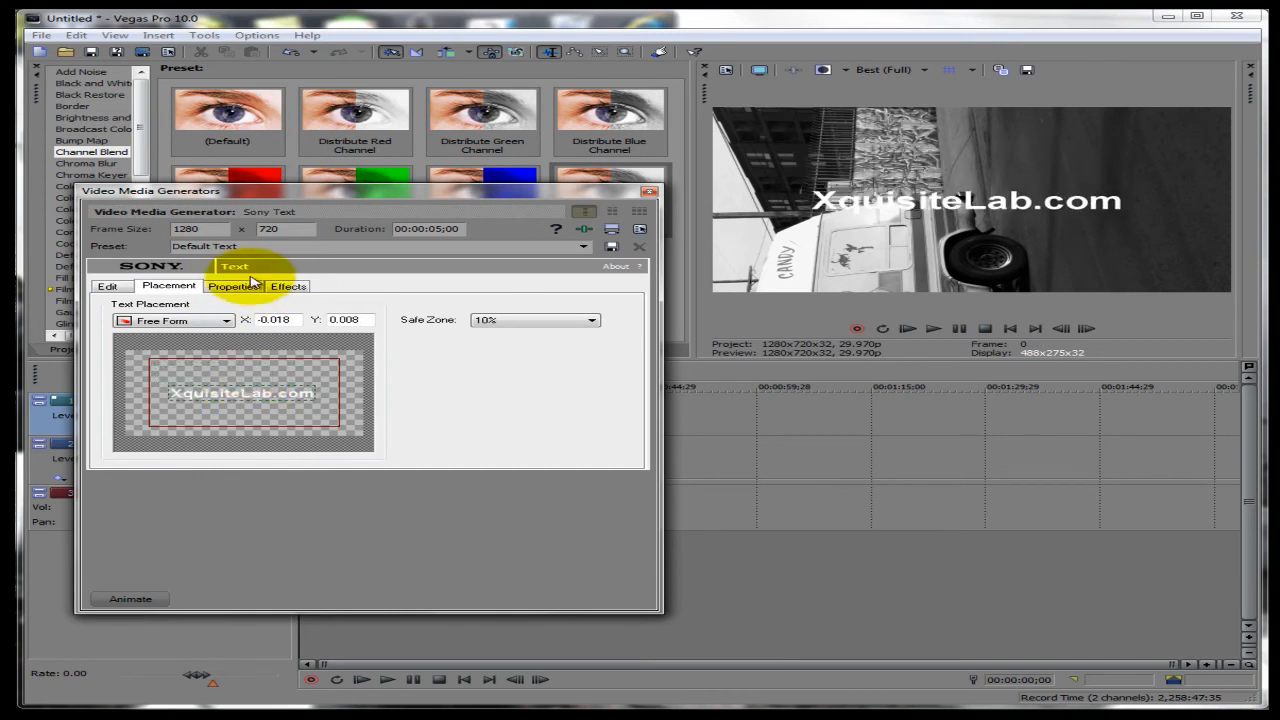
{"action": "left_click", "coordinate": [232, 286]}
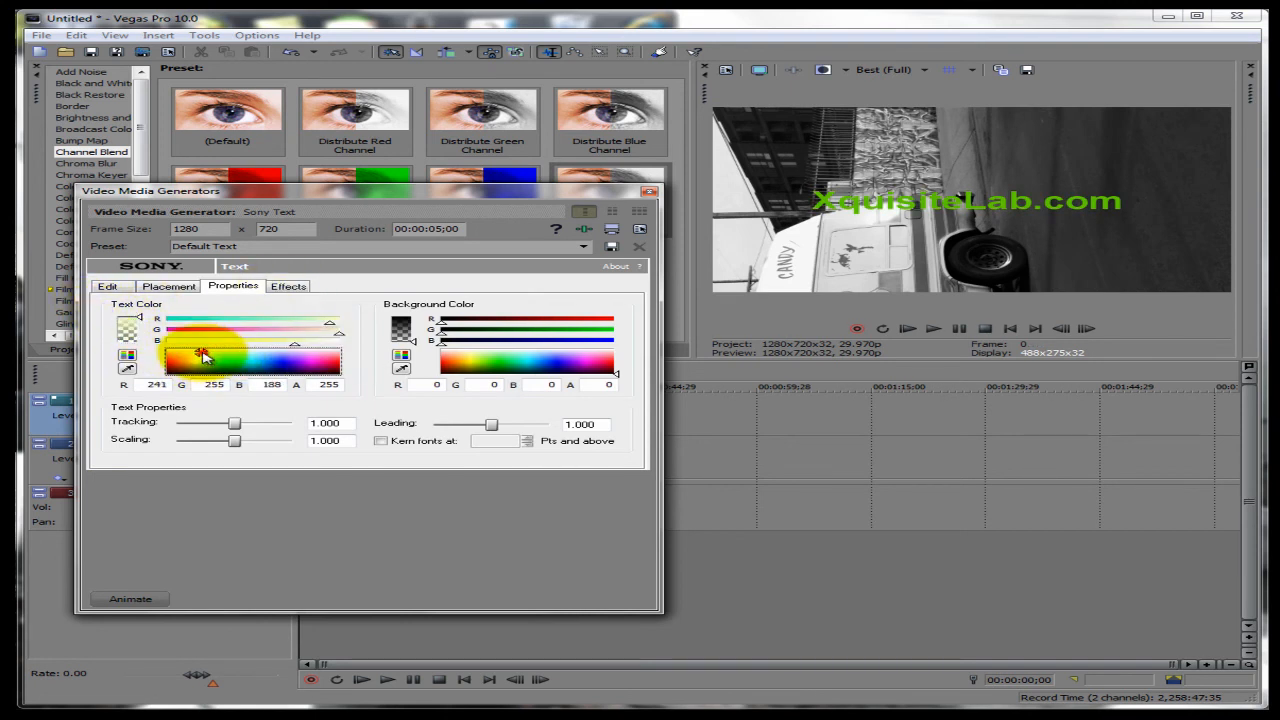
{"action": "left_click", "coordinate": [288, 286]}
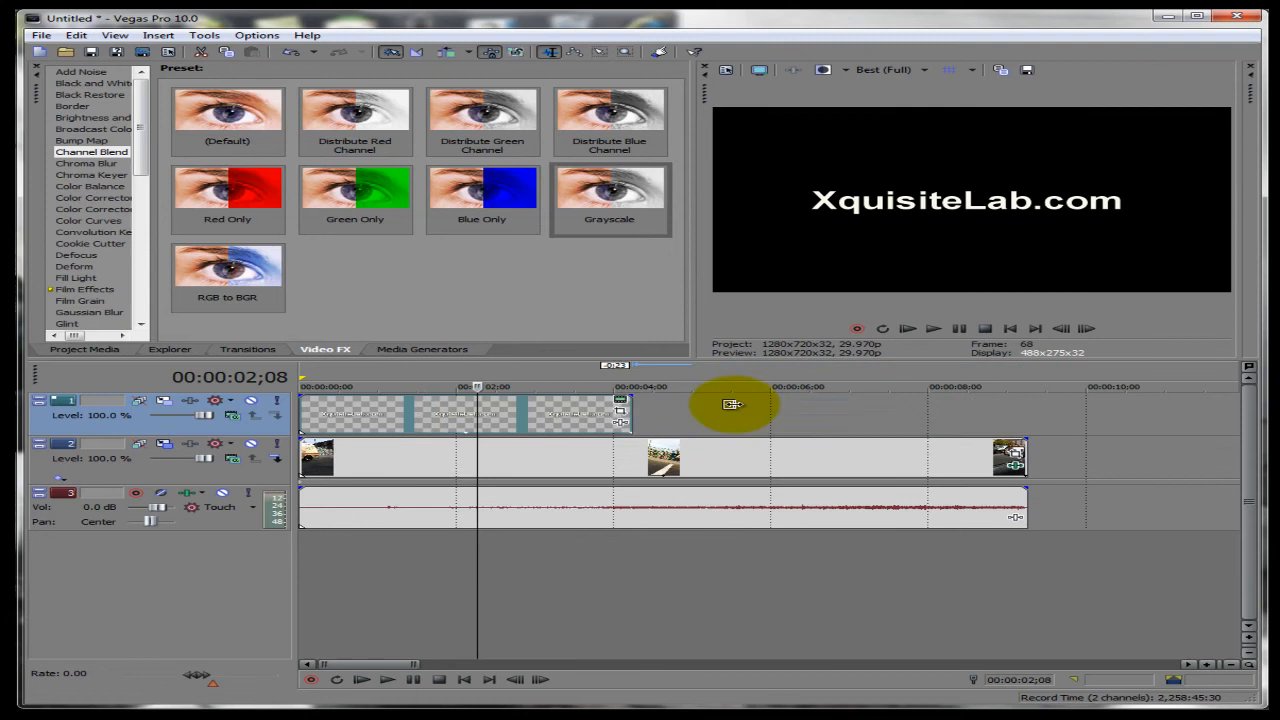
Rewind and play the project to review when the XquisiteLab.com text appears.
{"action": "left_click", "coordinate": [932, 328]}
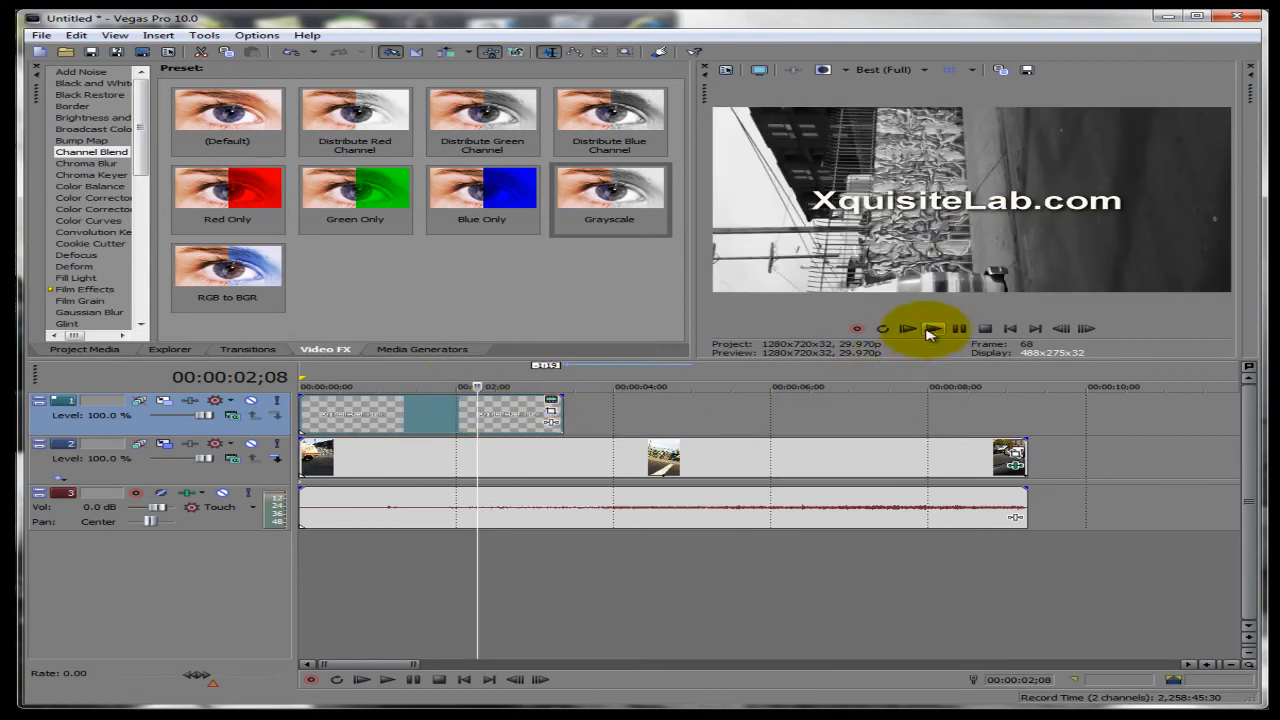
{"action": "left_click", "coordinate": [908, 328]}
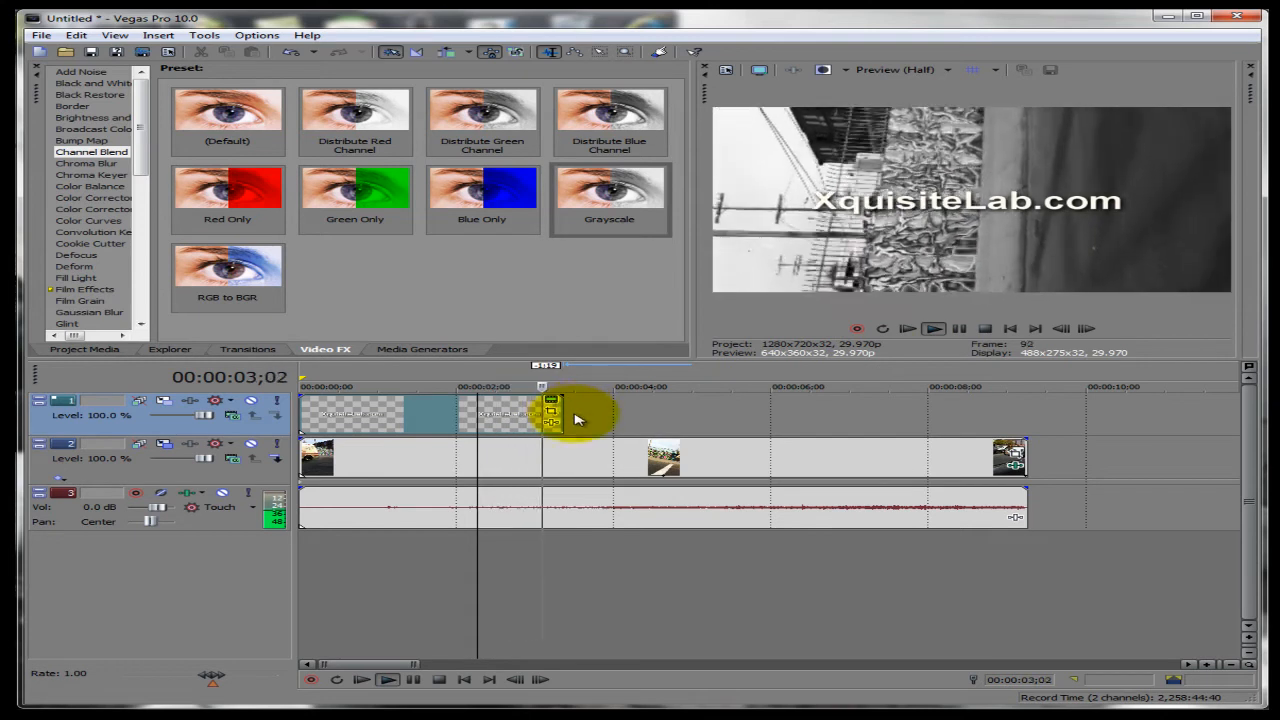
{"action": "left_click", "coordinate": [983, 328]}
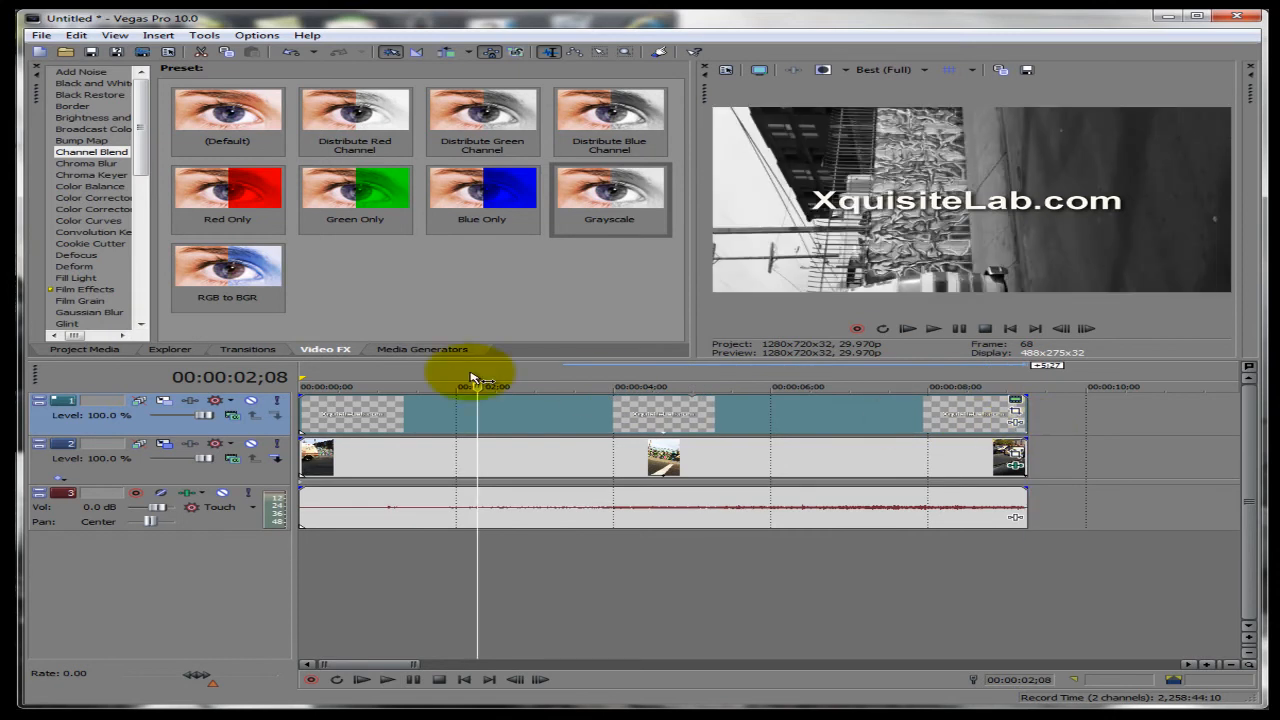
{"action": "left_click", "coordinate": [933, 328]}
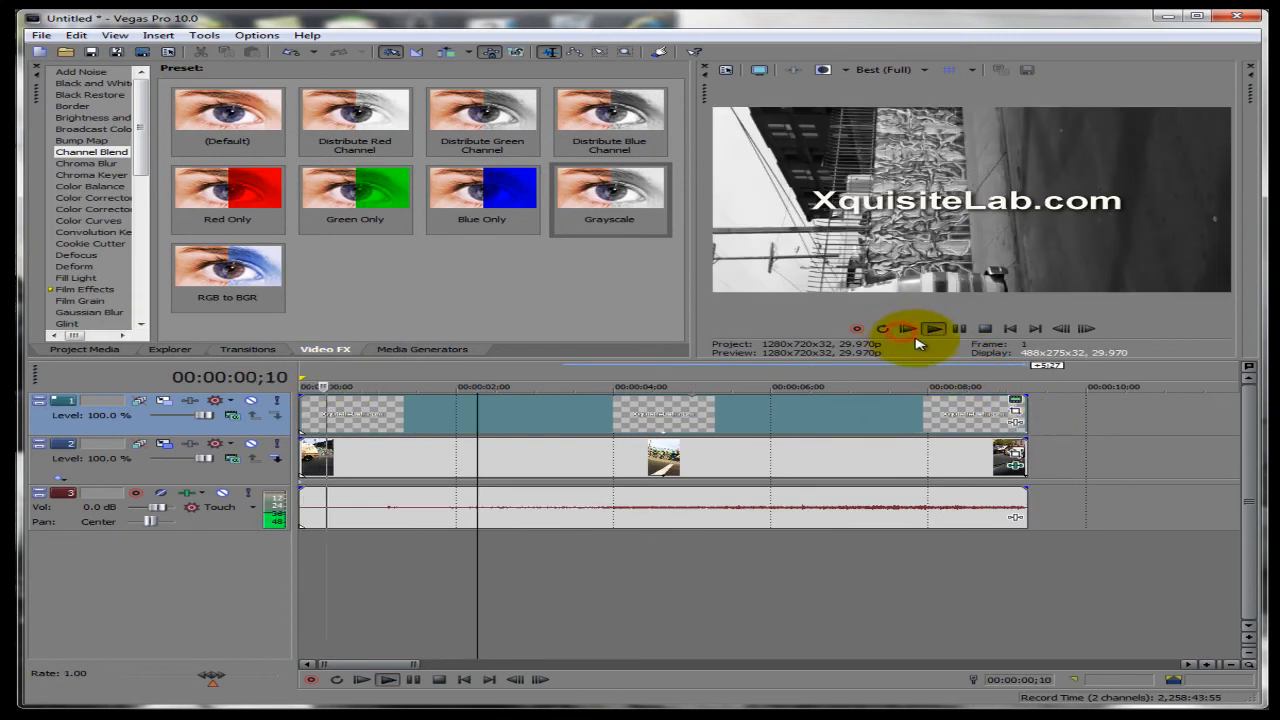
{"action": "left_click", "coordinate": [907, 328]}
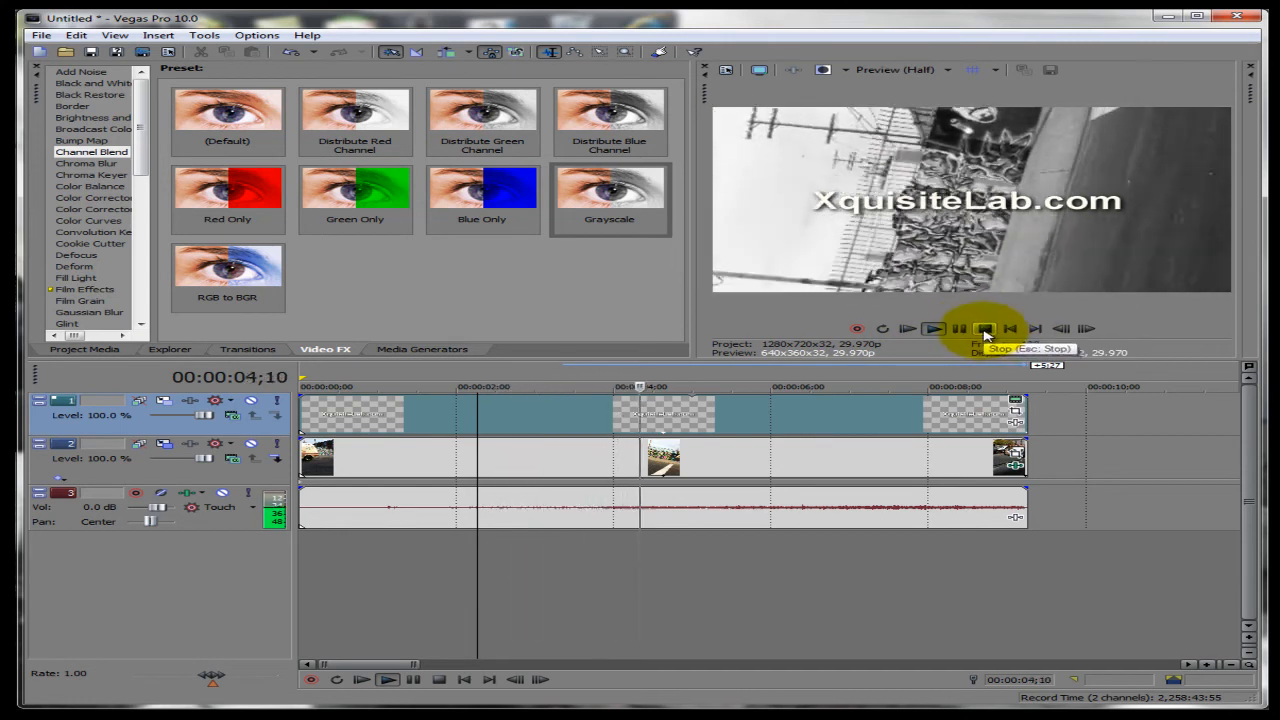
{"action": "left_click", "coordinate": [983, 328]}
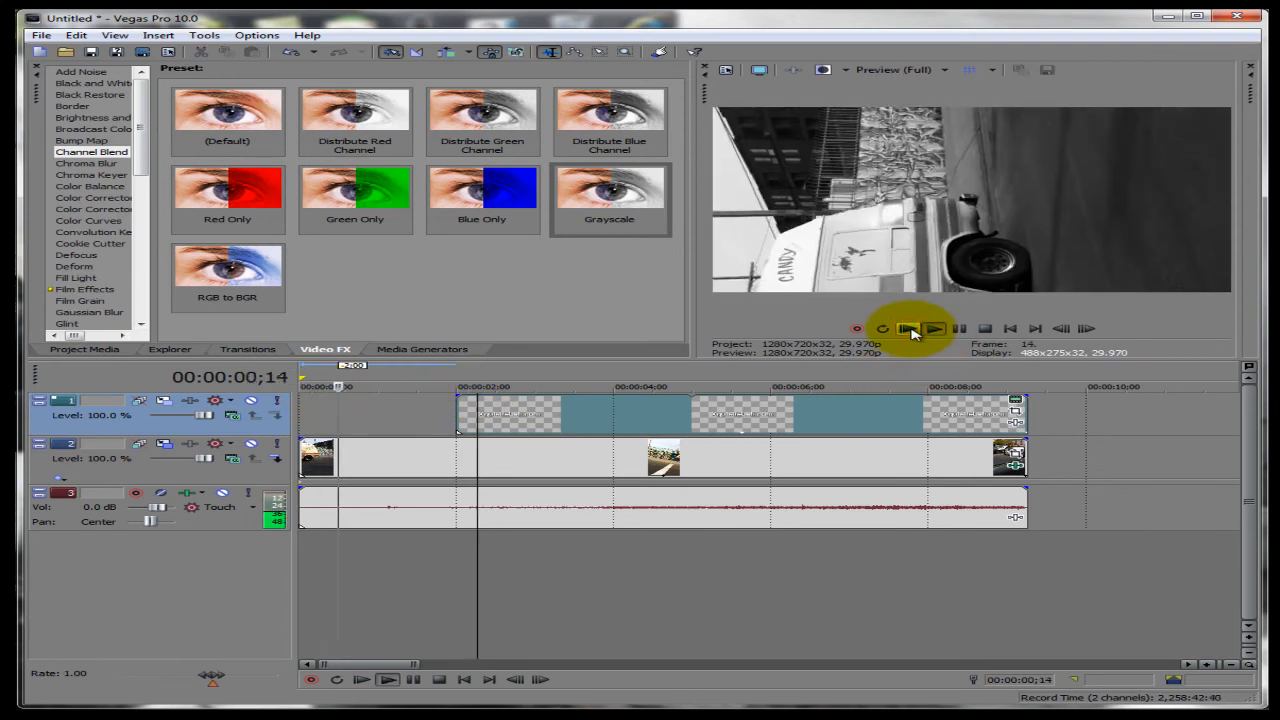
Stretch the text event's fade-in so the title fades in from about 2 to 4 seconds.
{"action": "left_click", "coordinate": [933, 328]}
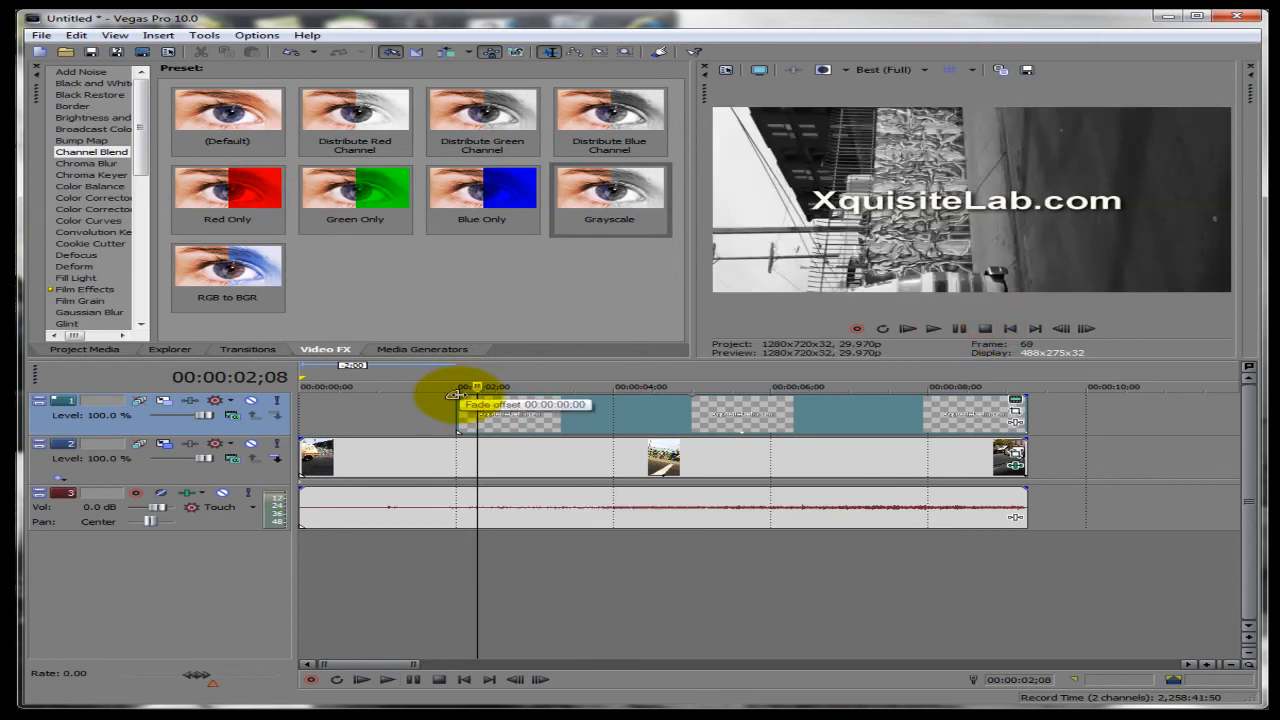
{"action": "left_click_drag", "start_coordinate": [455, 405], "coordinate": [560, 405]}
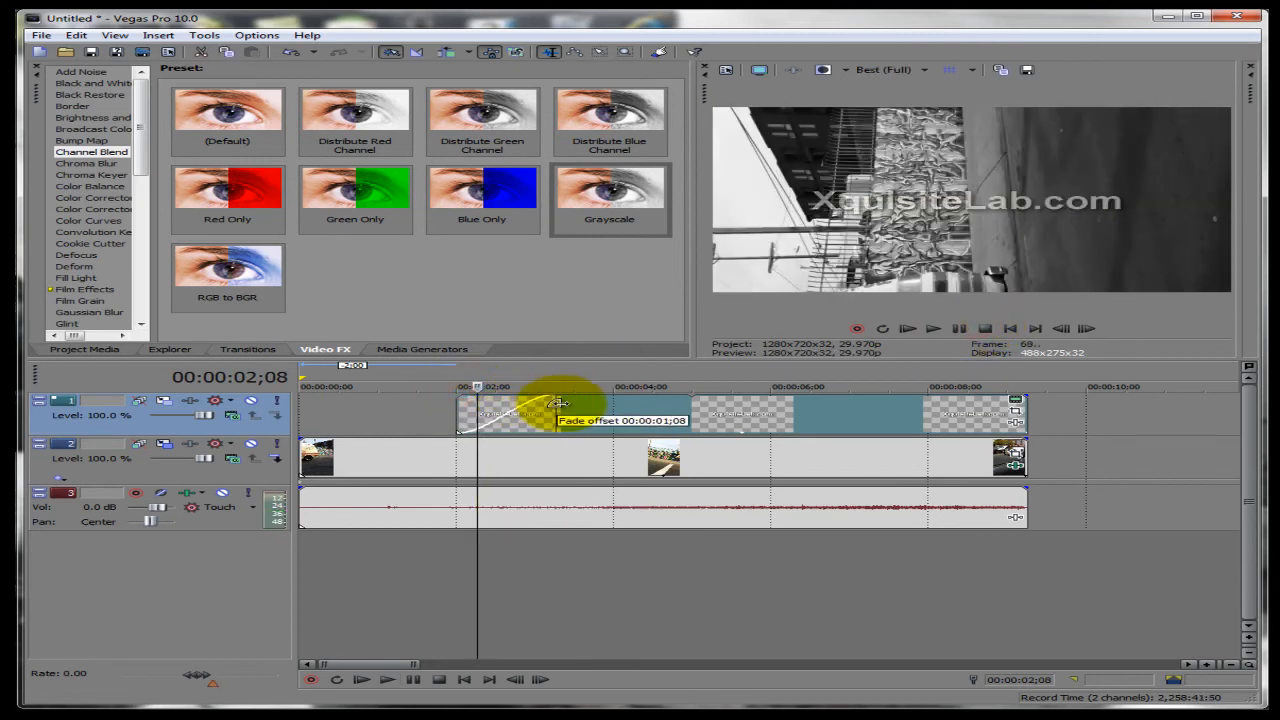
{"action": "left_click_drag", "start_coordinate": [560, 403], "coordinate": [615, 410]}
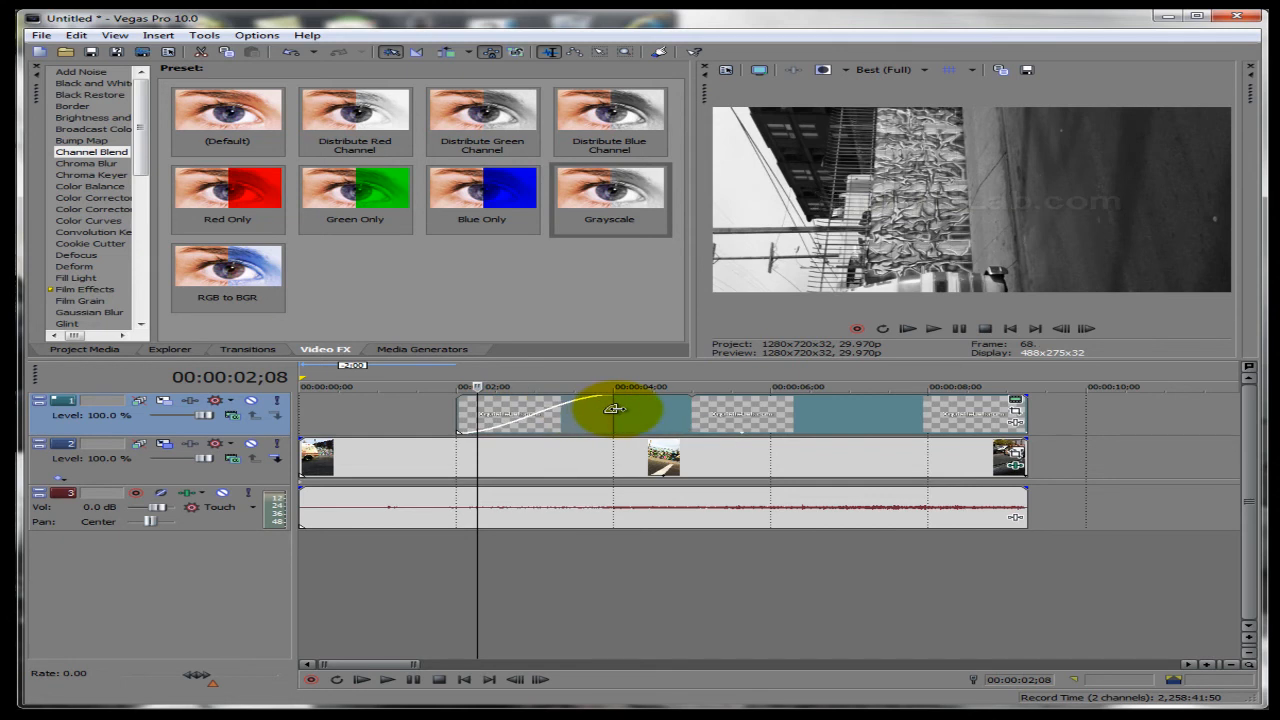
{"action": "left_click", "coordinate": [907, 328]}
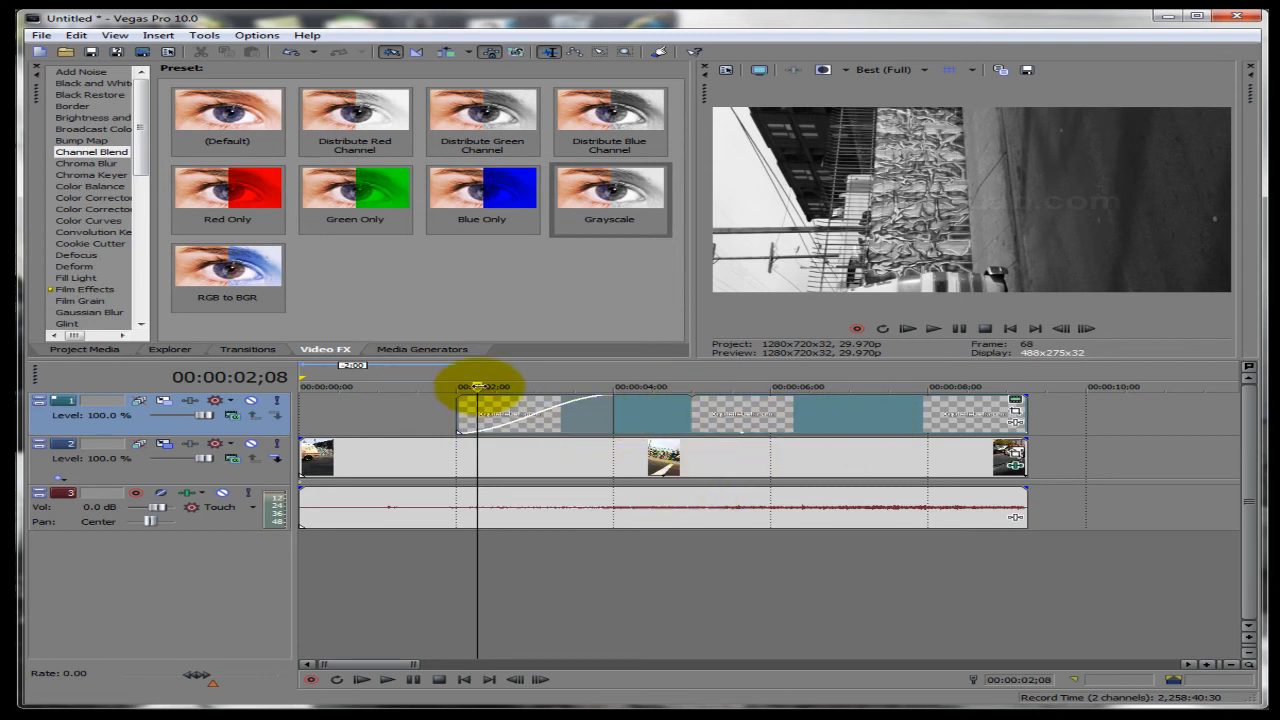
{"action": "left_click_drag", "start_coordinate": [478, 387], "coordinate": [415, 387]}
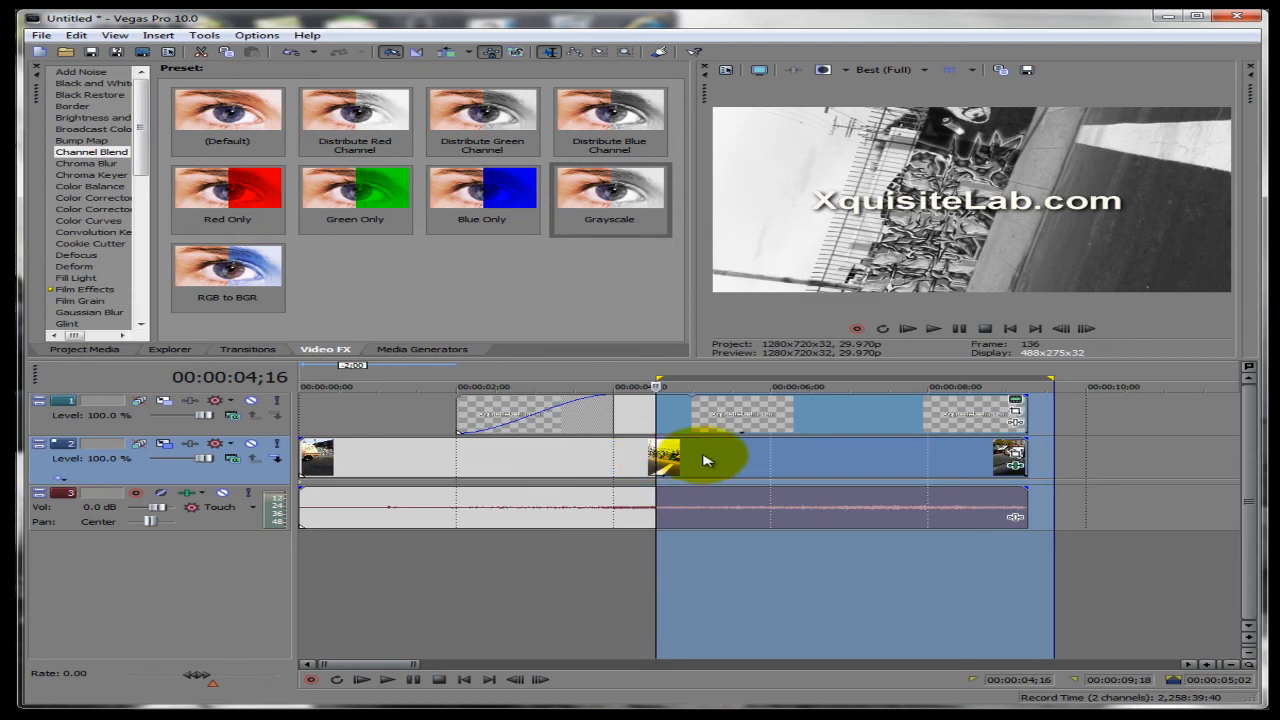
Split the grayscale video event near 4.5 seconds, pasting the second part back onto the track.
{"action": "right_click", "coordinate": [665, 460]}
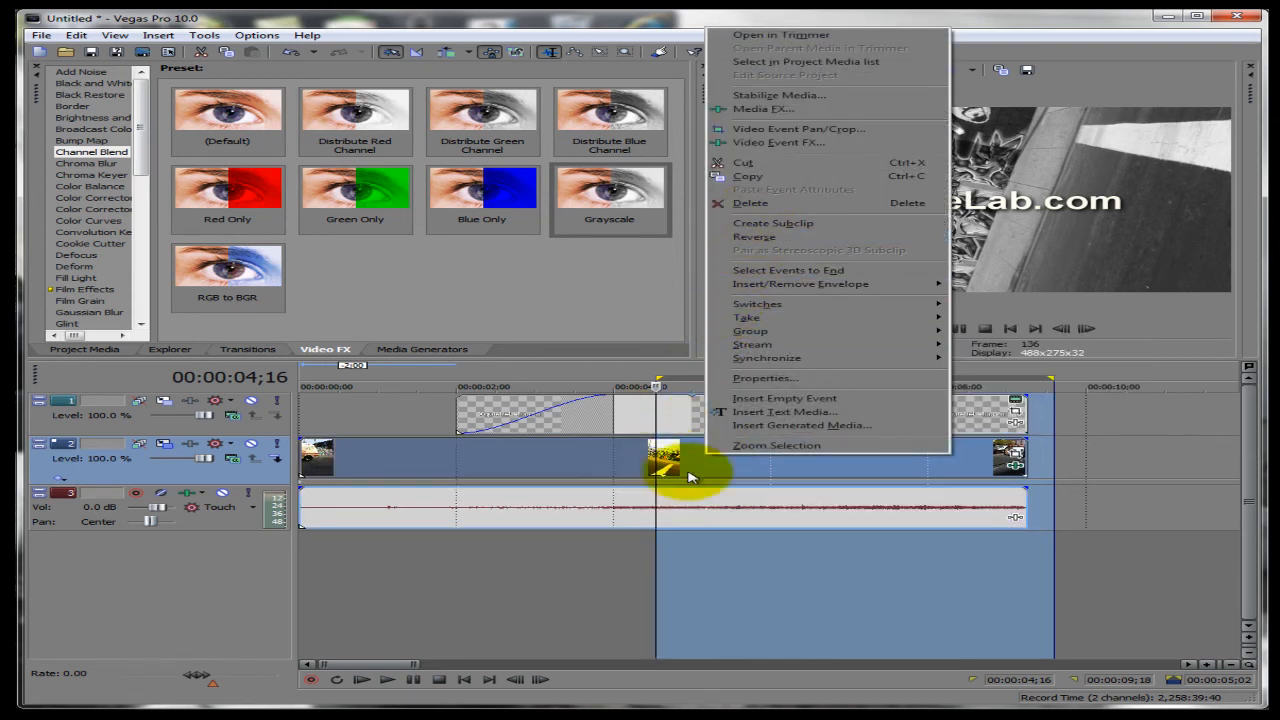
{"action": "mouse_move", "coordinate": [735, 186]}
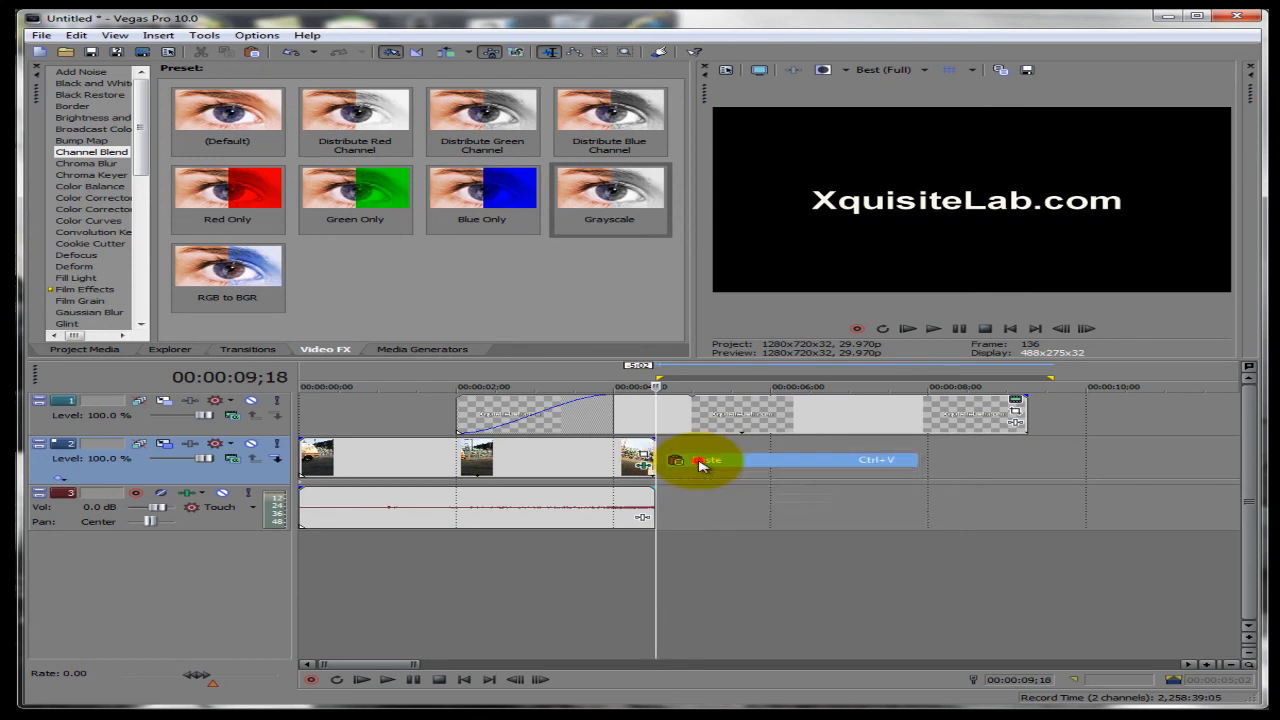
{"action": "left_click", "coordinate": [715, 459]}
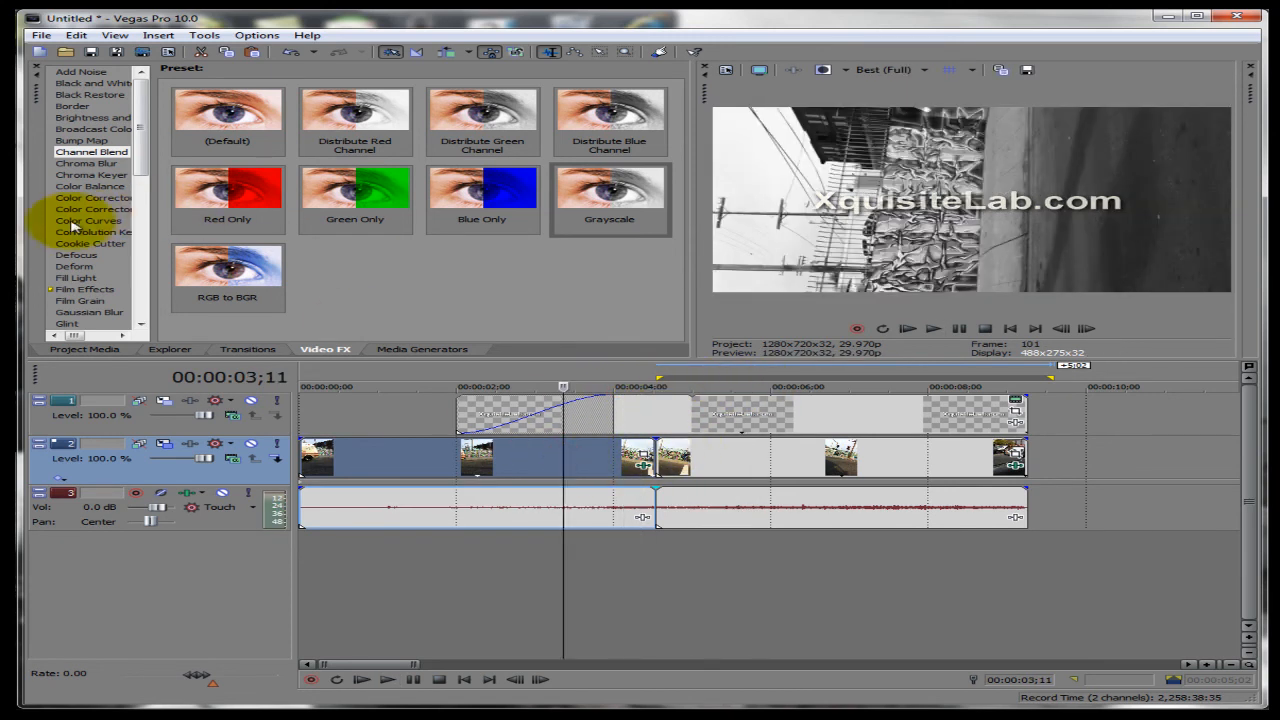
Browse the Transitions, Project Media, Explorer, Video FX and Media Generators tabs.
{"action": "left_click", "coordinate": [247, 349]}
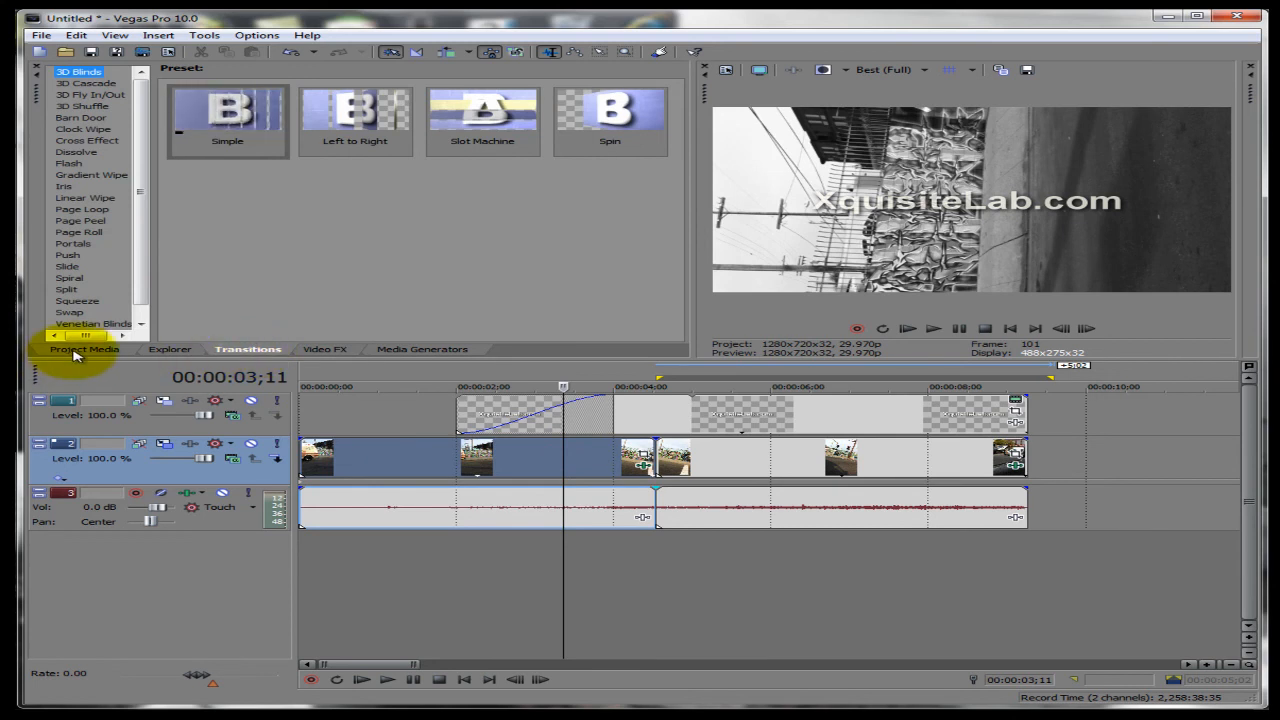
{"action": "left_click", "coordinate": [84, 349]}
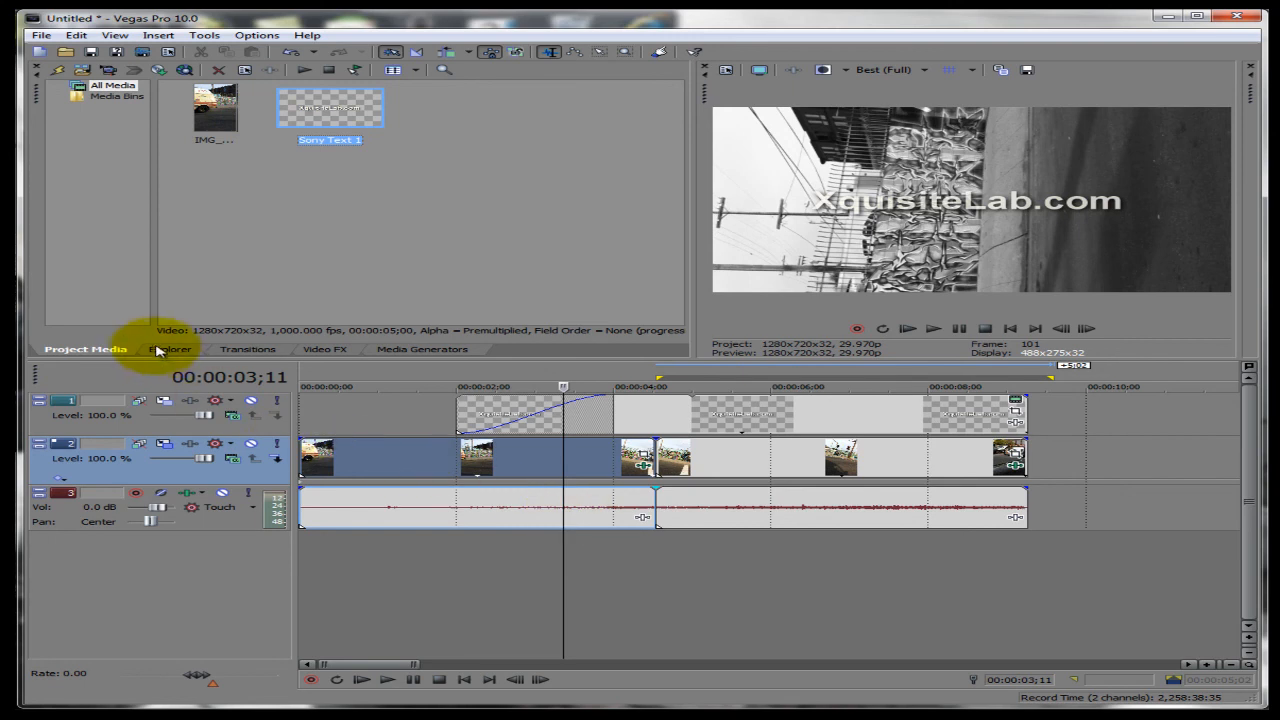
{"action": "left_click", "coordinate": [170, 349]}
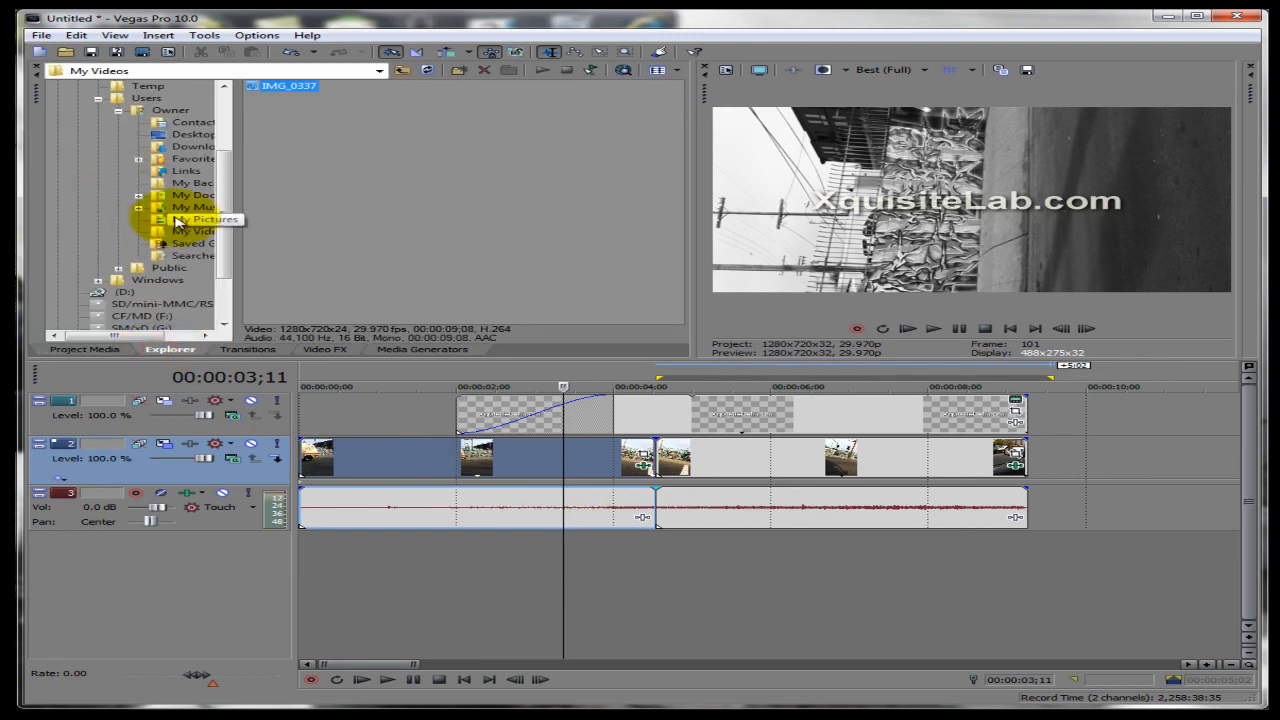
{"action": "left_click", "coordinate": [248, 349]}
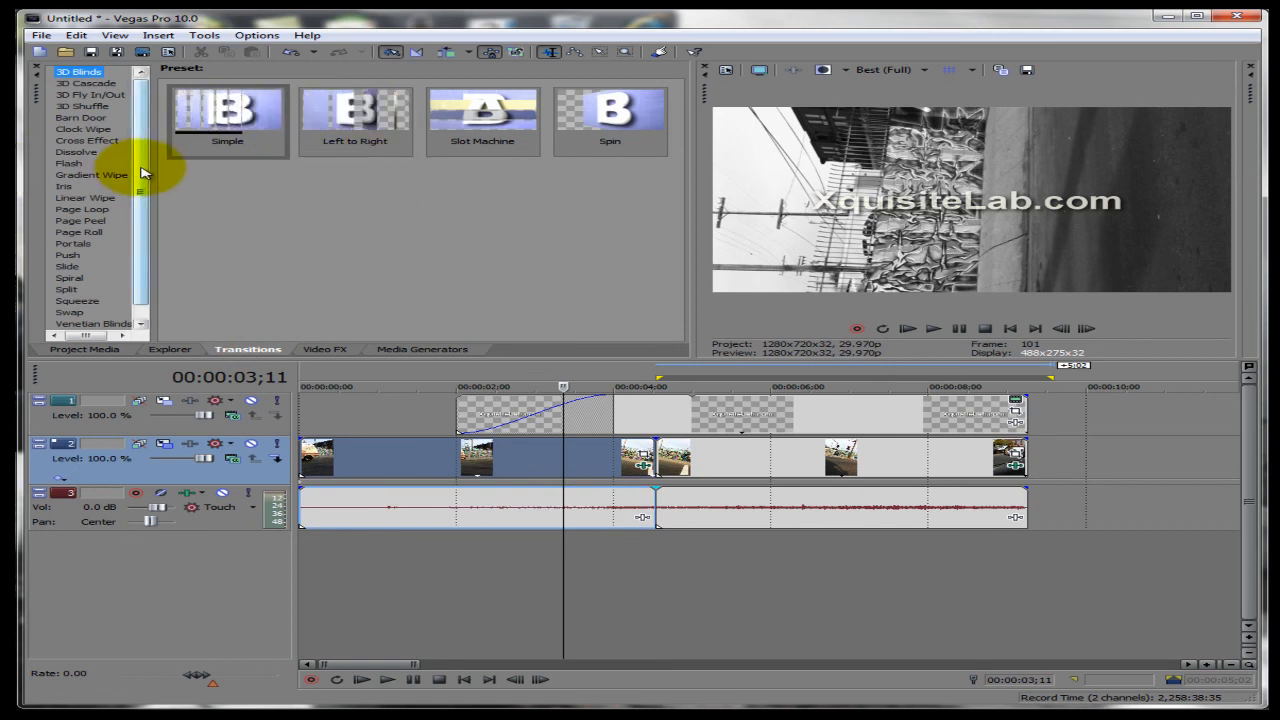
{"action": "left_click", "coordinate": [324, 349]}
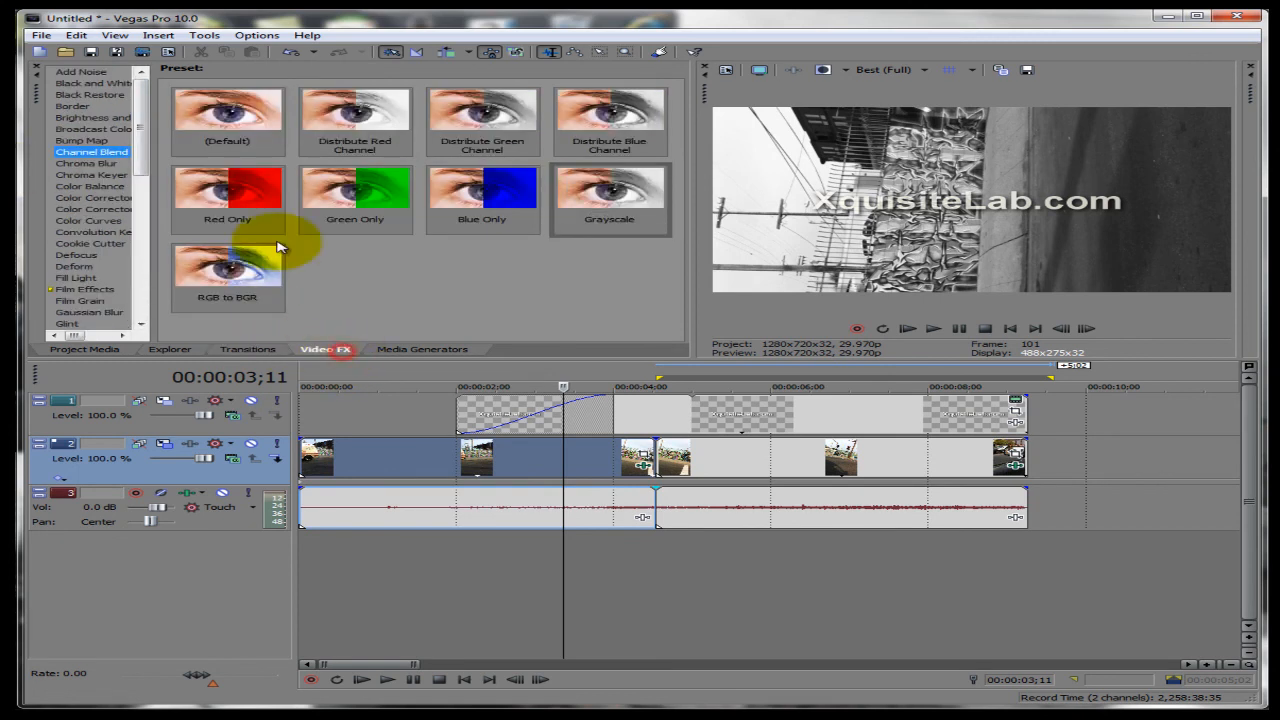
{"action": "left_click", "coordinate": [422, 349]}
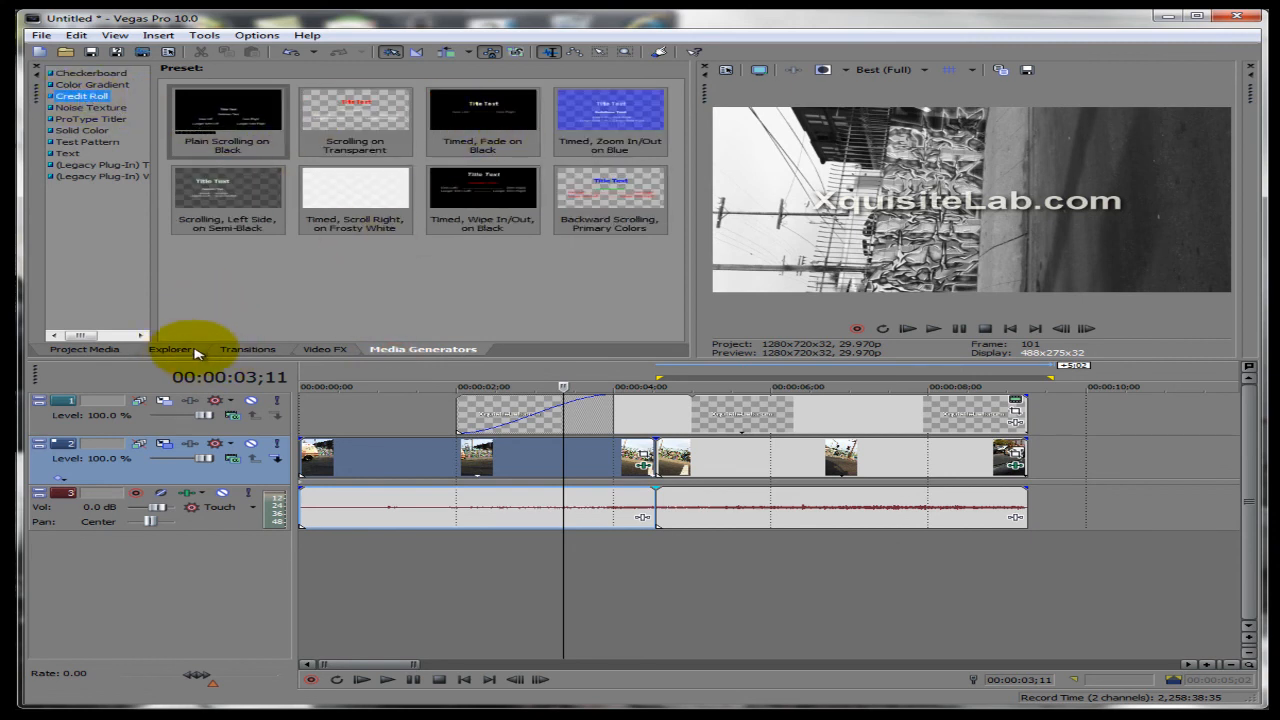
Show the Flash transition presets after viewing Barn Door and Cross Effect.
{"action": "left_click", "coordinate": [247, 349]}
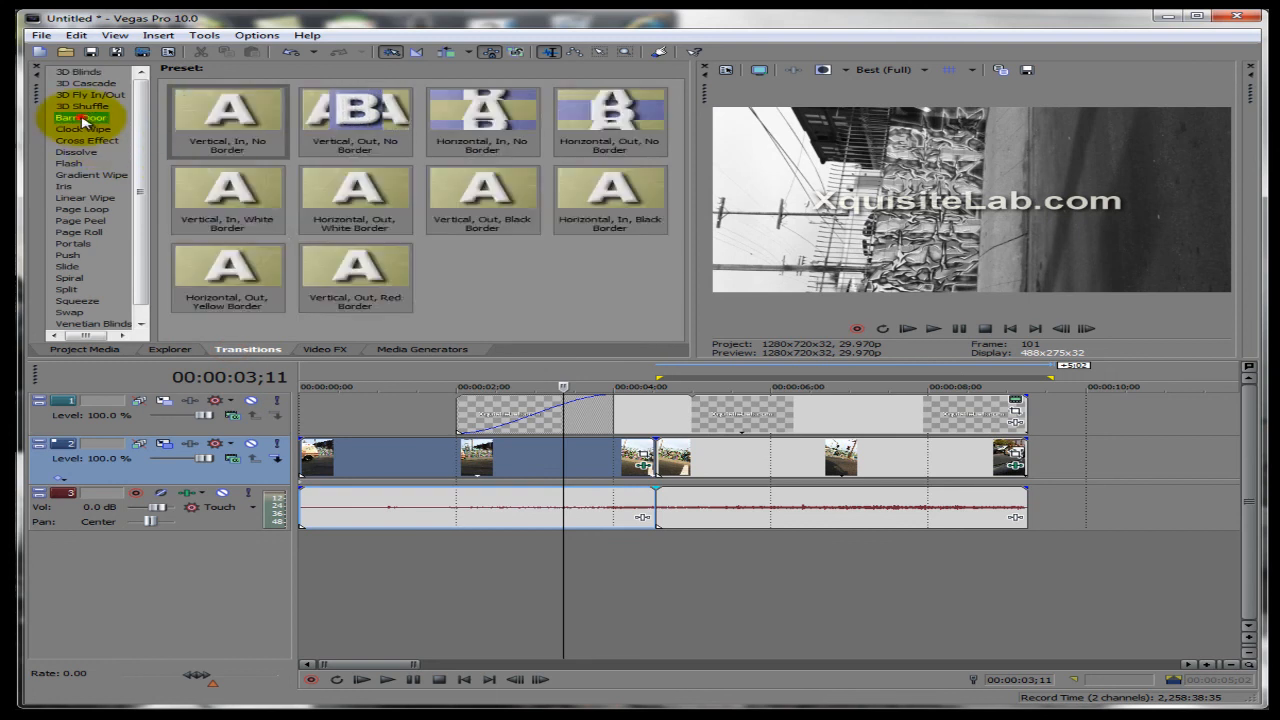
{"action": "left_click", "coordinate": [88, 140]}
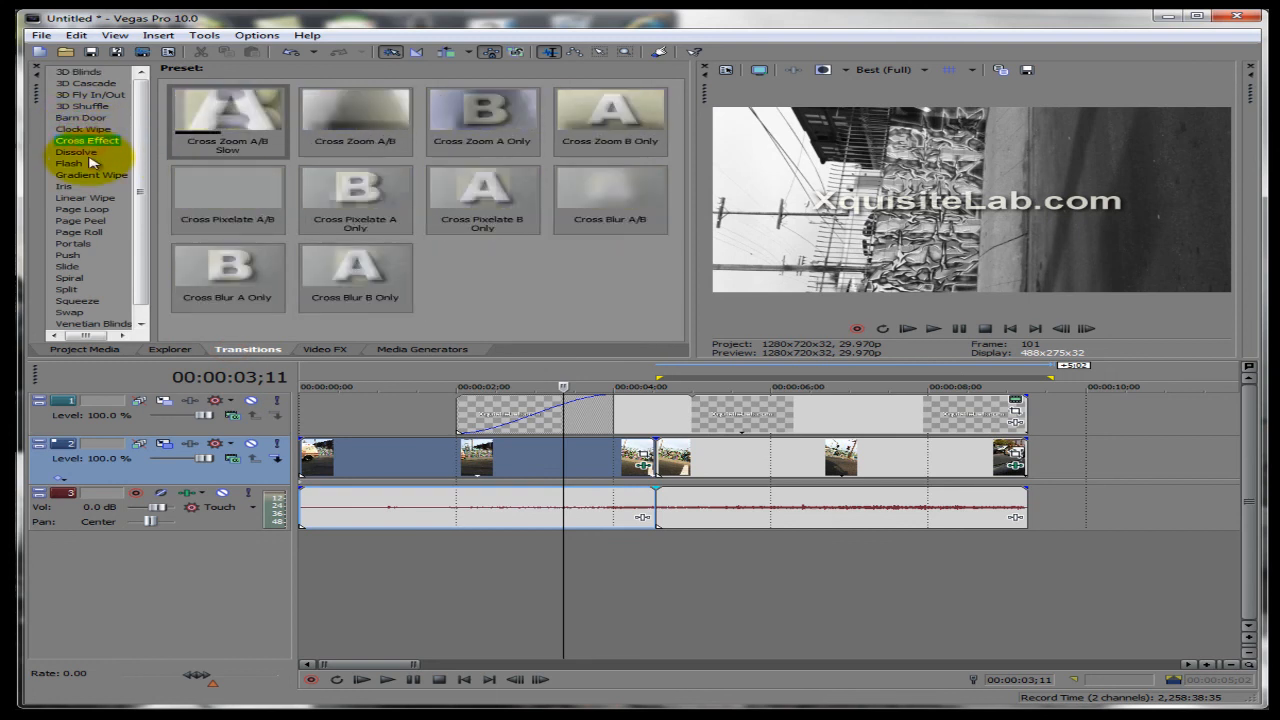
{"action": "left_click", "coordinate": [69, 163]}
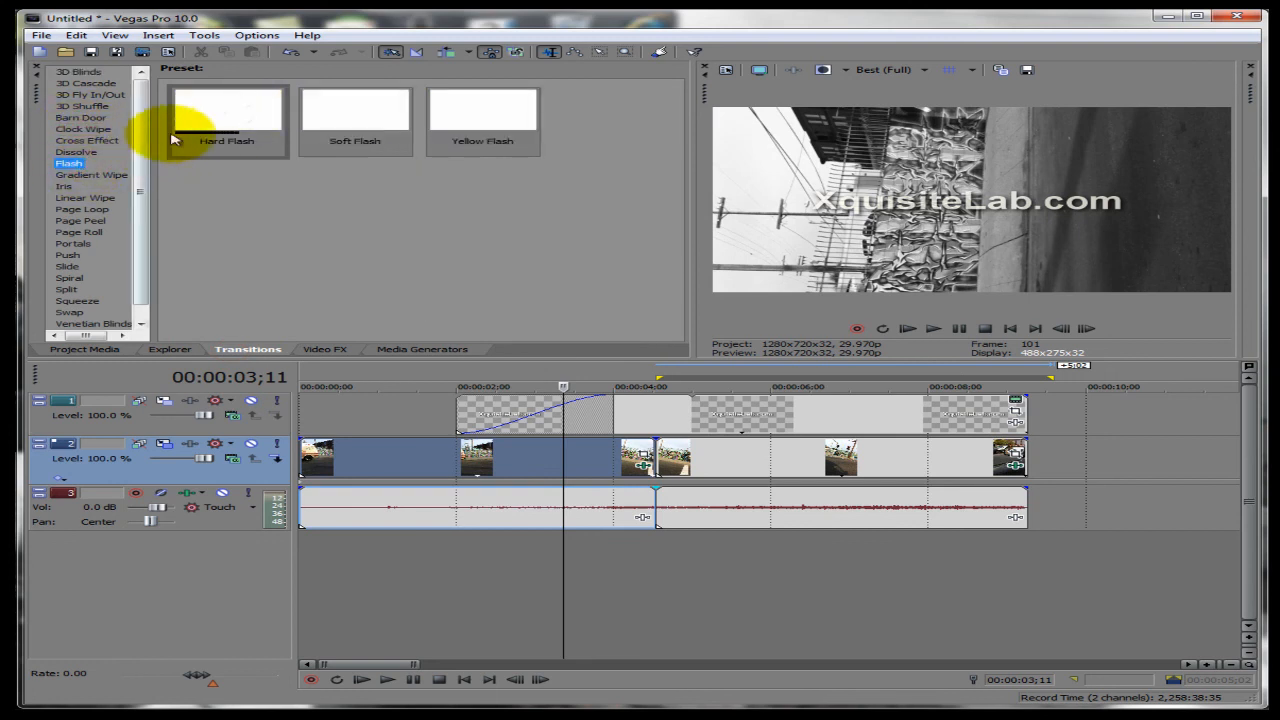
Apply the Hard Flash preset at the cut and set its length to about 1;29.
{"action": "left_click", "coordinate": [226, 110]}
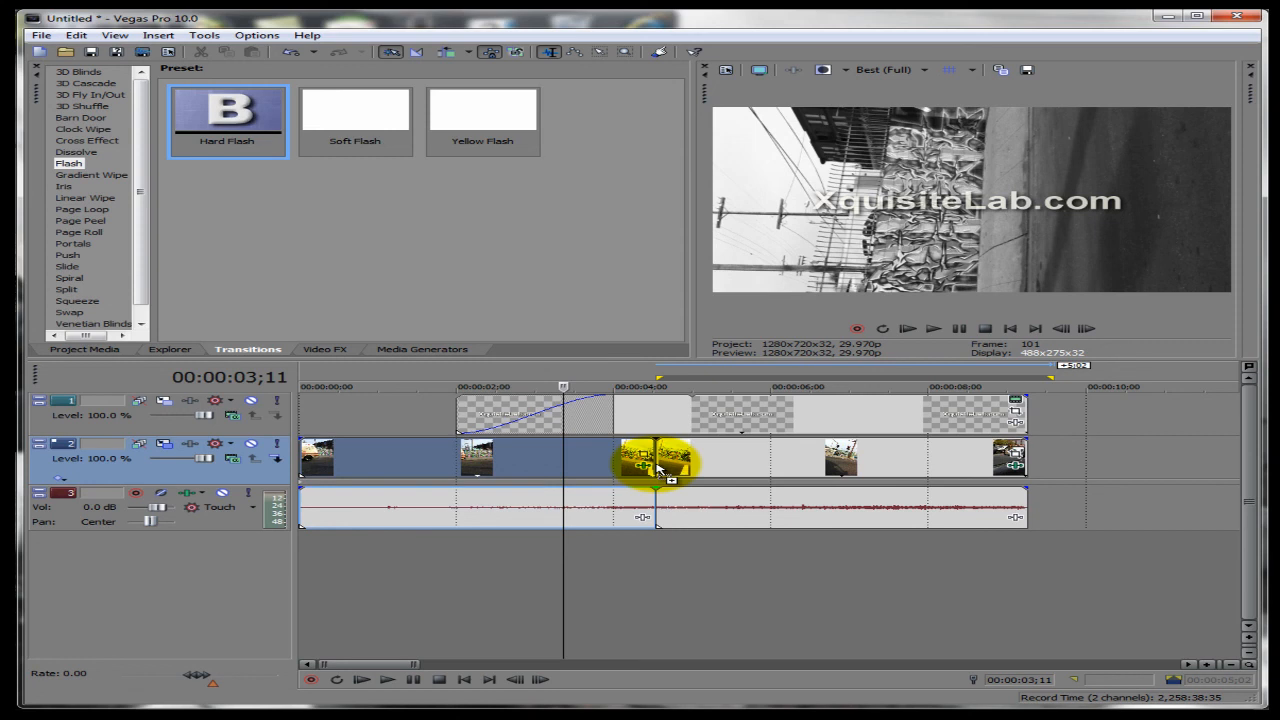
{"action": "double_click", "coordinate": [658, 465]}
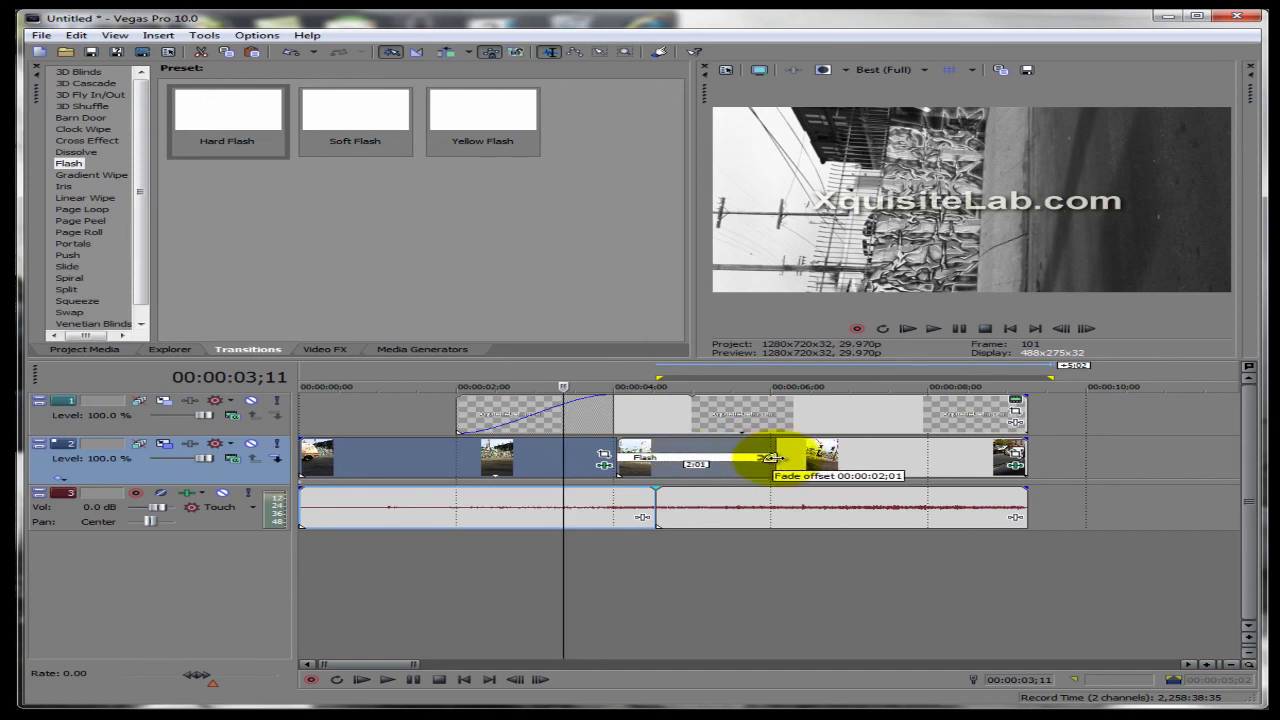
{"action": "left_click_drag", "start_coordinate": [770, 458], "coordinate": [735, 458]}
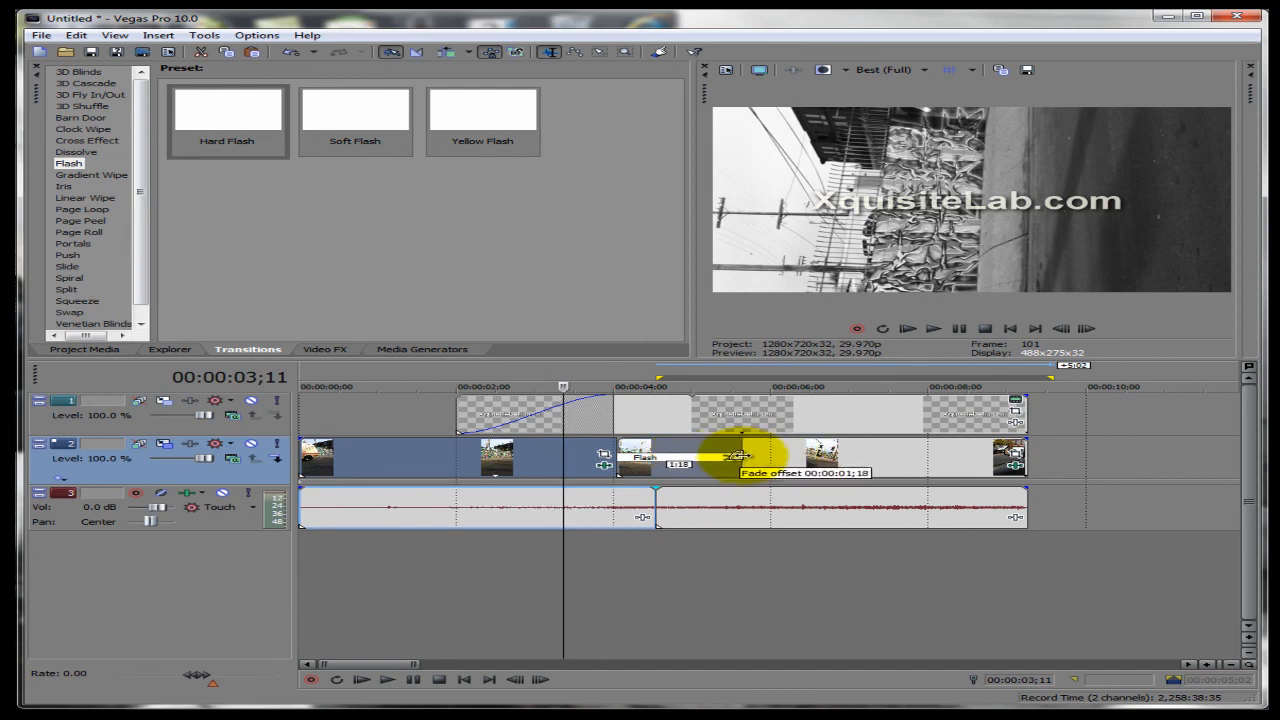
{"action": "left_click_drag", "start_coordinate": [720, 456], "coordinate": [745, 456]}
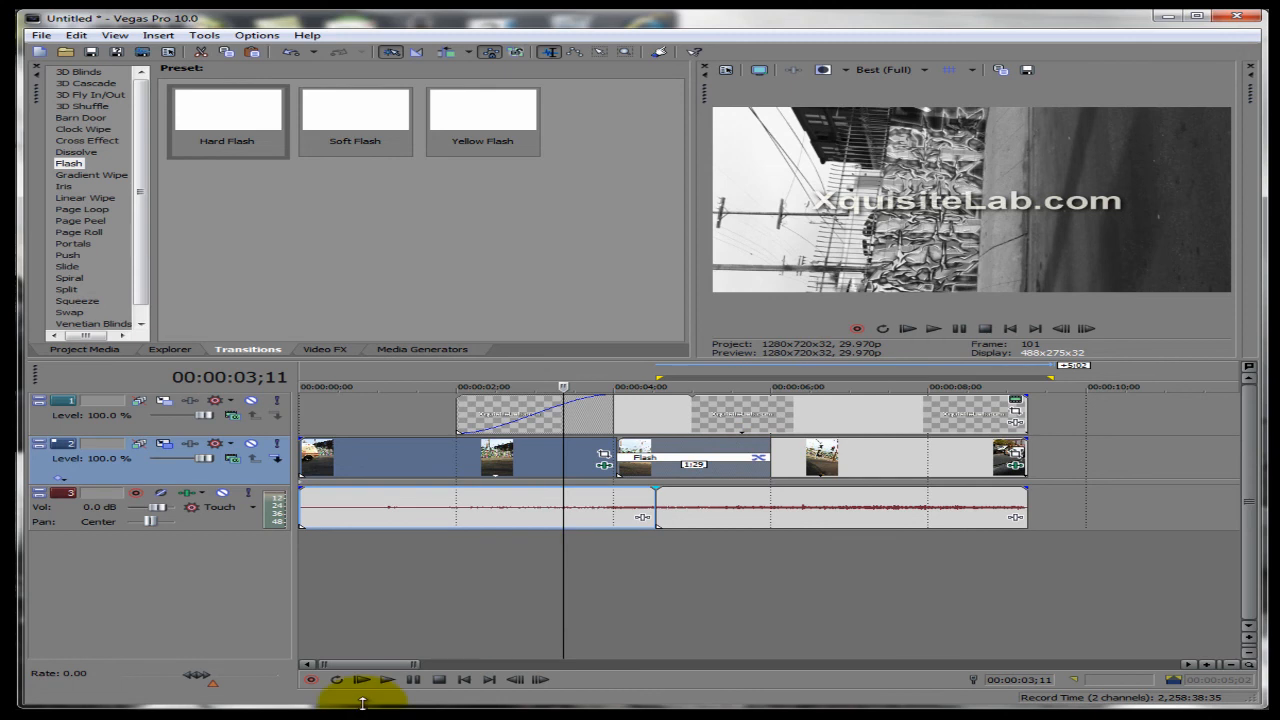
{"action": "left_click", "coordinate": [387, 679]}
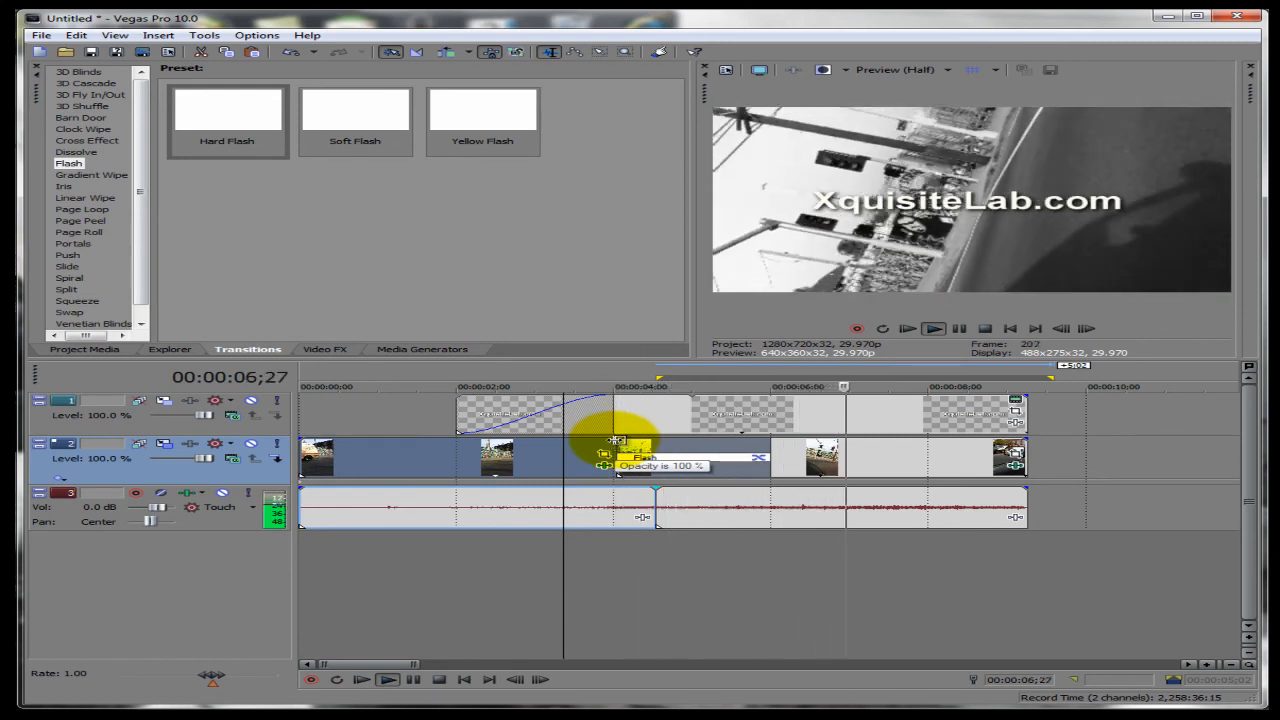
{"action": "left_click", "coordinate": [388, 679]}
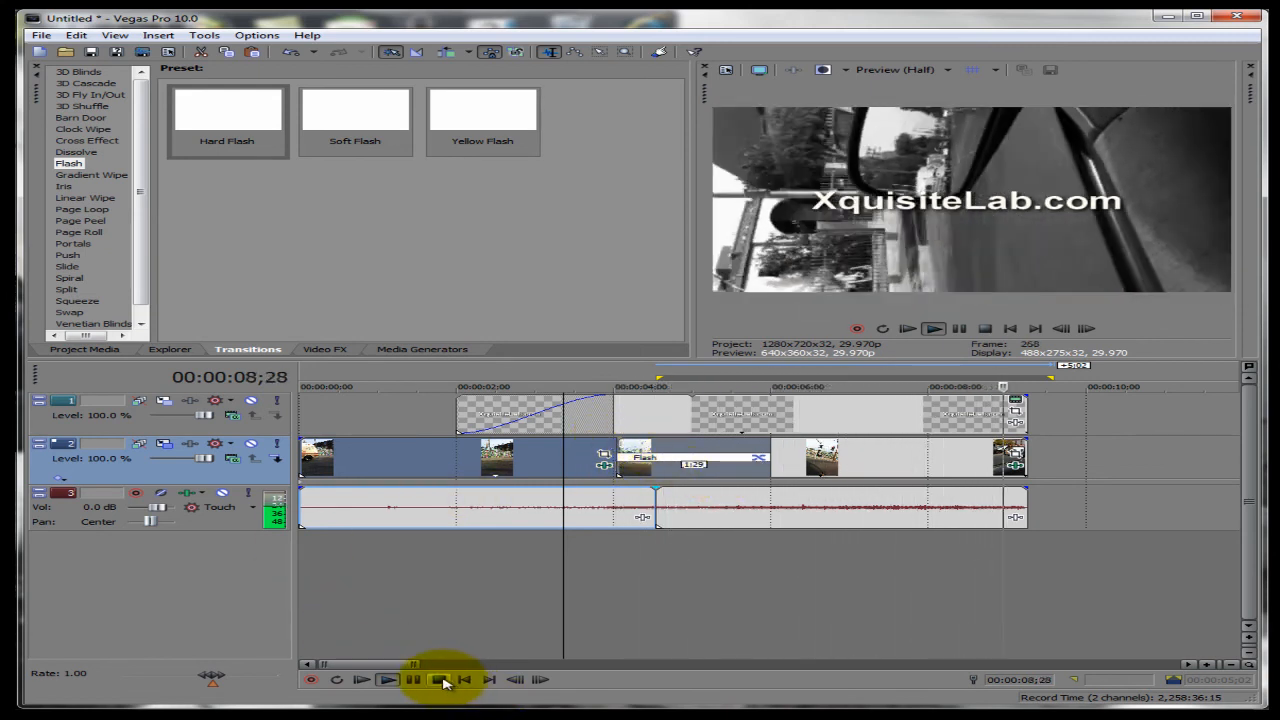
{"action": "left_click", "coordinate": [440, 679]}
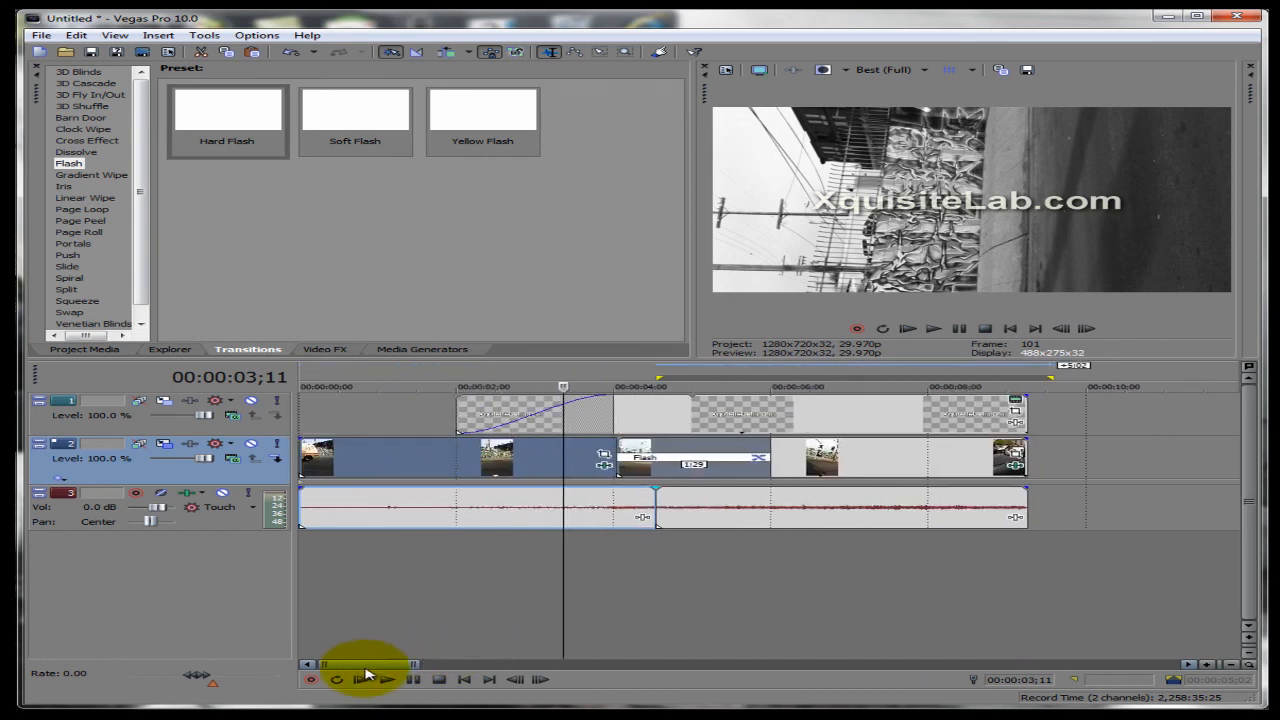
{"action": "left_click", "coordinate": [463, 679]}
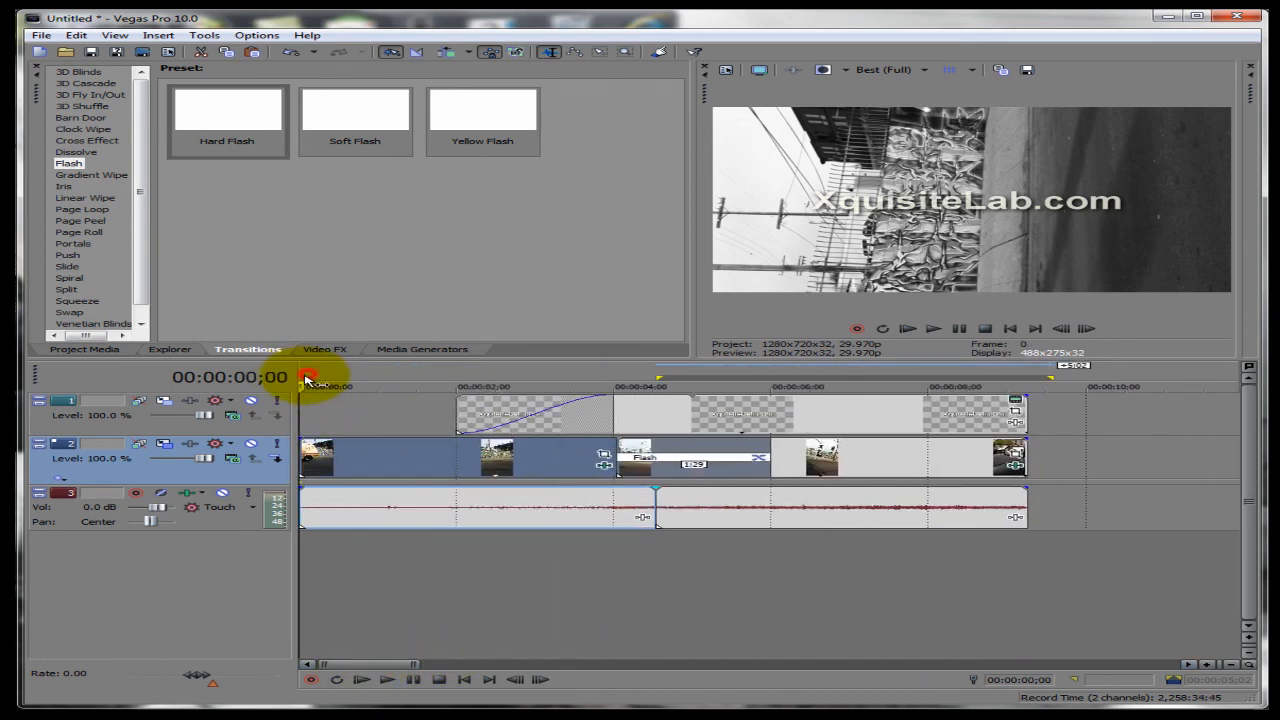
{"action": "left_click", "coordinate": [363, 679]}
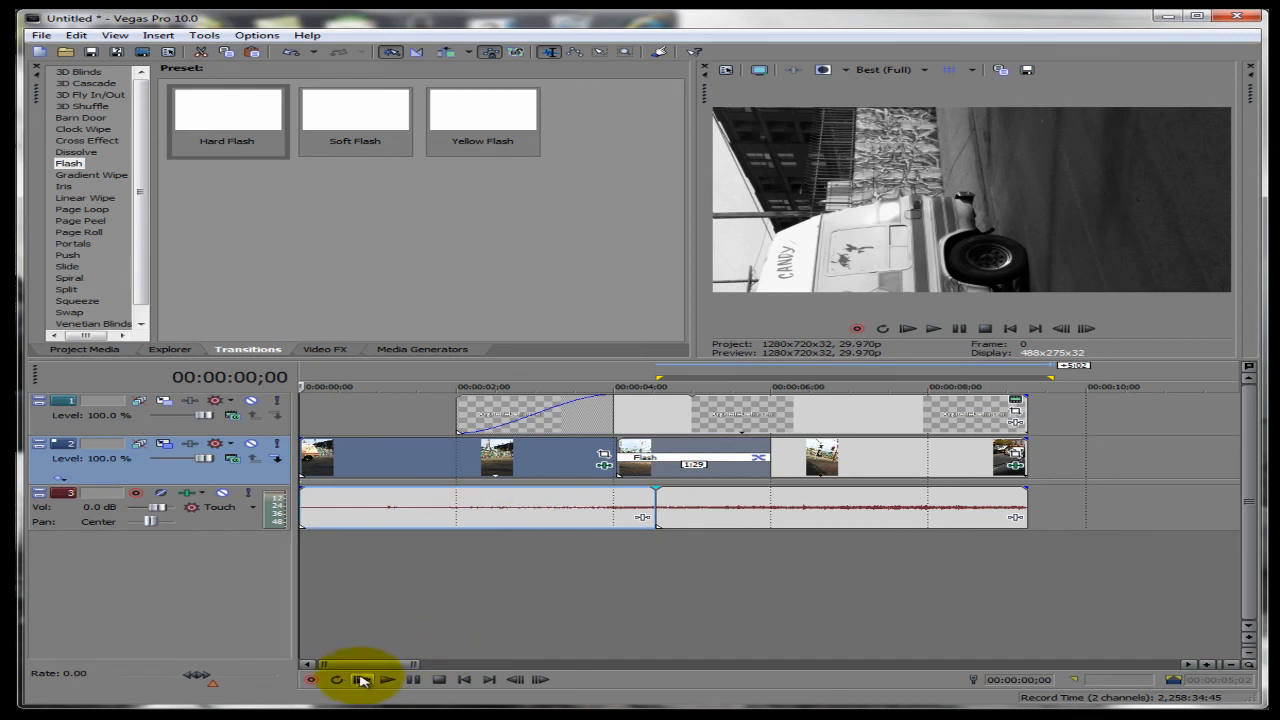
{"action": "left_click", "coordinate": [387, 679]}
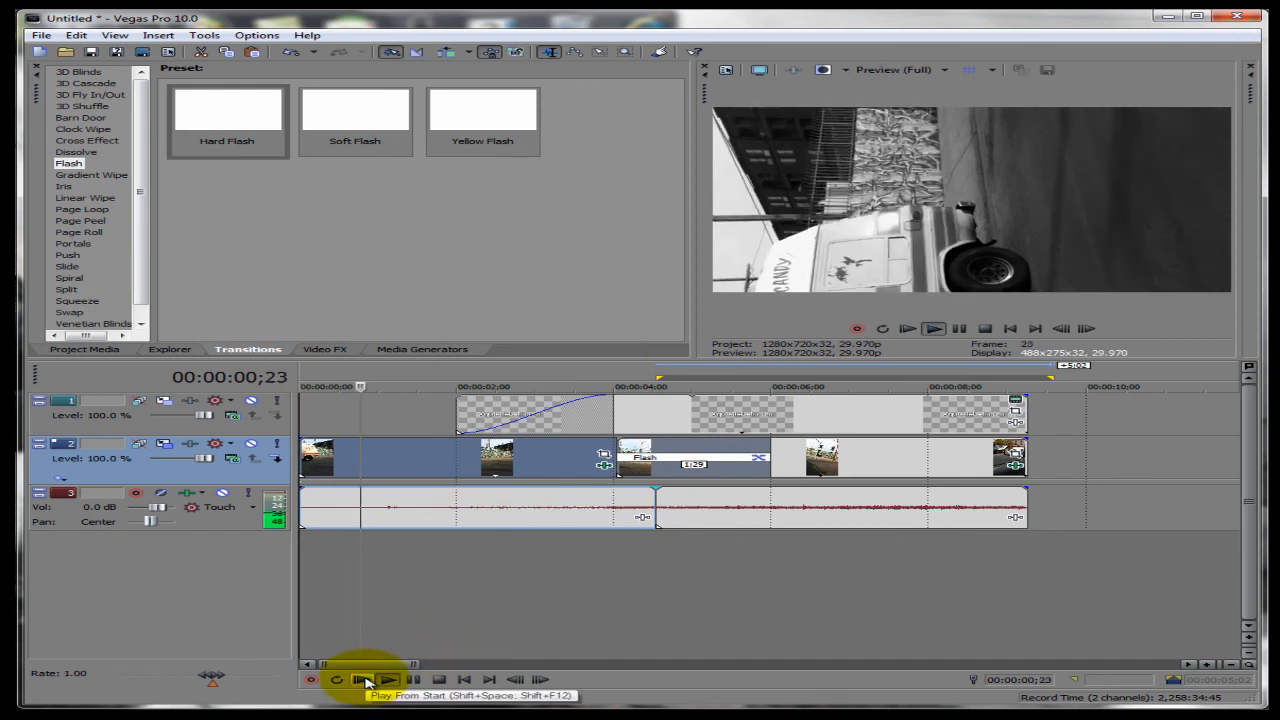
{"action": "left_click", "coordinate": [387, 679]}
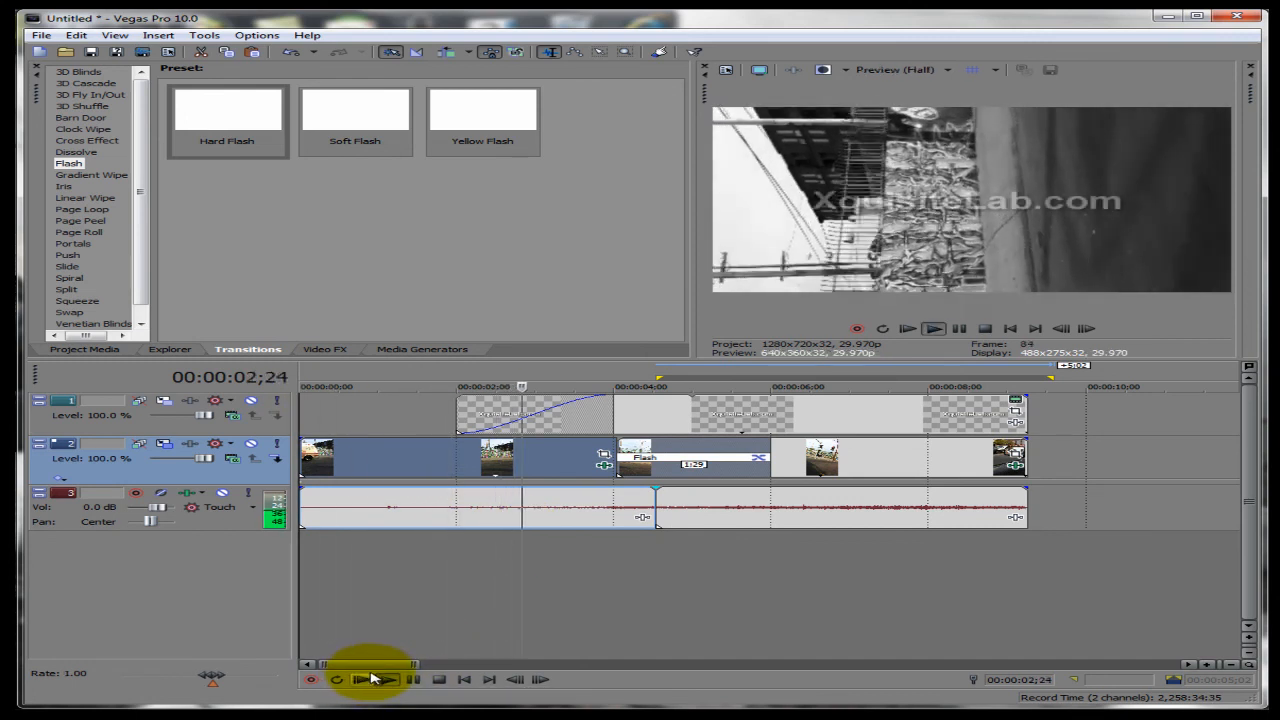
{"action": "left_click", "coordinate": [388, 679]}
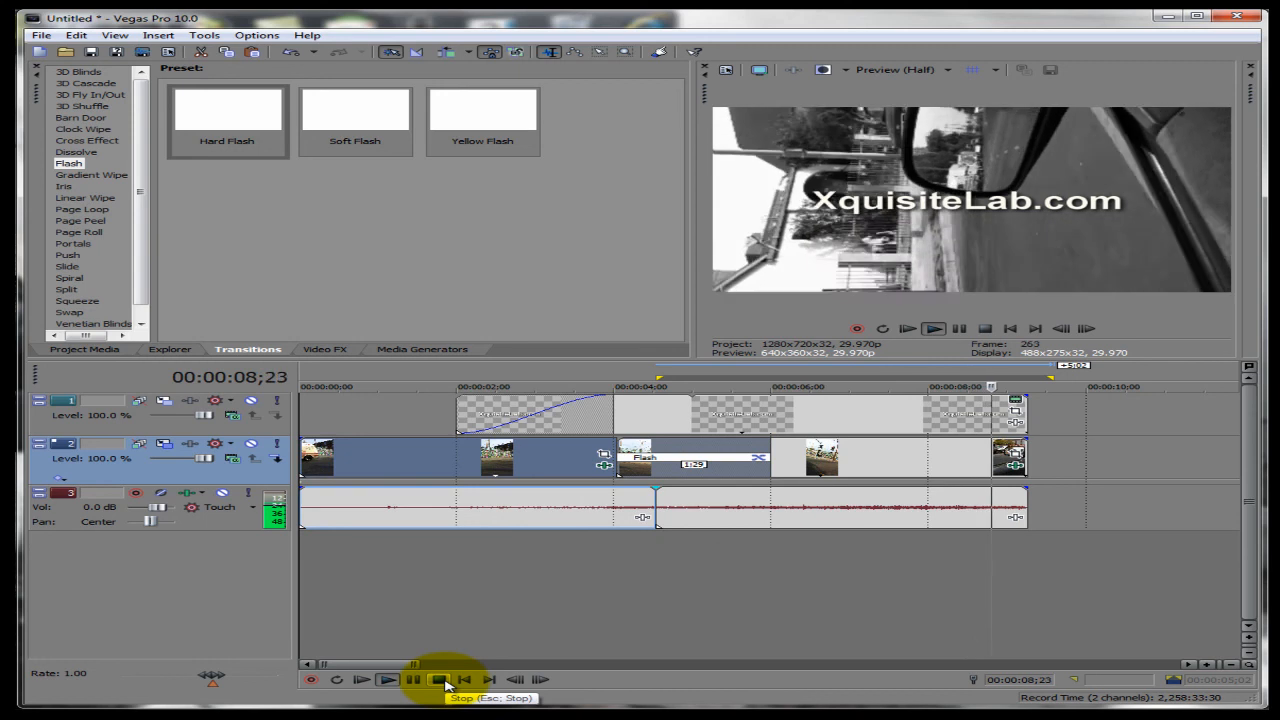
{"action": "left_click", "coordinate": [438, 679]}
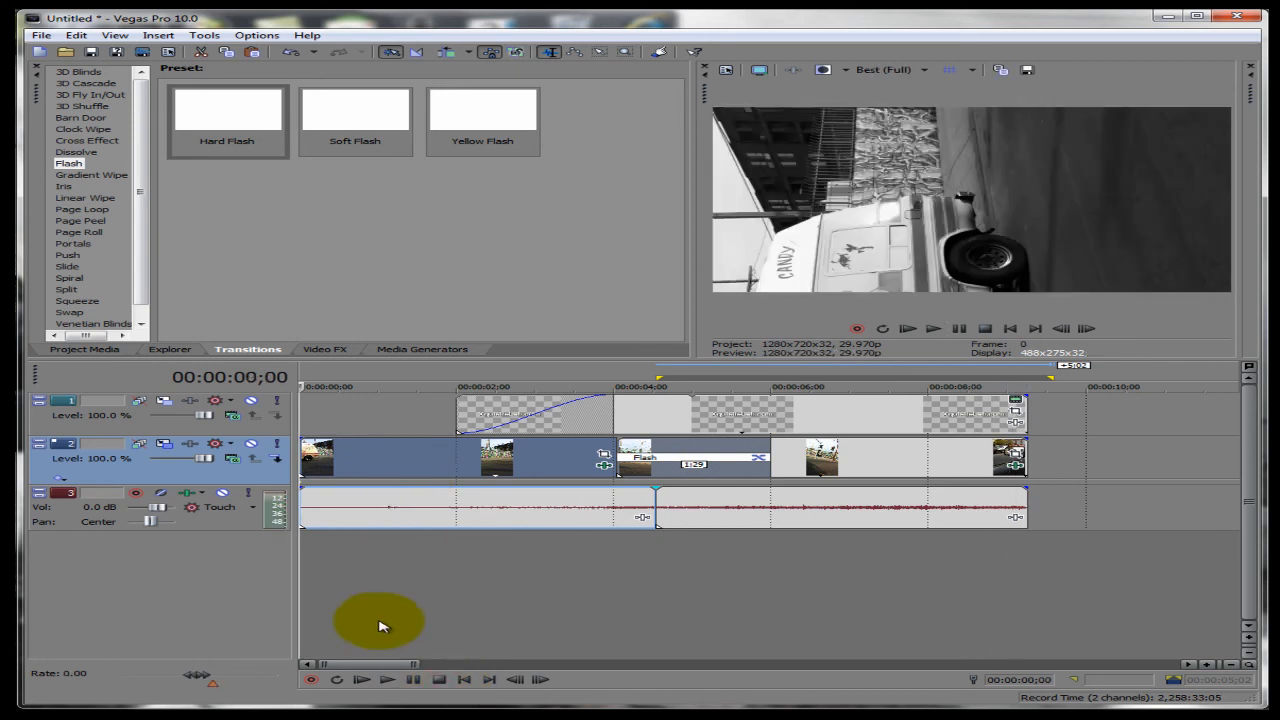
{"action": "mouse_move", "coordinate": [363, 670]}
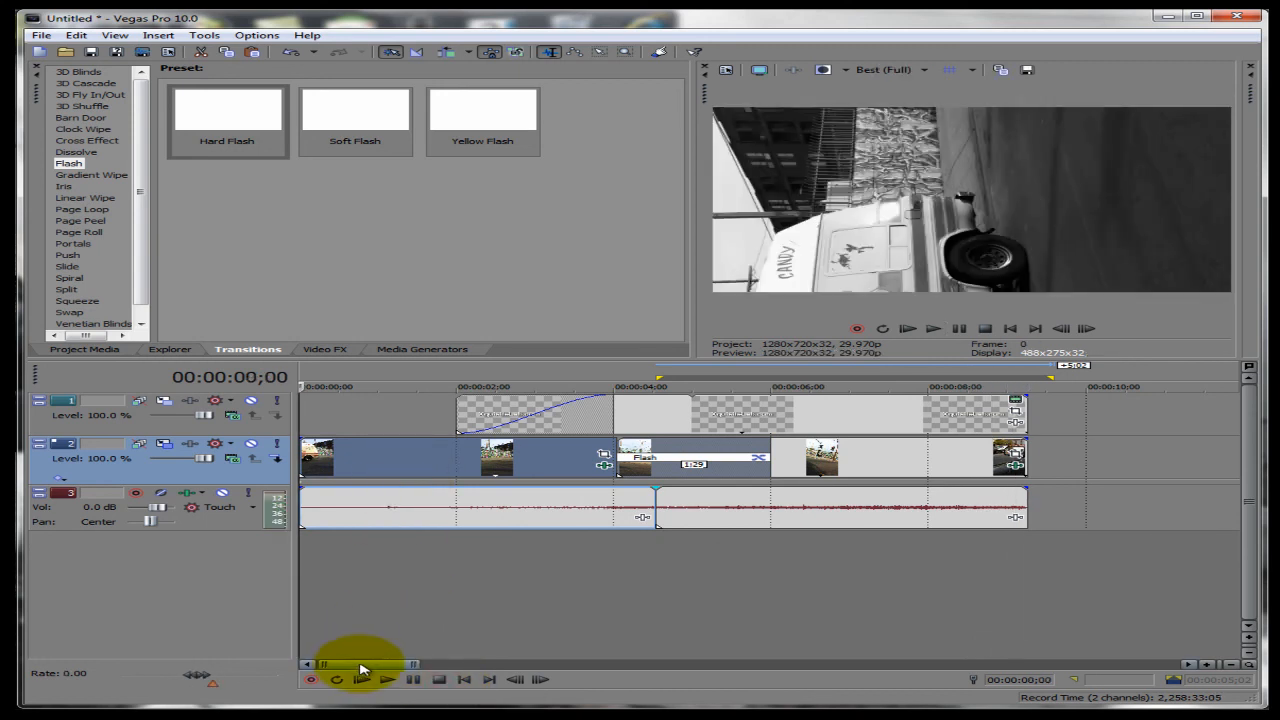
{"action": "scroll", "scroll_direction": "right", "scroll_amount": 3}
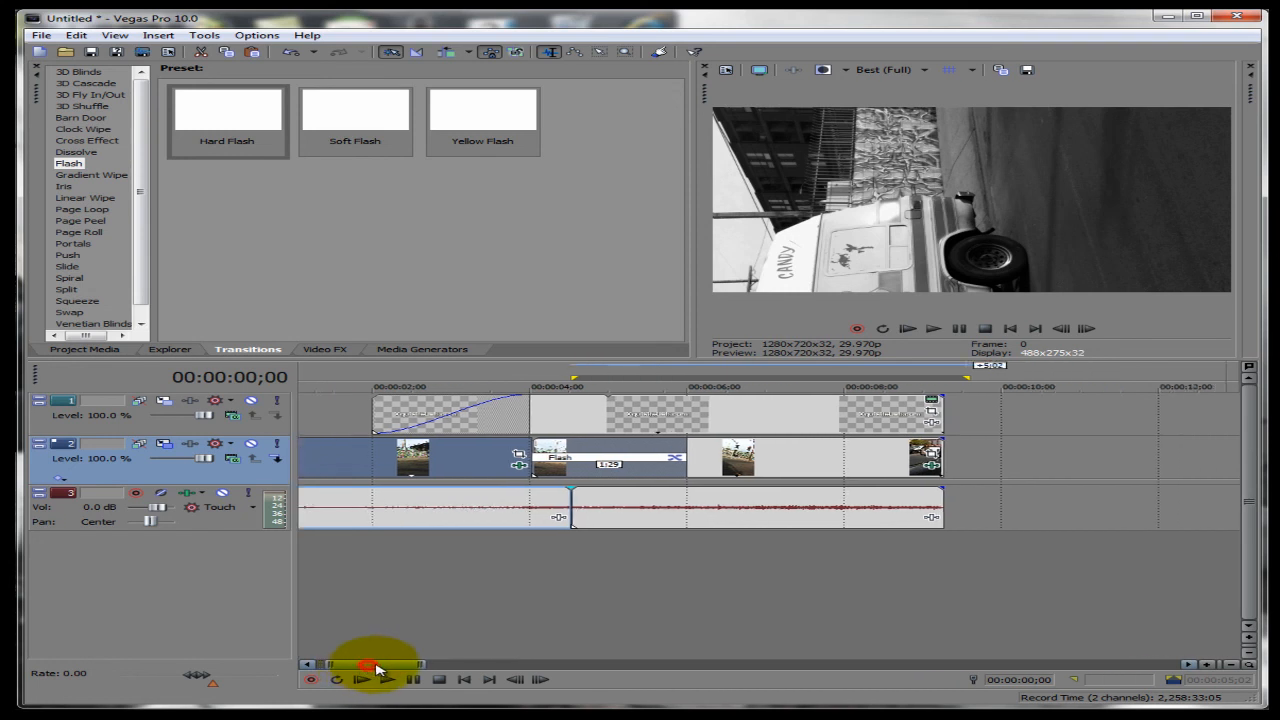